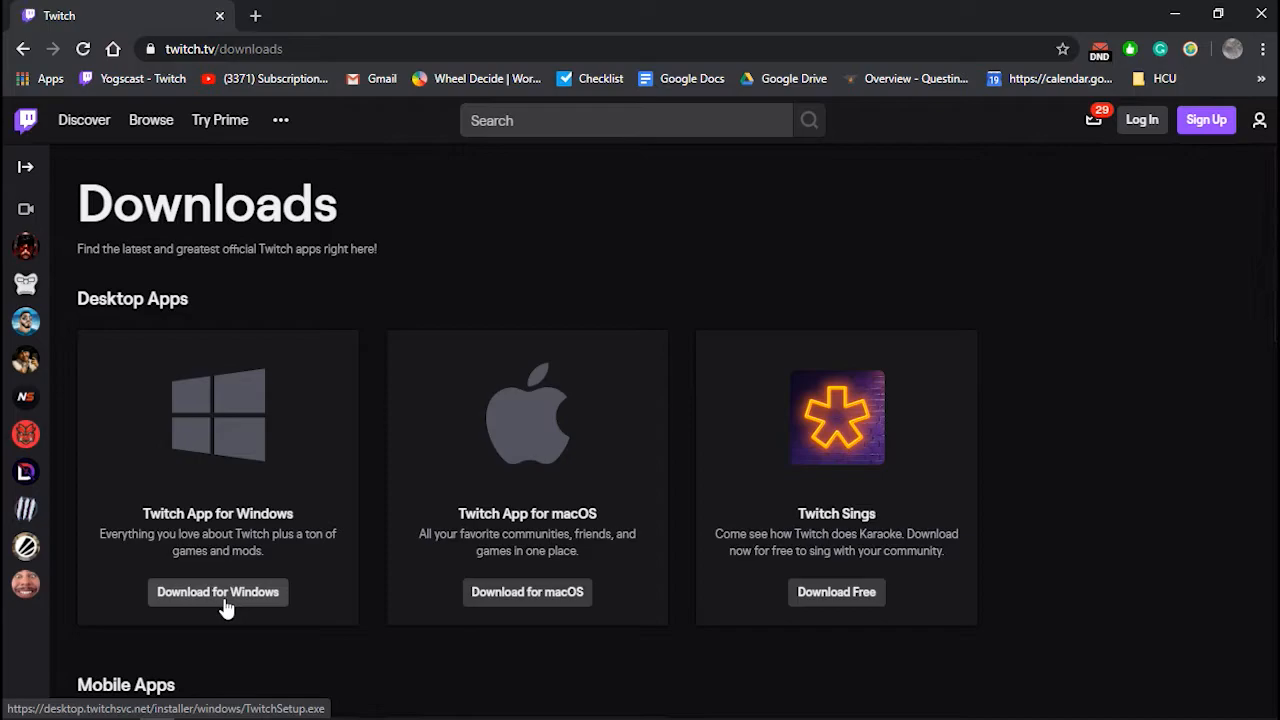
pyautogui.moveTo(620, 275)
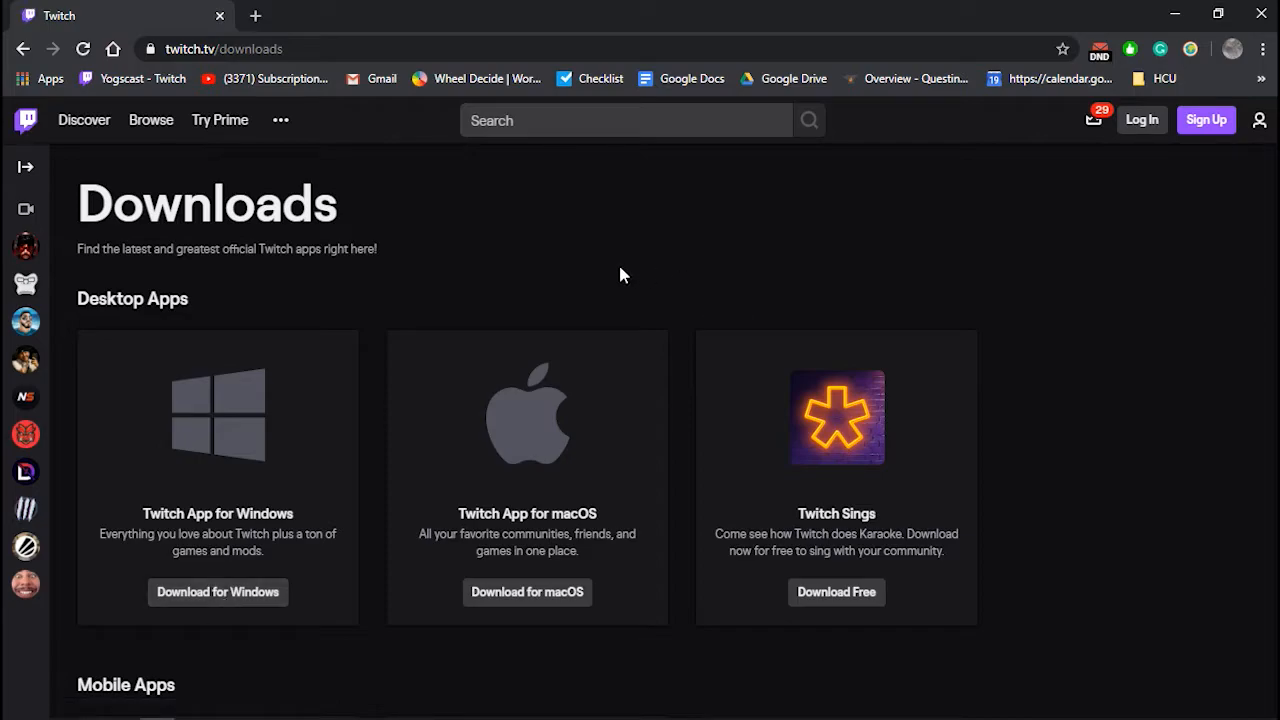
pyautogui.moveTo(1160, 164)
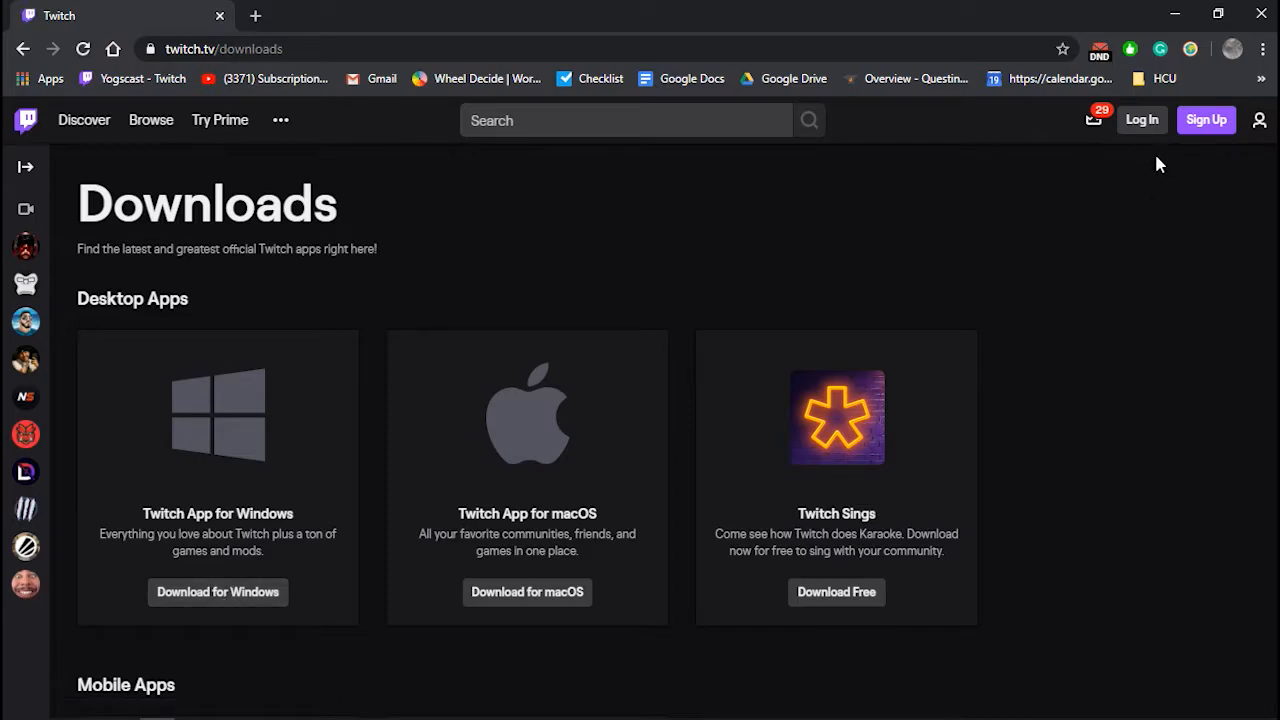
pyautogui.moveTo(389, 447)
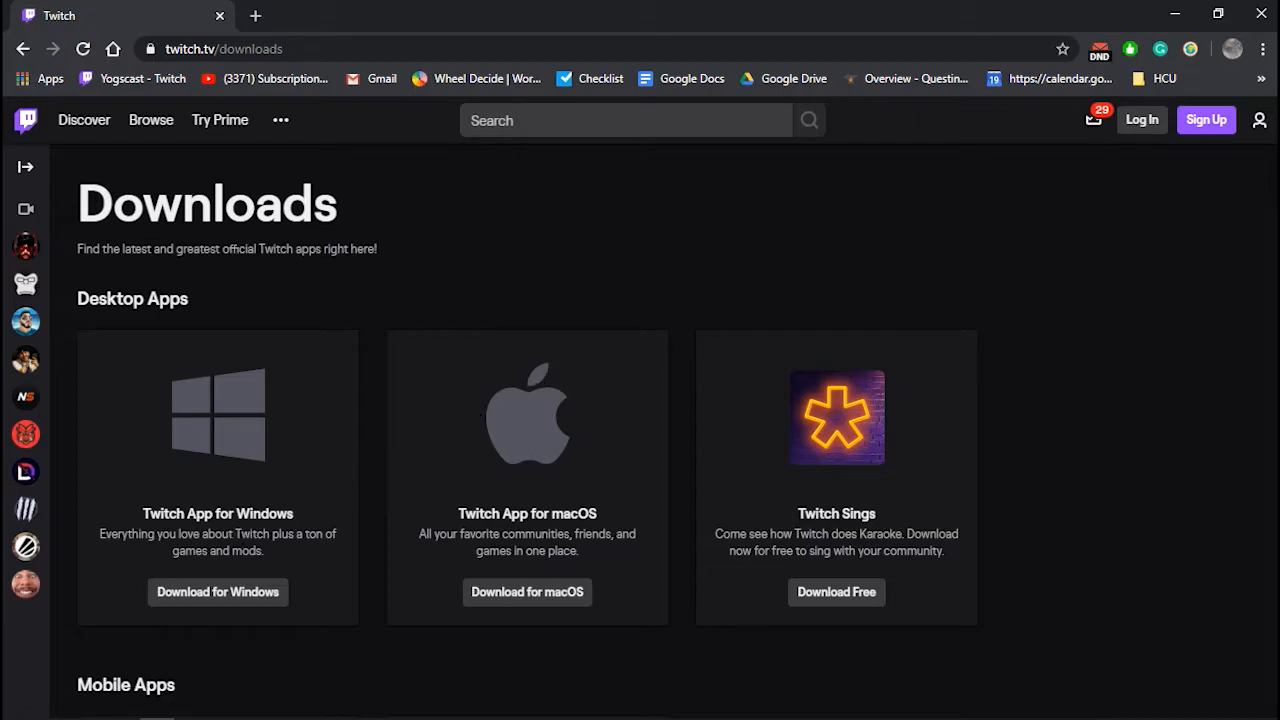
pyautogui.moveTo(735, 600)
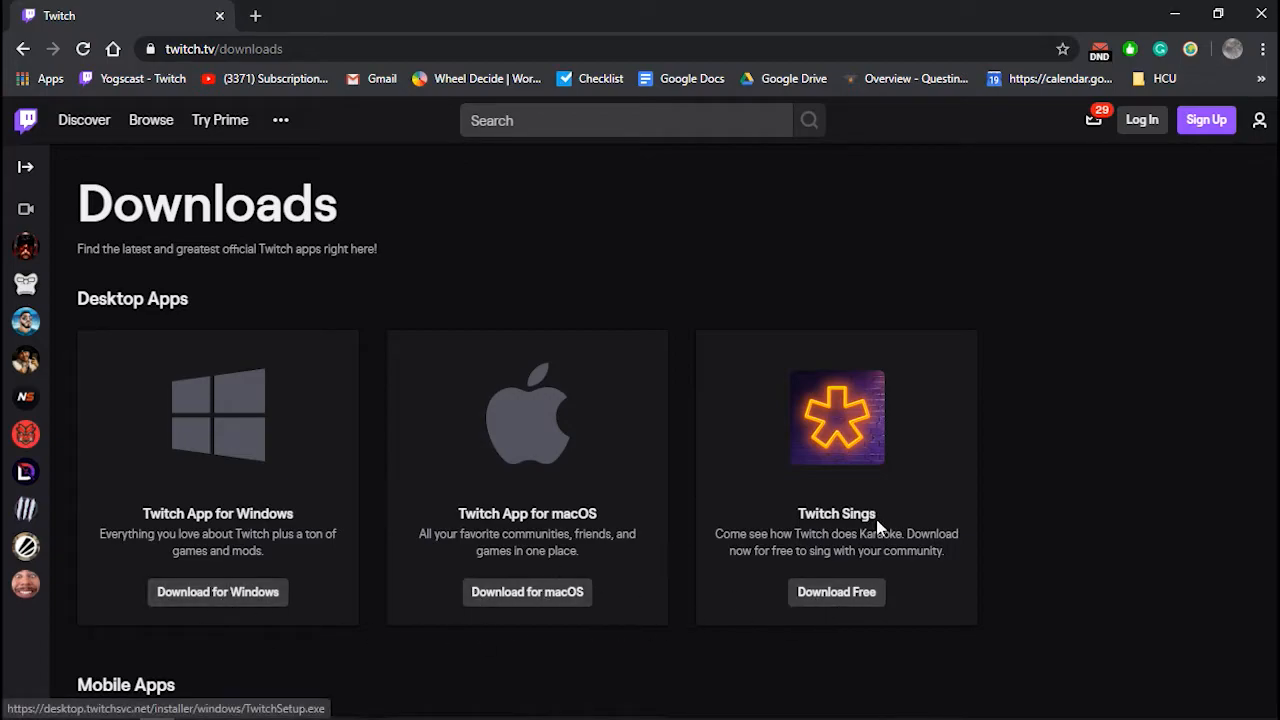
pyautogui.moveTo(408, 560)
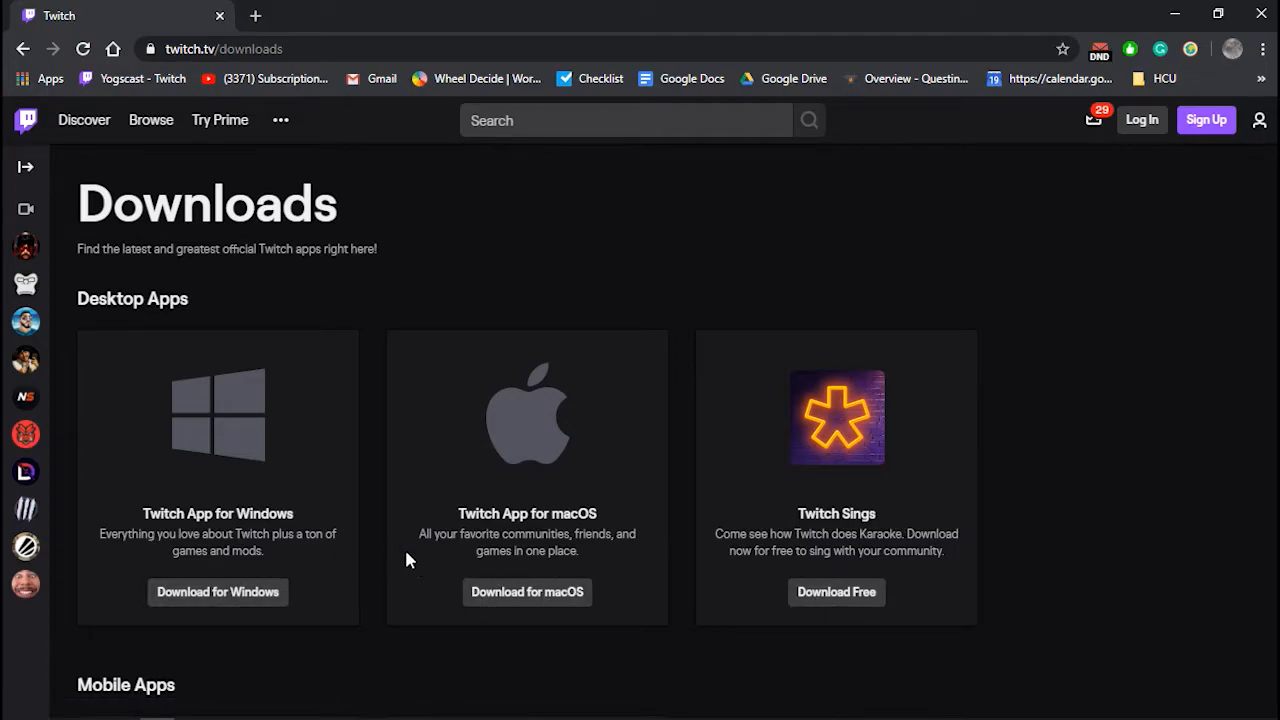
pyautogui.moveTo(217, 591)
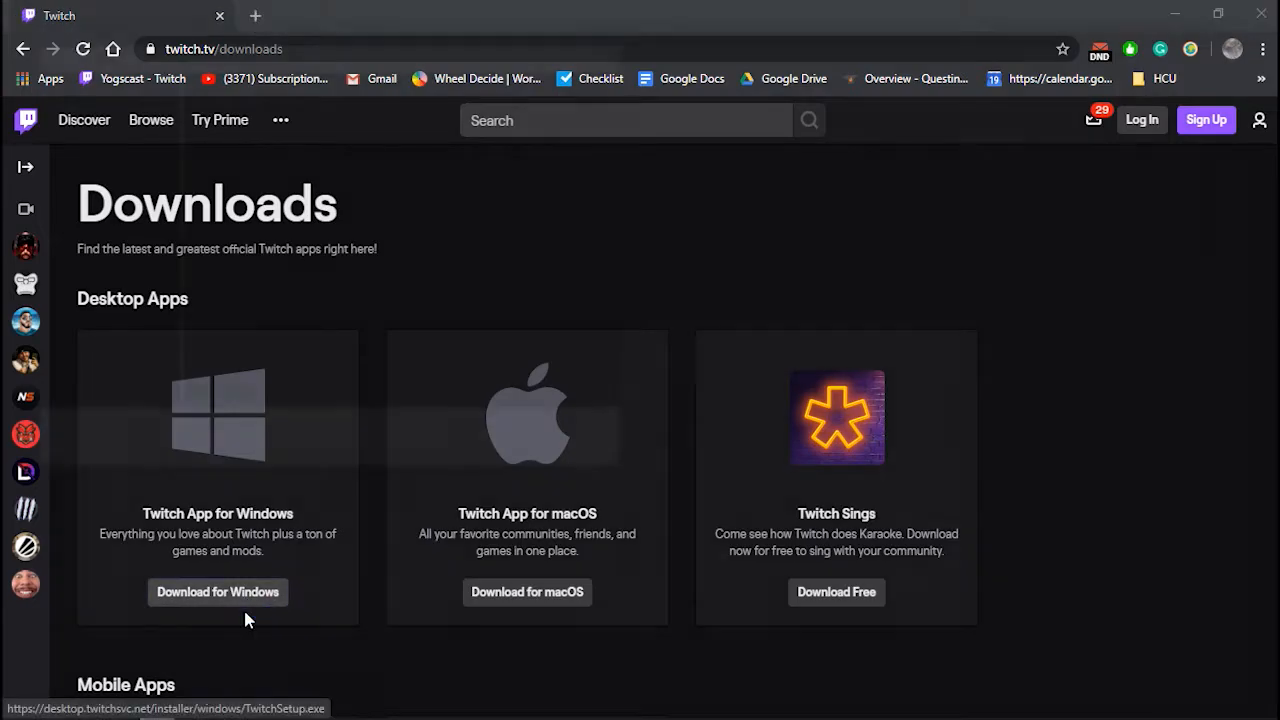
# Download the Twitch Windows installer and save TwitchSetup.exe to the Desktop
pyautogui.click(217, 591)
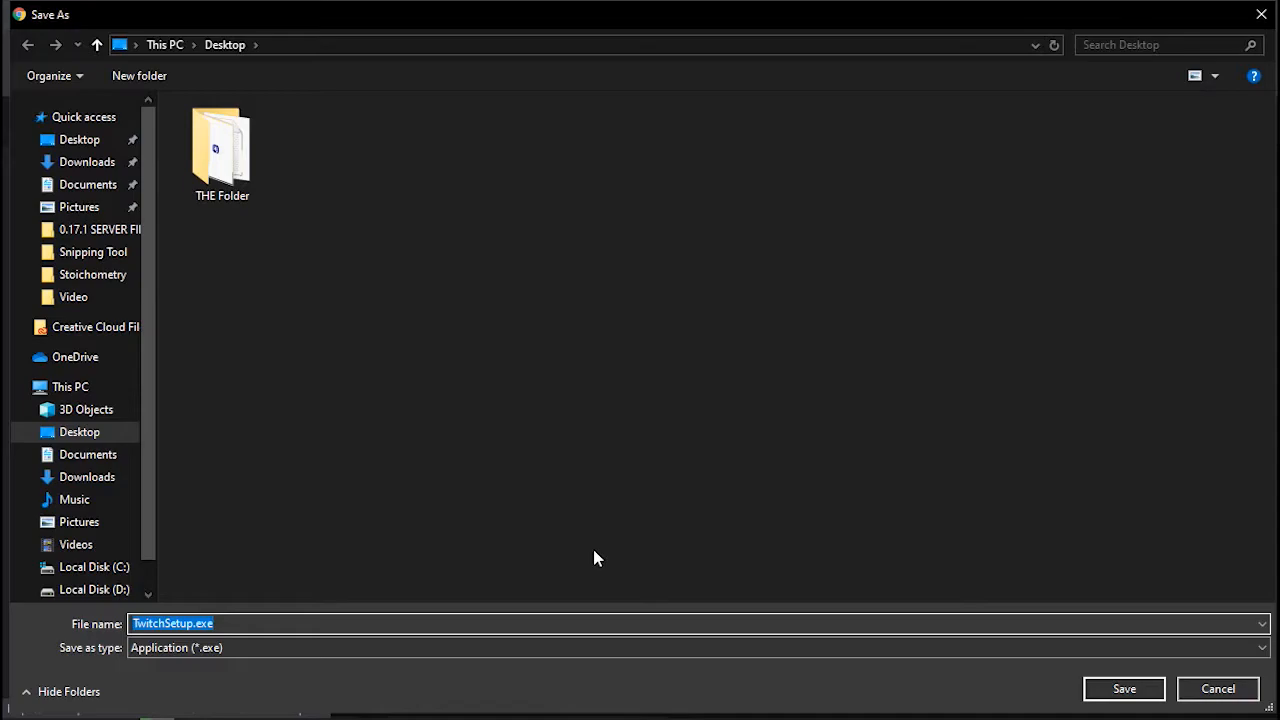
pyautogui.moveTo(1124, 689)
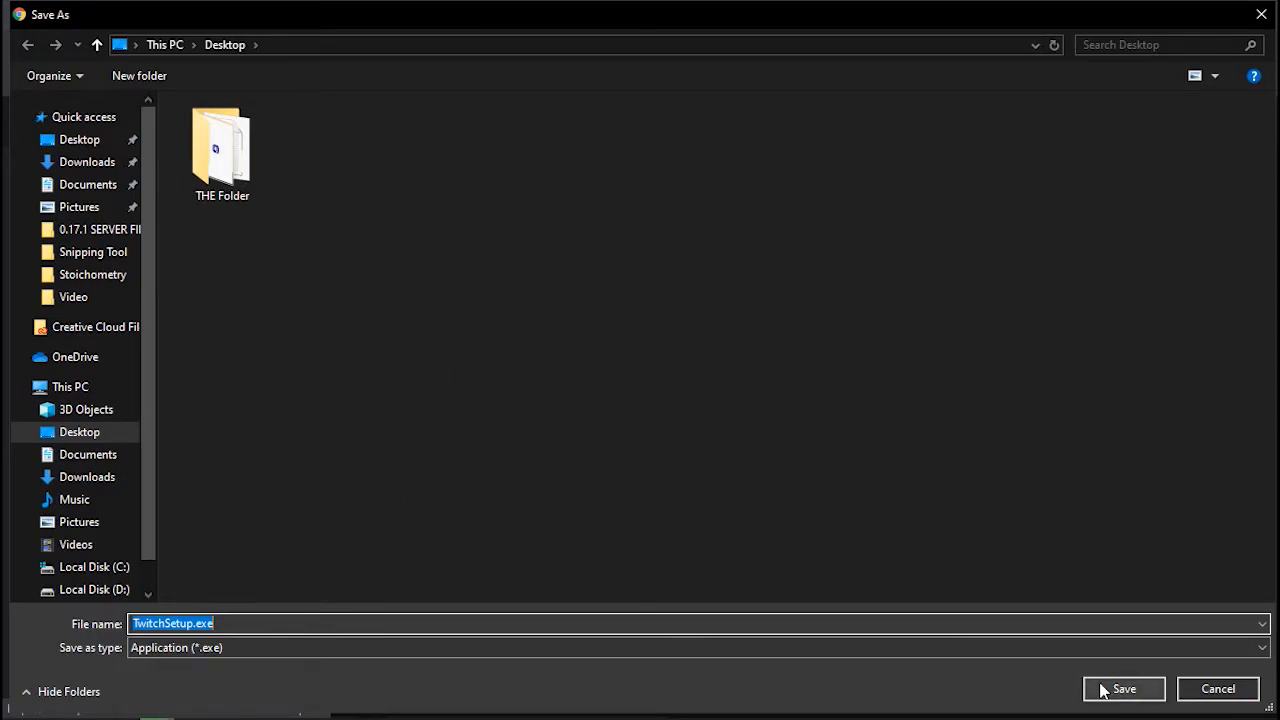
pyautogui.click(1124, 688)
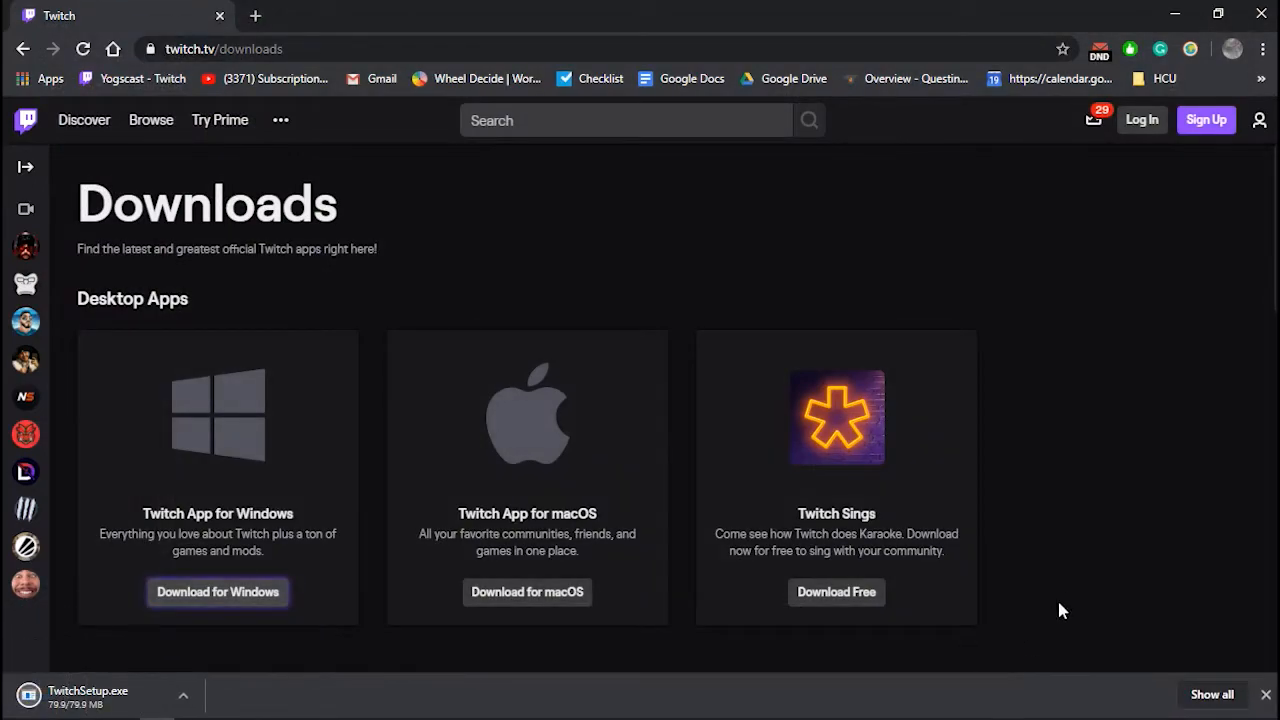
pyautogui.moveTo(1088, 593)
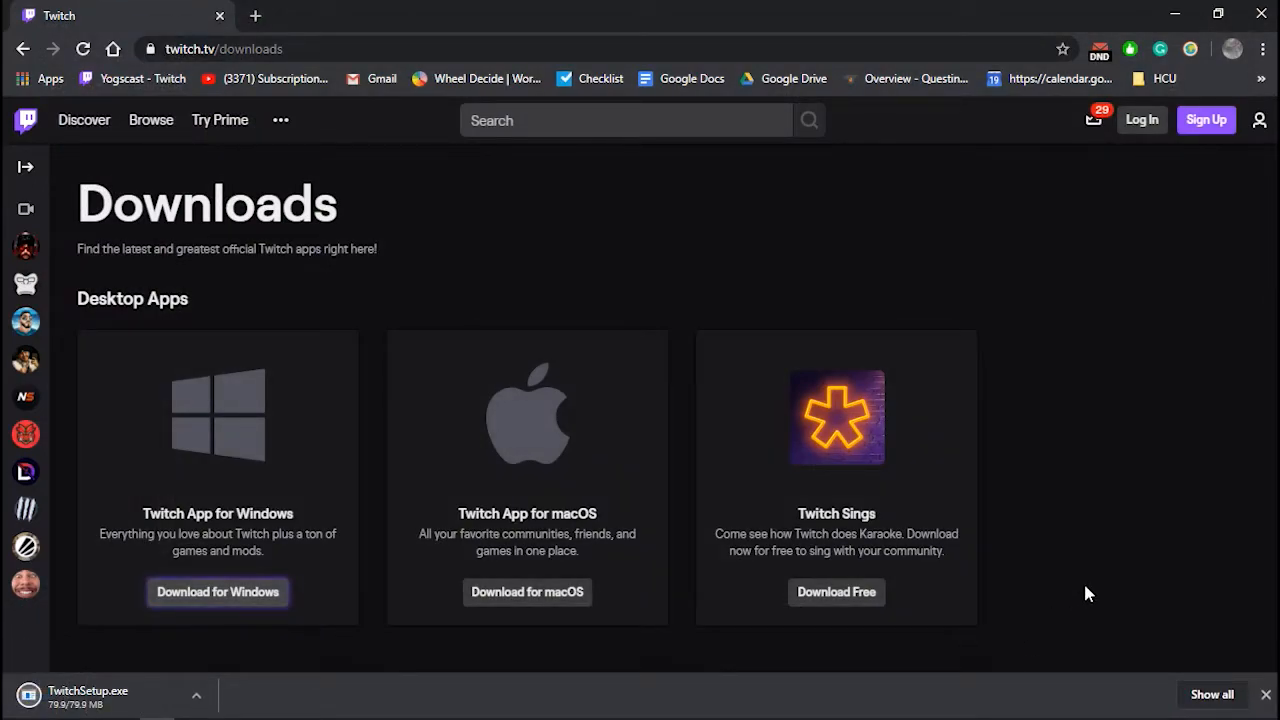
pyautogui.moveTo(105, 698)
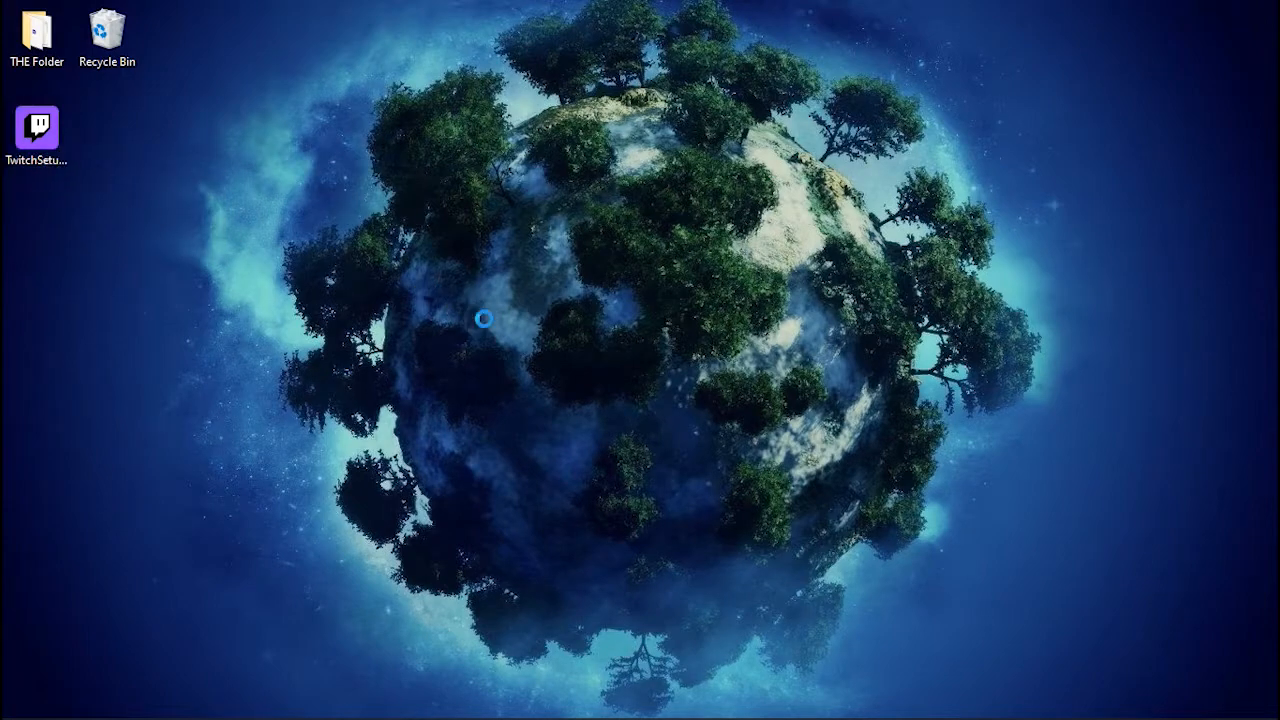
# Run TwitchSetup.exe, then launch Twitch from its new desktop shortcut
pyautogui.doubleClick(36, 129)
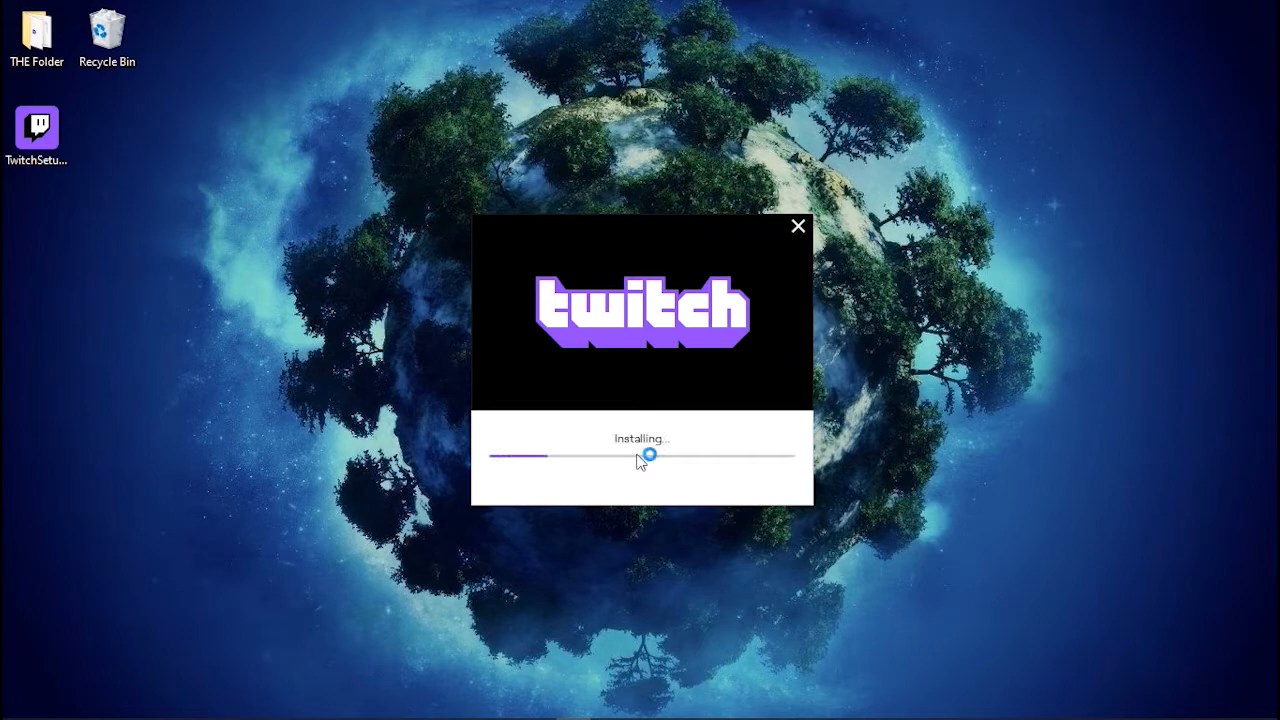
pyautogui.moveTo(708, 418)
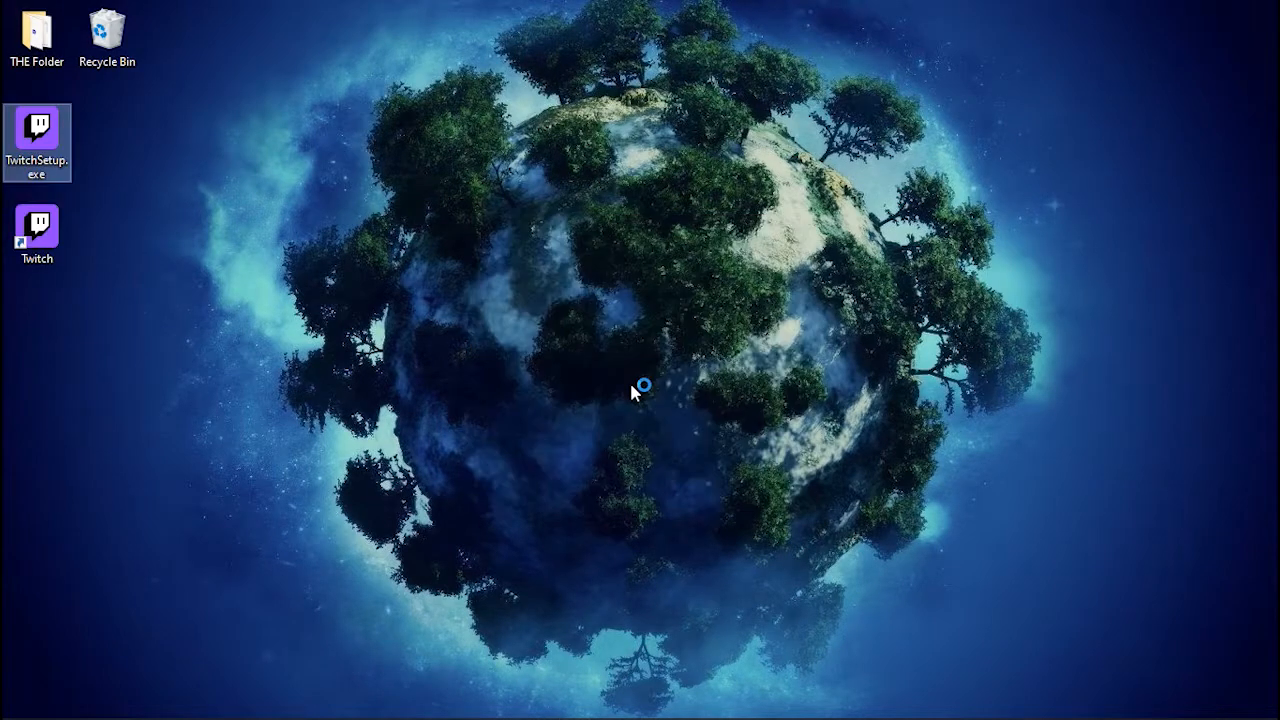
pyautogui.doubleClick(37, 140)
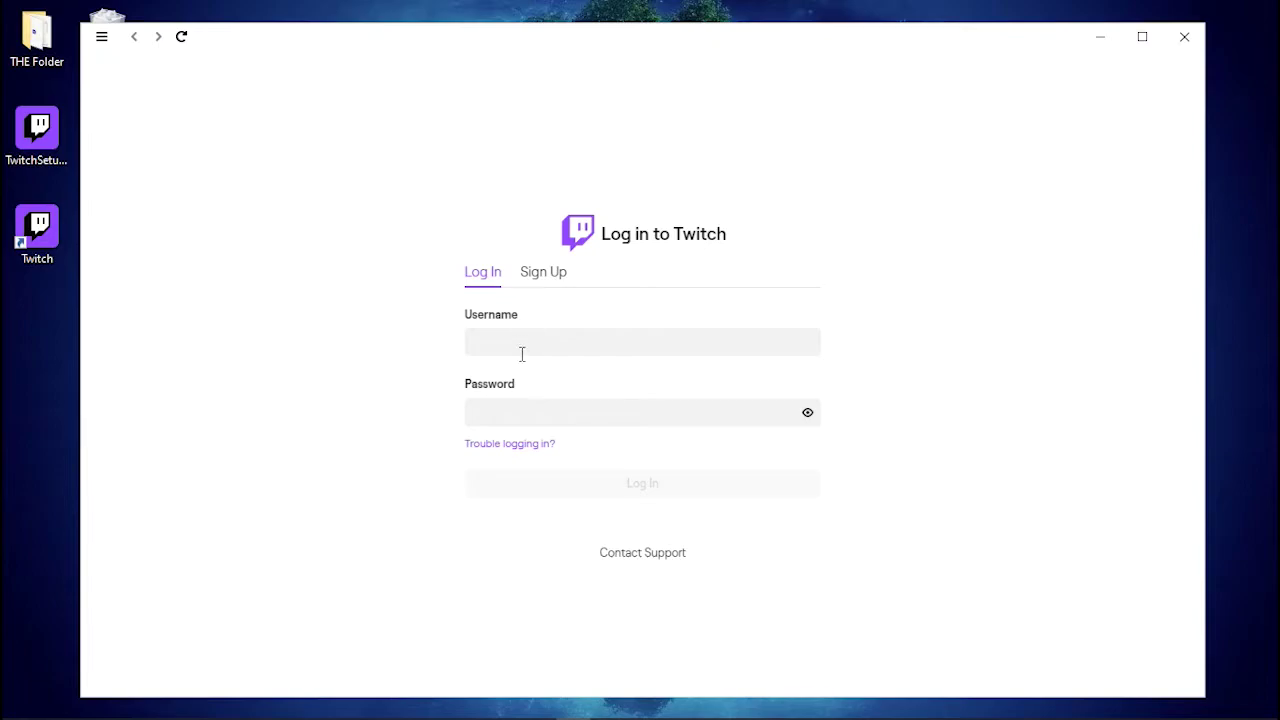
# Enter the username and password on the Twitch Log In form and submit
pyautogui.click(642, 412)
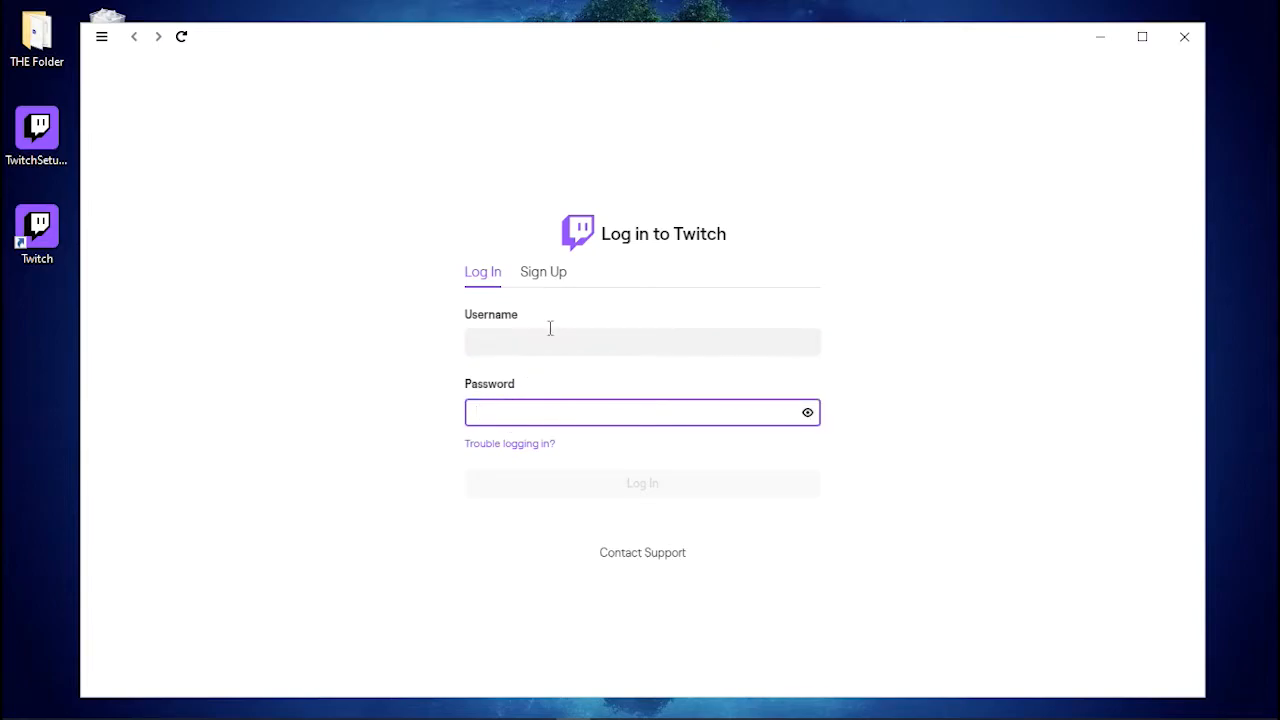
pyautogui.moveTo(545, 315)
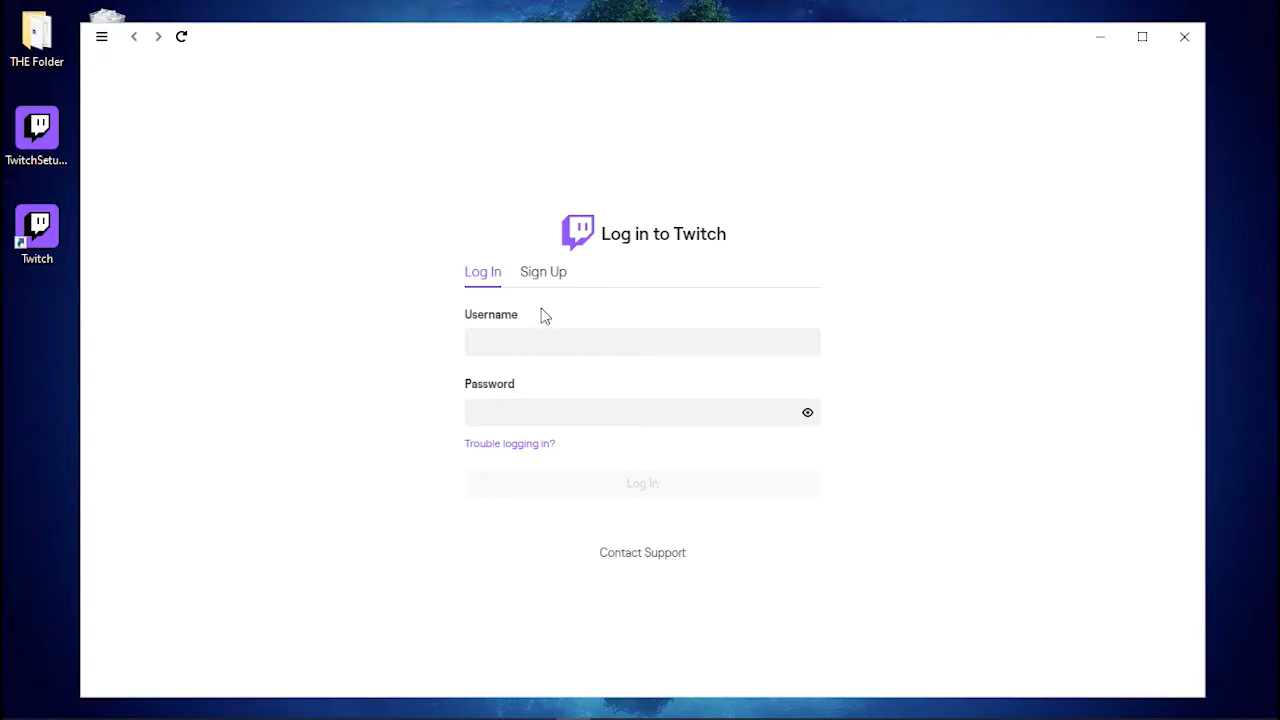
pyautogui.click(543, 271)
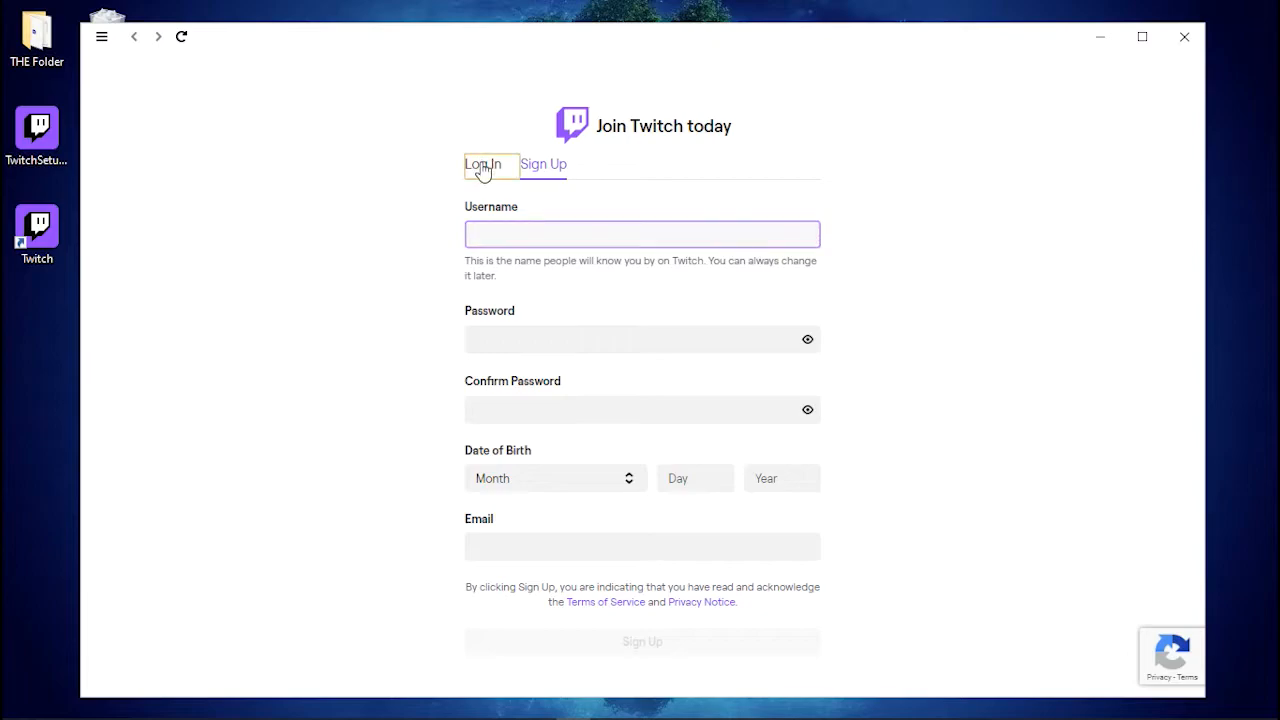
pyautogui.click(482, 164)
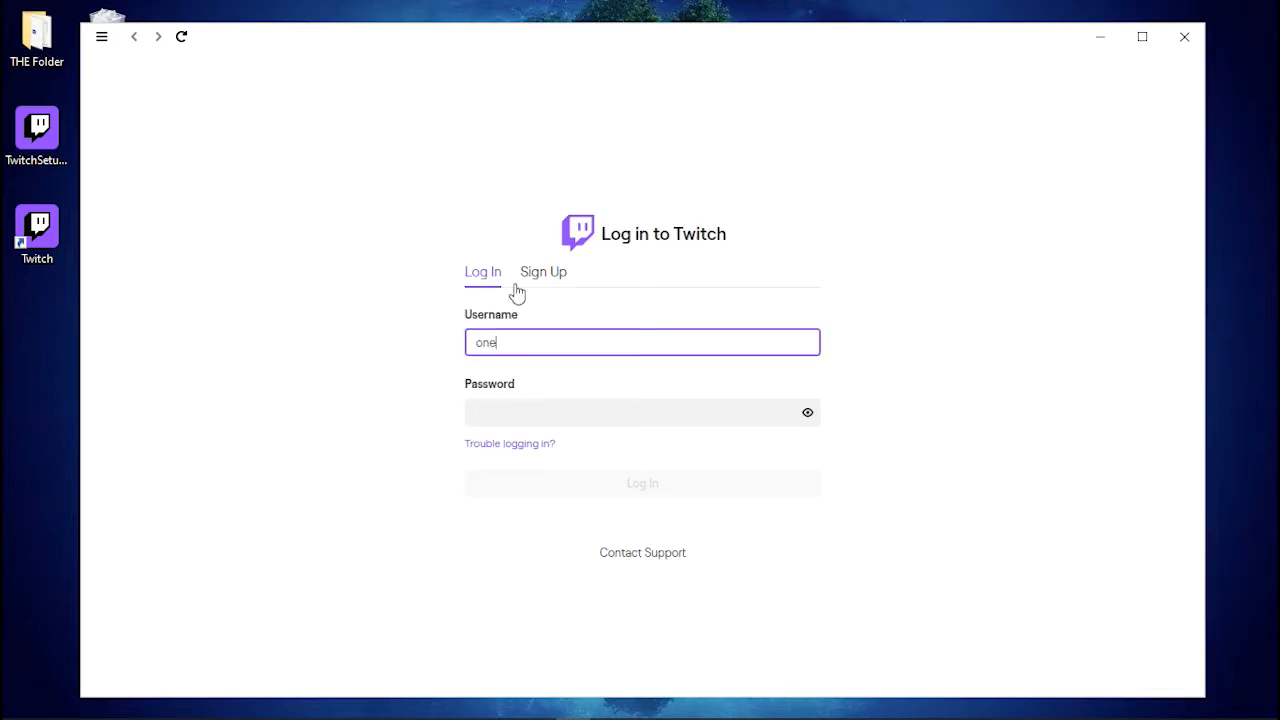
pyautogui.click(642, 483)
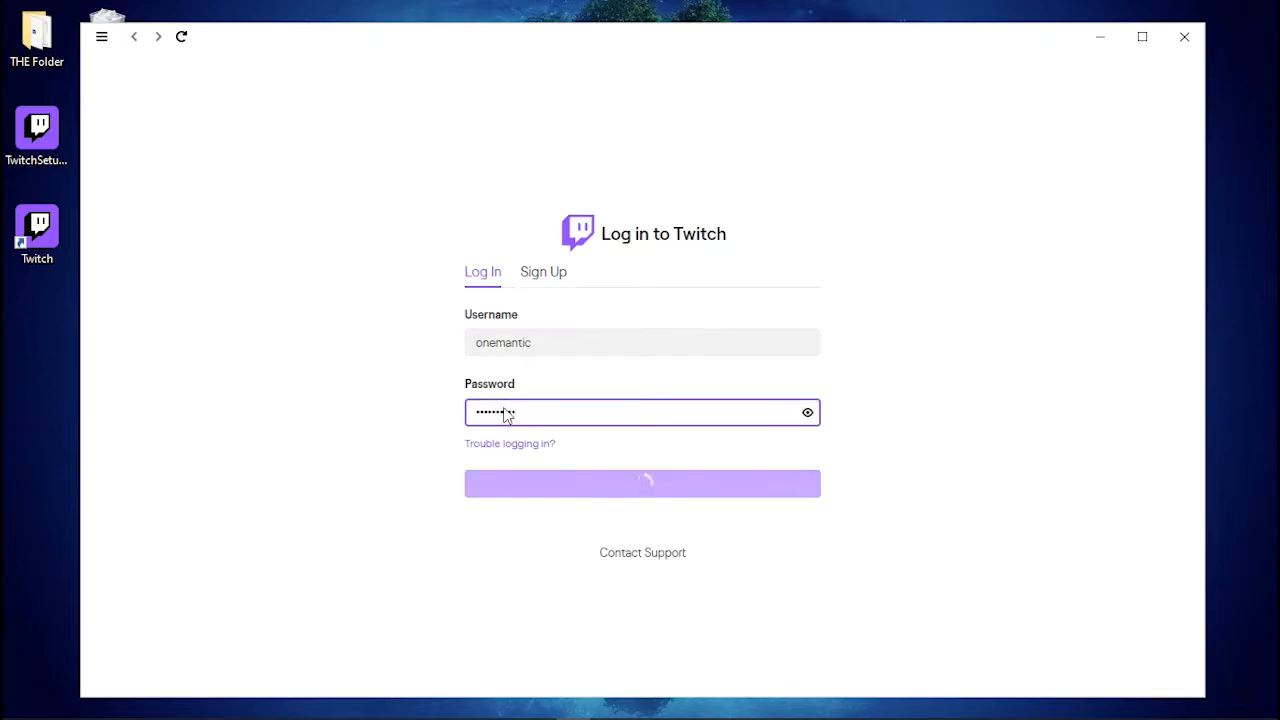
pyautogui.click(642, 483)
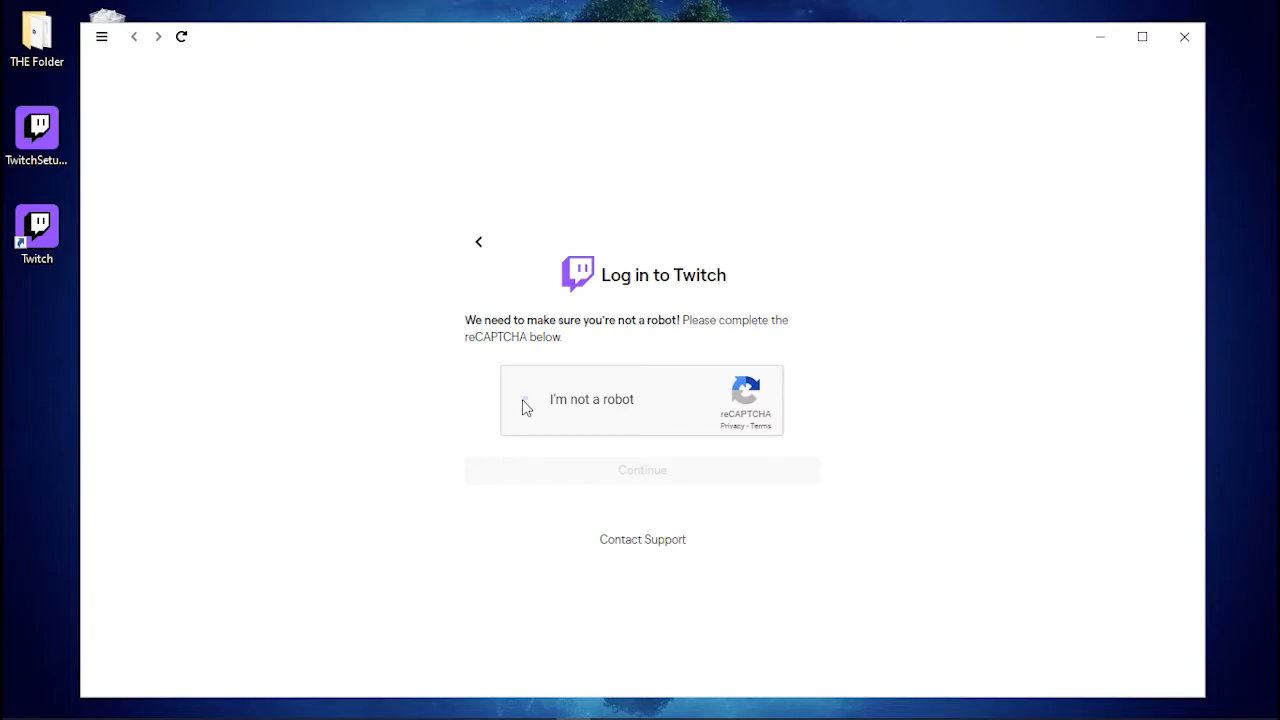
# Tick "I'm not a robot", finish the challenge, and continue to identity verification
pyautogui.click(524, 399)
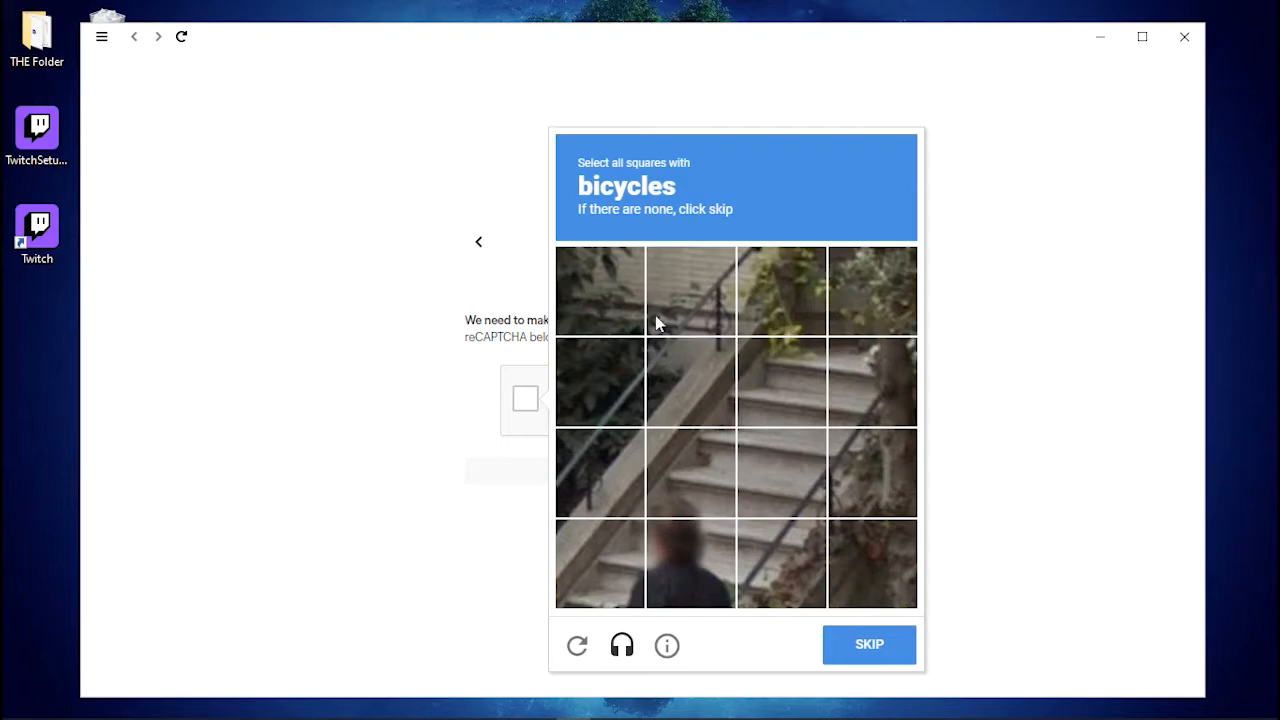
pyautogui.moveTo(670, 326)
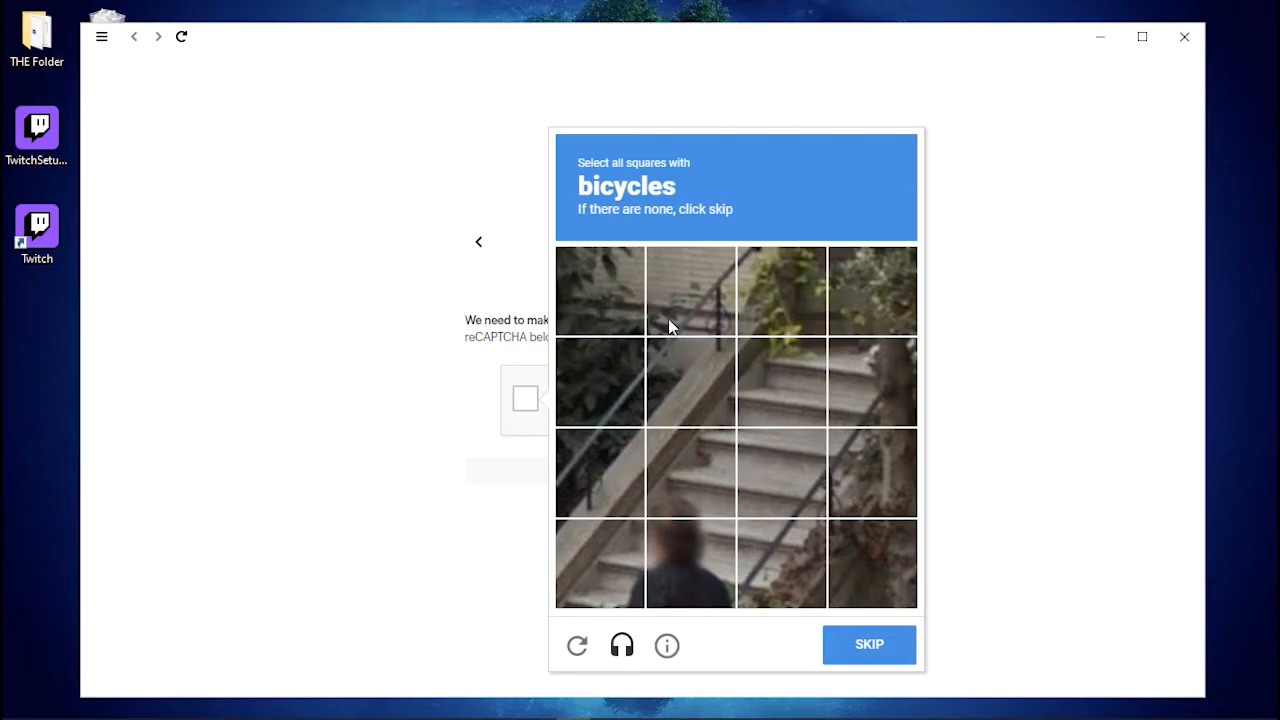
pyautogui.moveTo(770, 530)
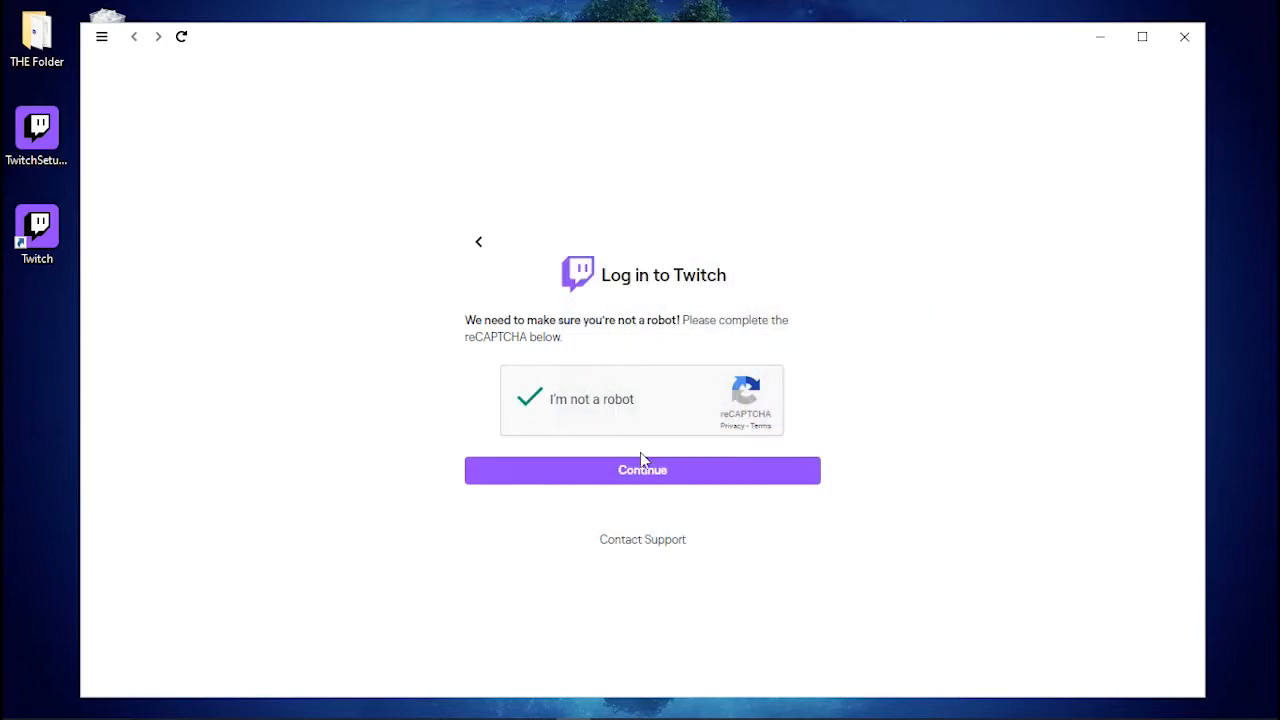
pyautogui.click(641, 470)
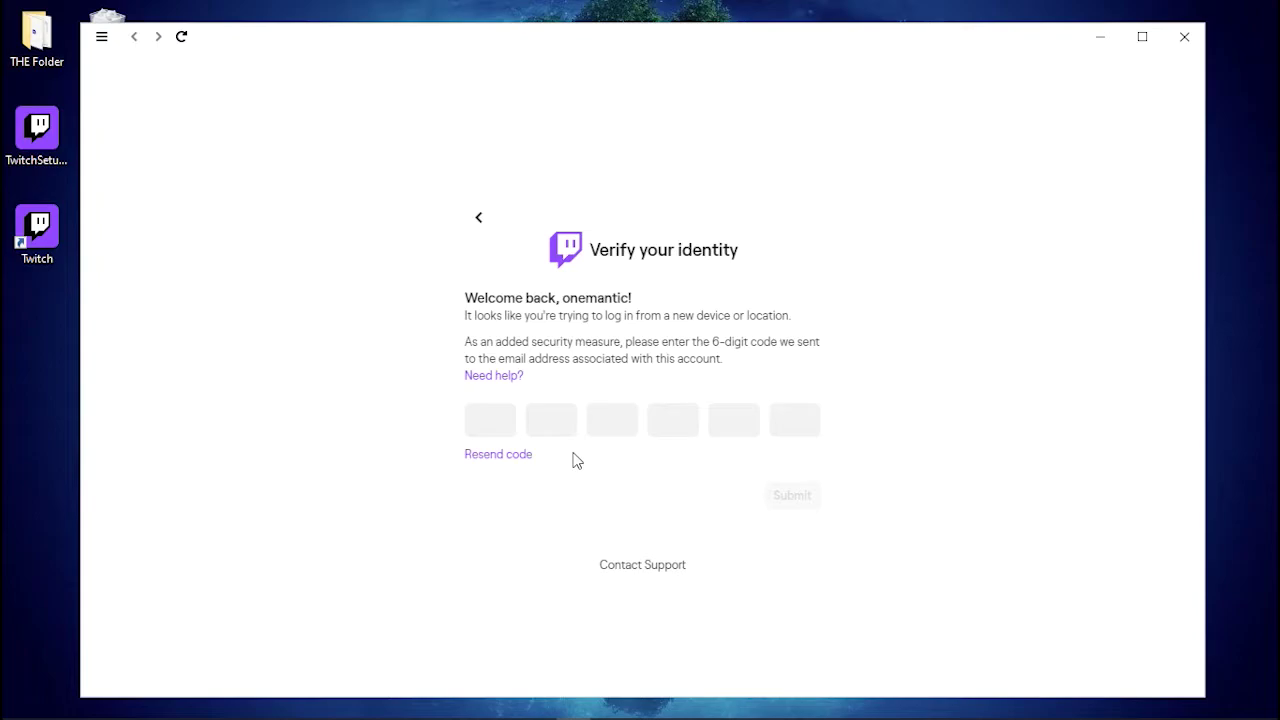
pyautogui.moveTo(565, 456)
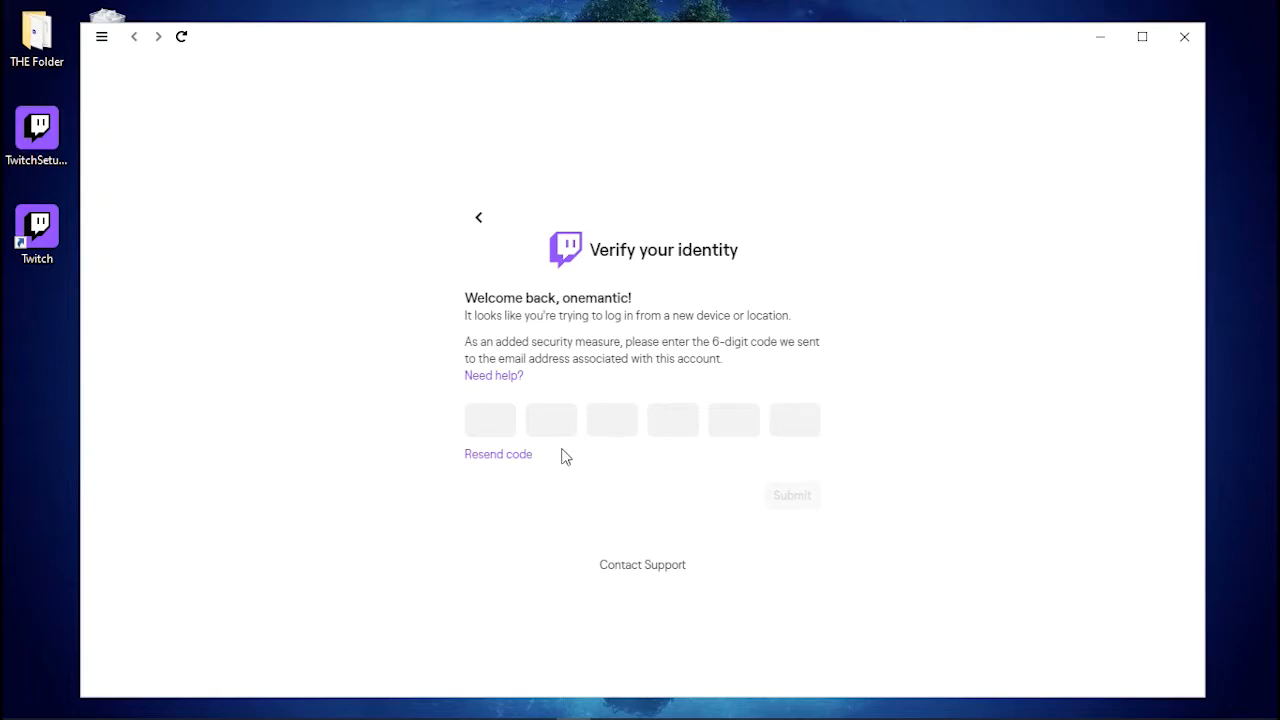
pyautogui.moveTo(468, 316)
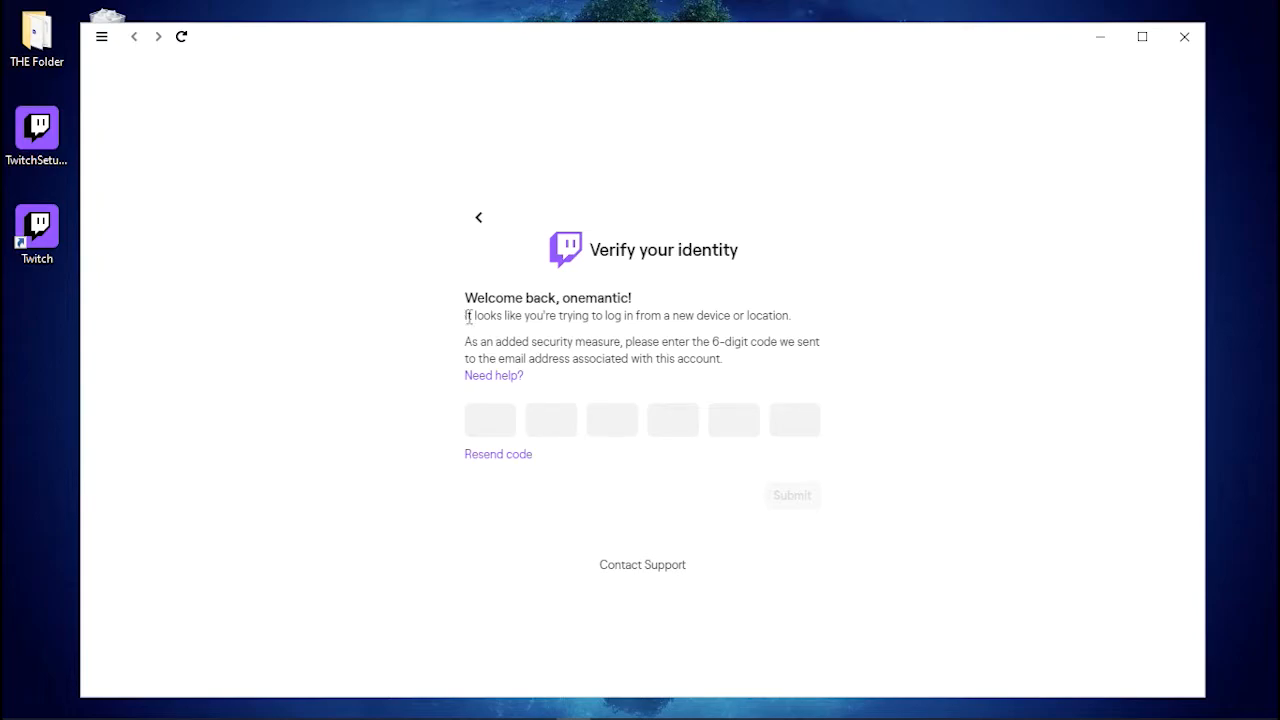
pyautogui.moveTo(350, 589)
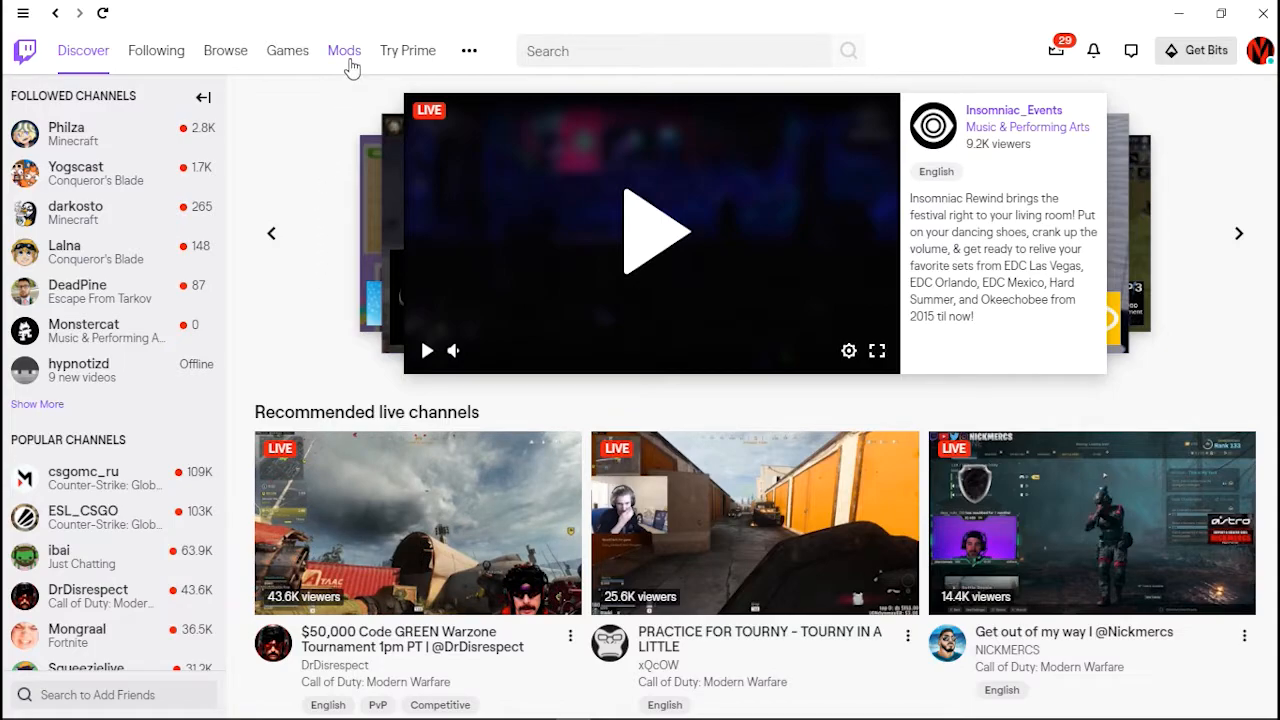
# Go to the Minecraft mods section and show the Browse Modpacks catalogue
pyautogui.click(344, 50)
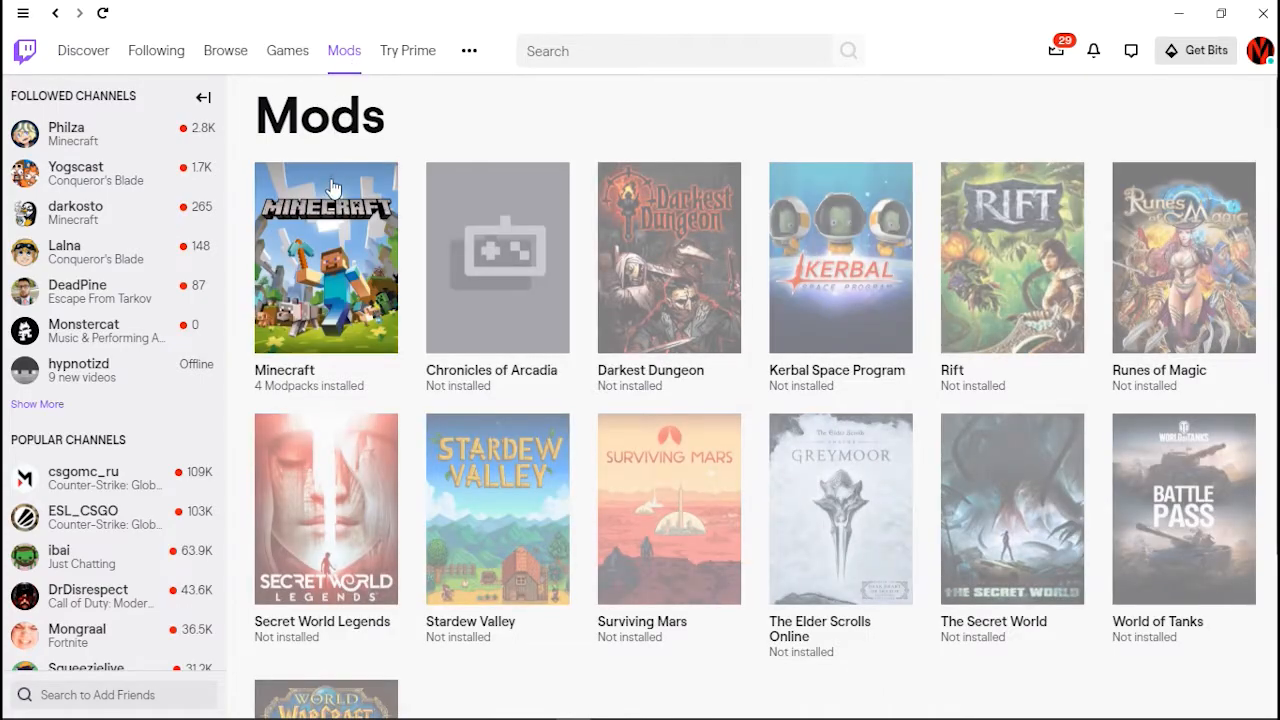
pyautogui.moveTo(320, 262)
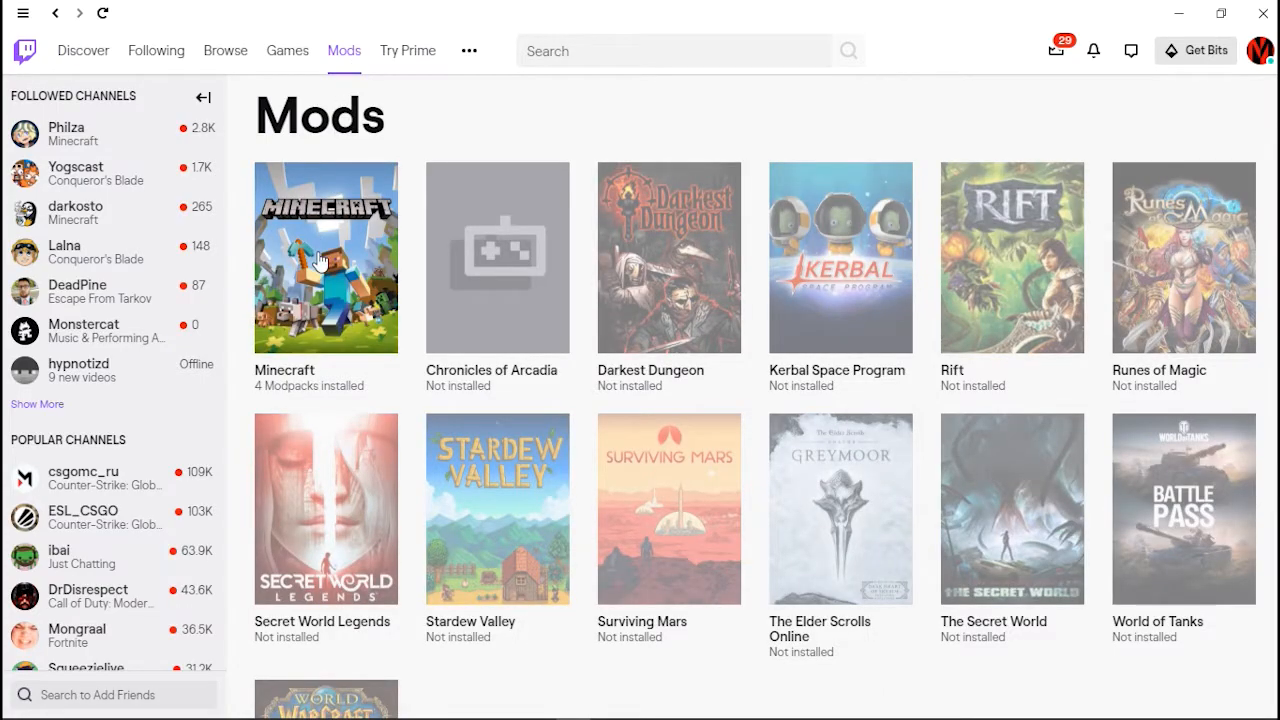
pyautogui.click(325, 257)
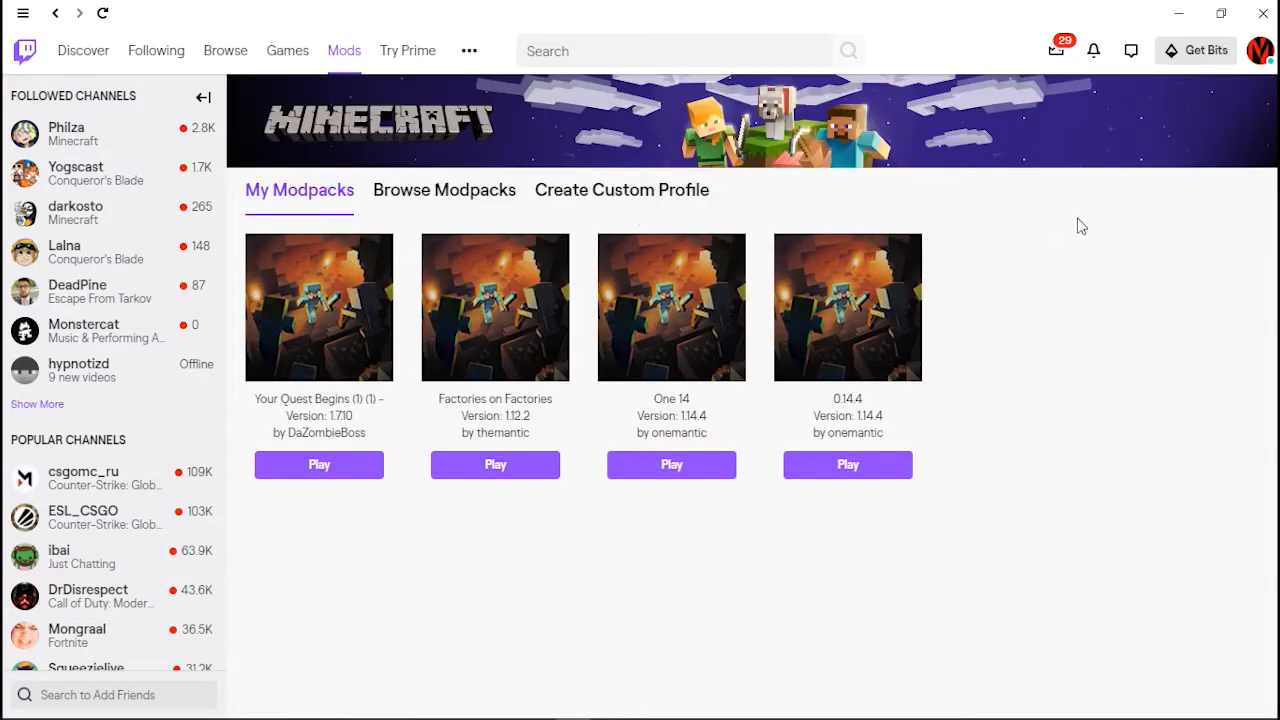
pyautogui.moveTo(553, 214)
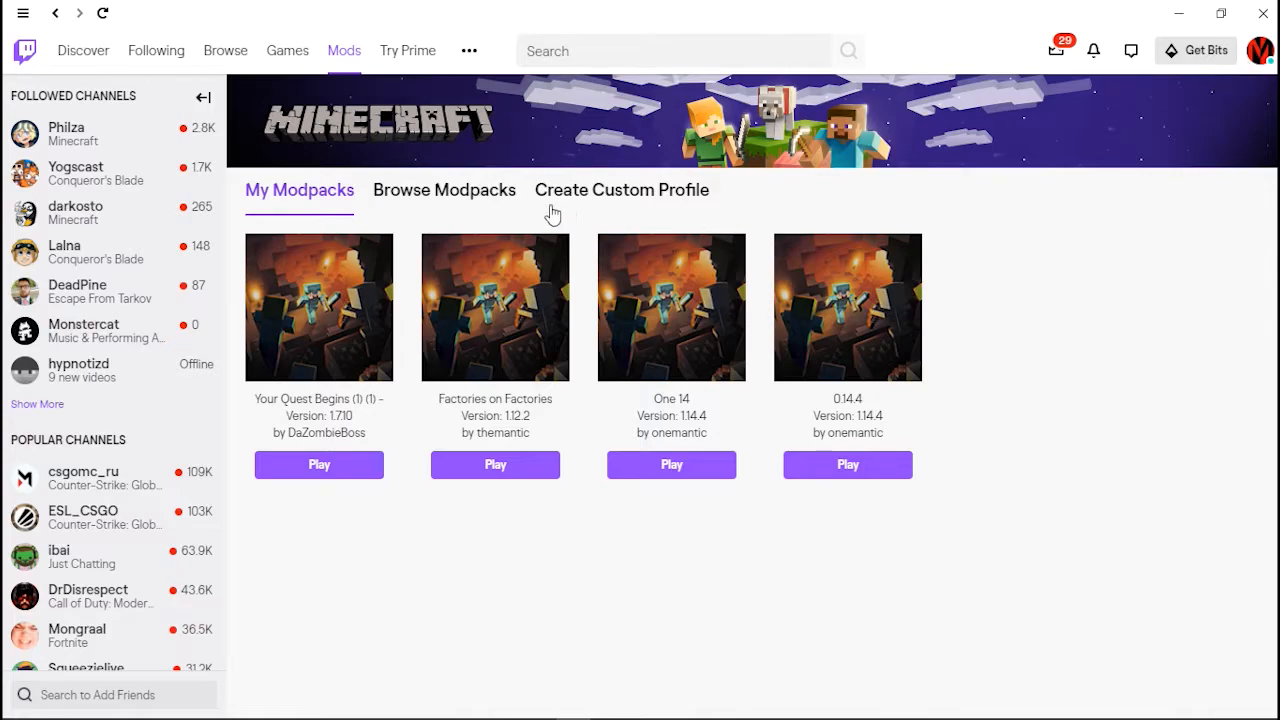
pyautogui.moveTo(547, 217)
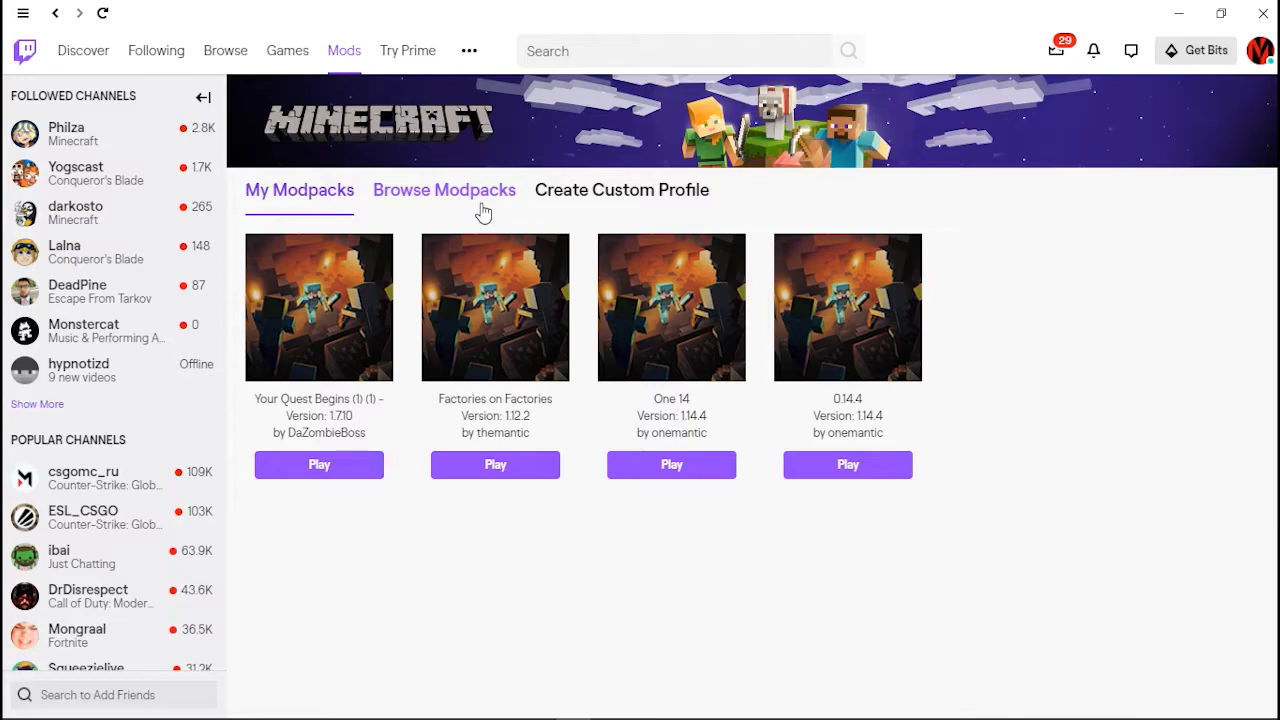
pyautogui.moveTo(575, 197)
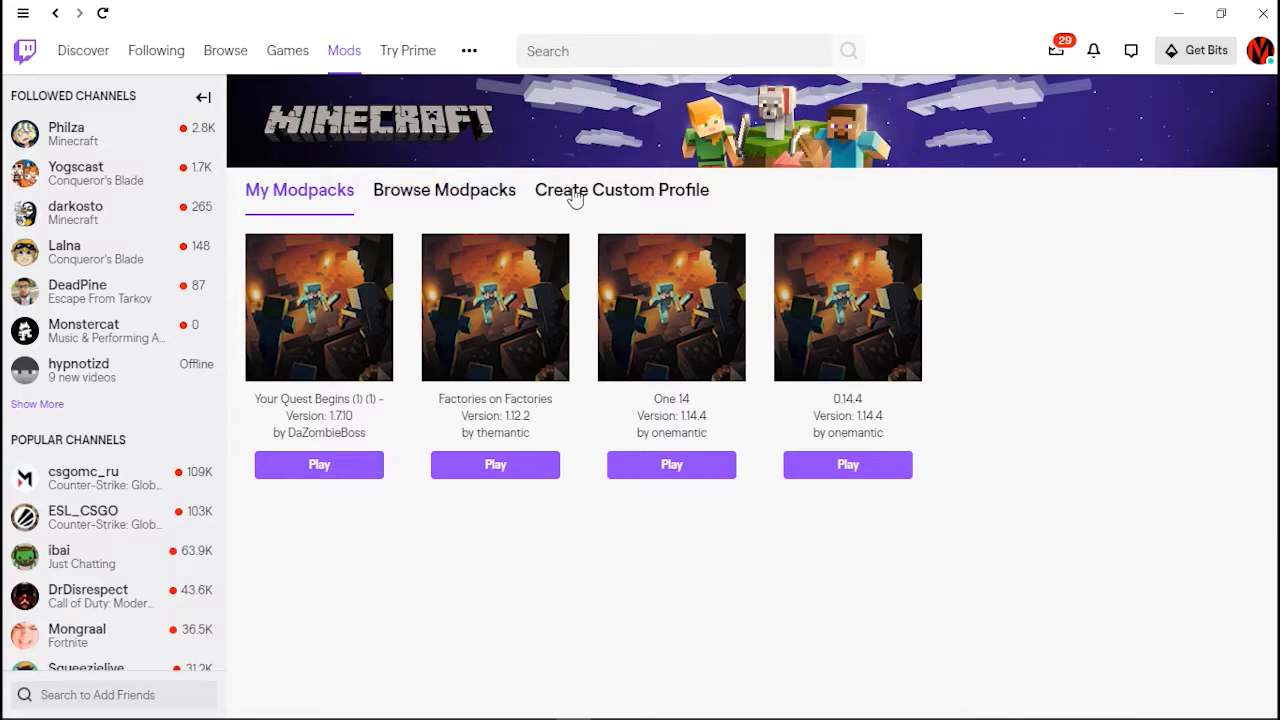
pyautogui.moveTo(444, 190)
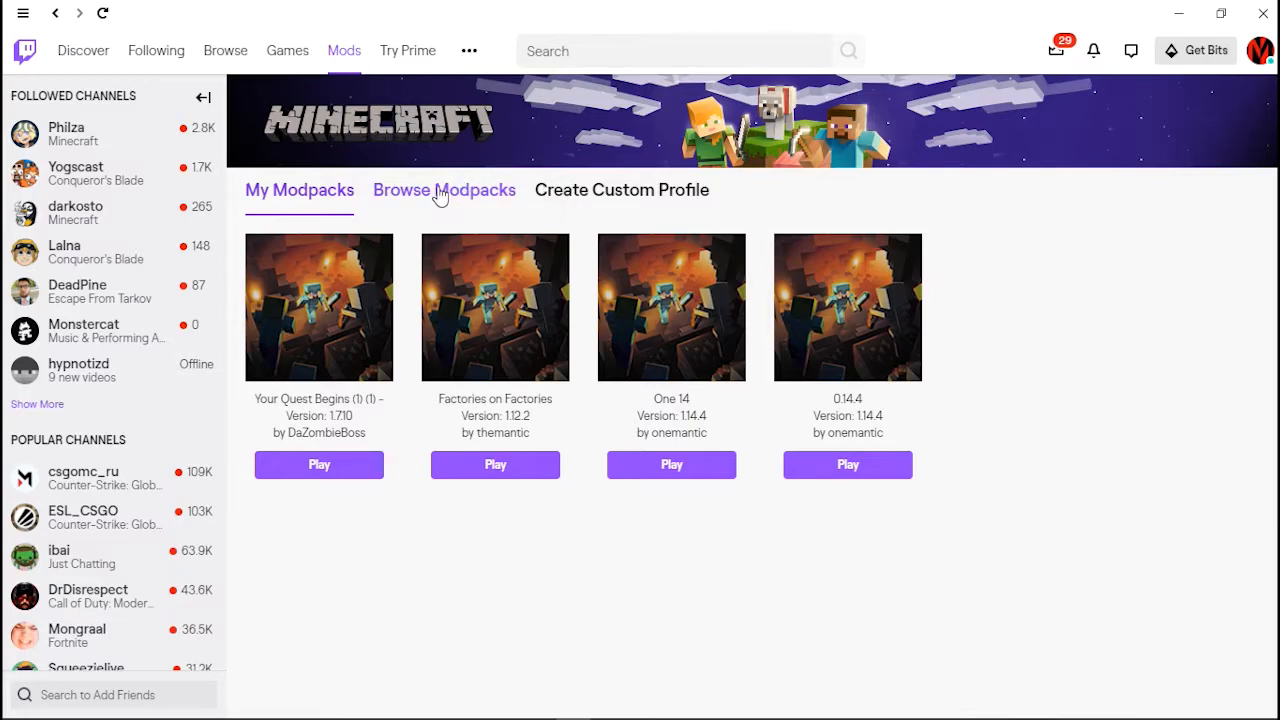
pyautogui.click(443, 190)
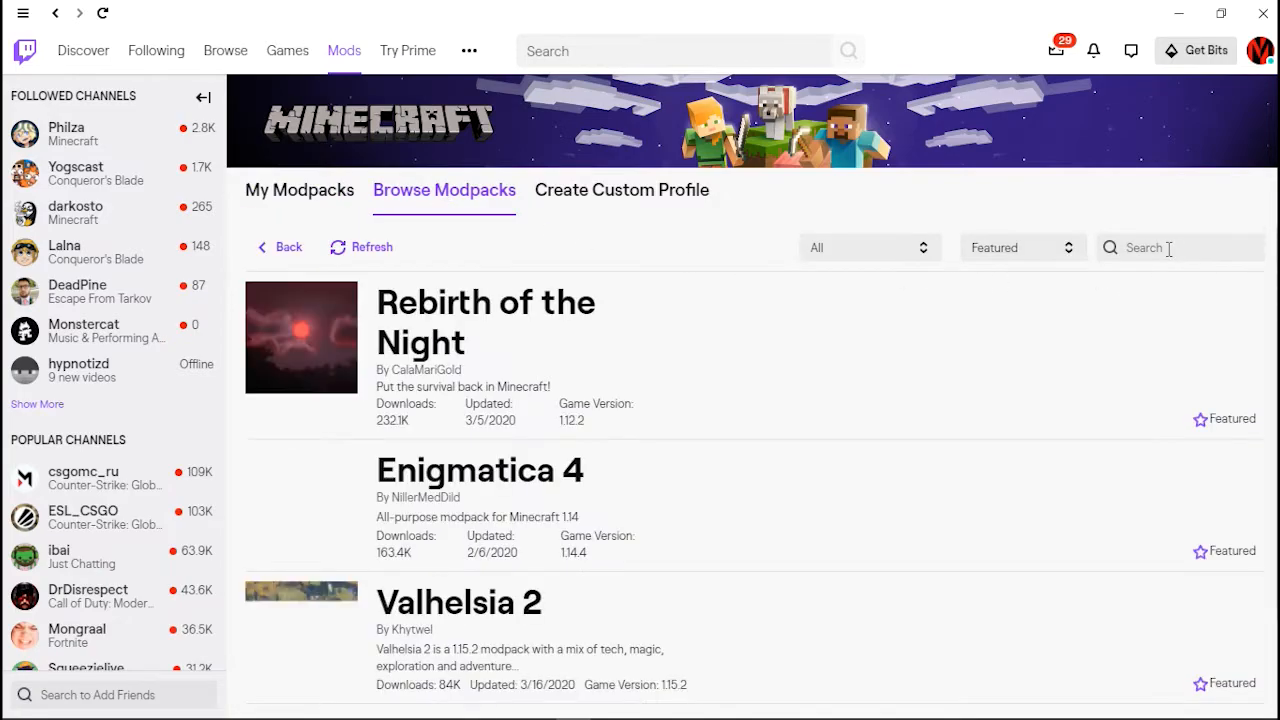
# Search the modpack catalogue for "questing mayhem"
pyautogui.click(1180, 247)
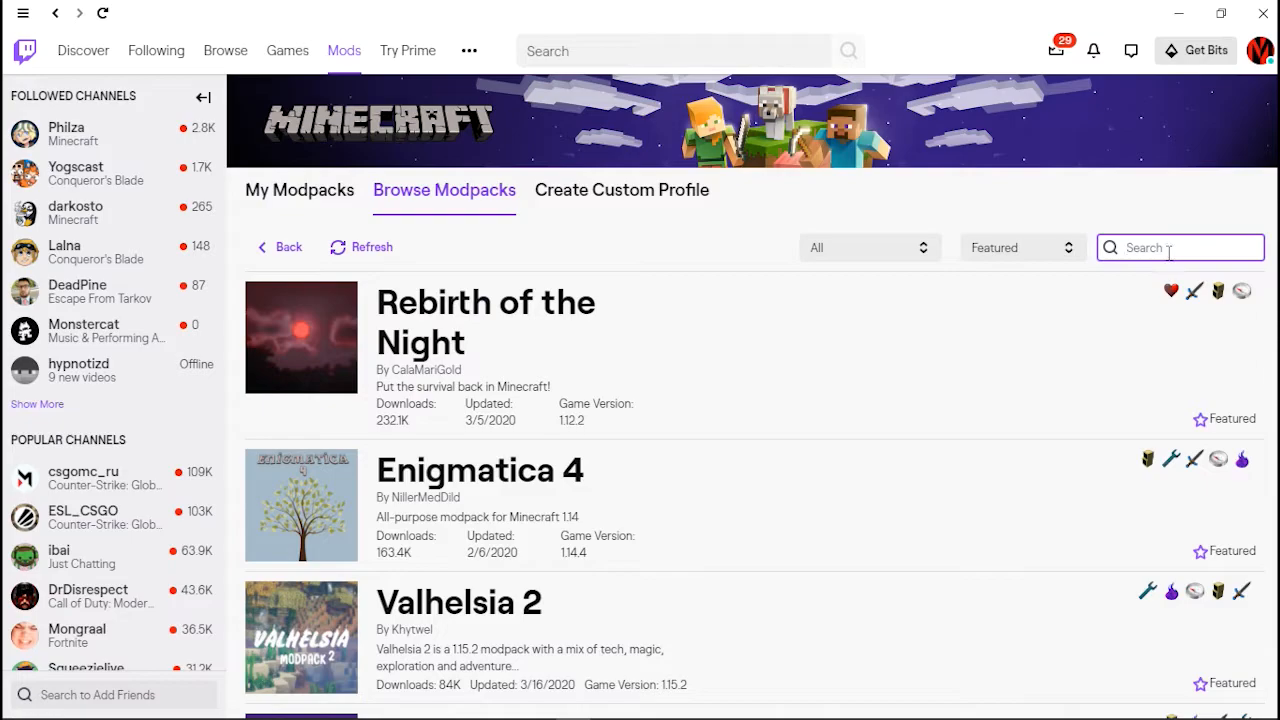
pyautogui.scroll(-3)
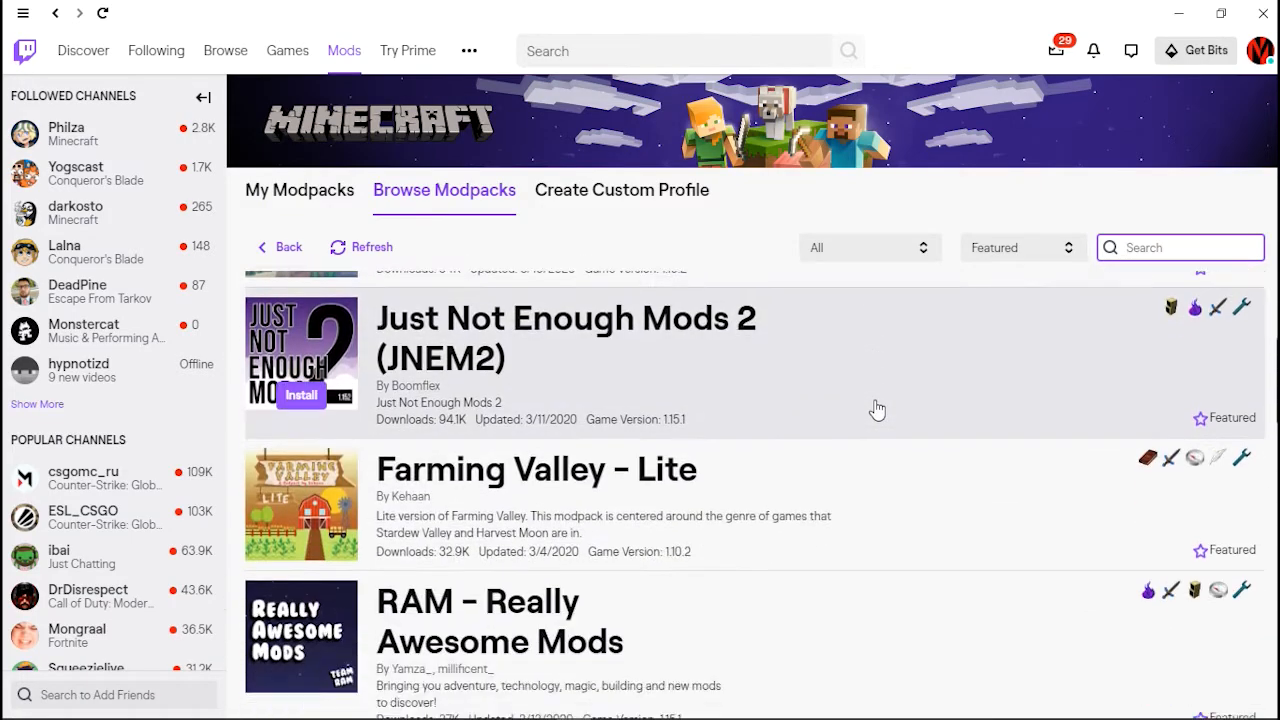
pyautogui.scroll(3)
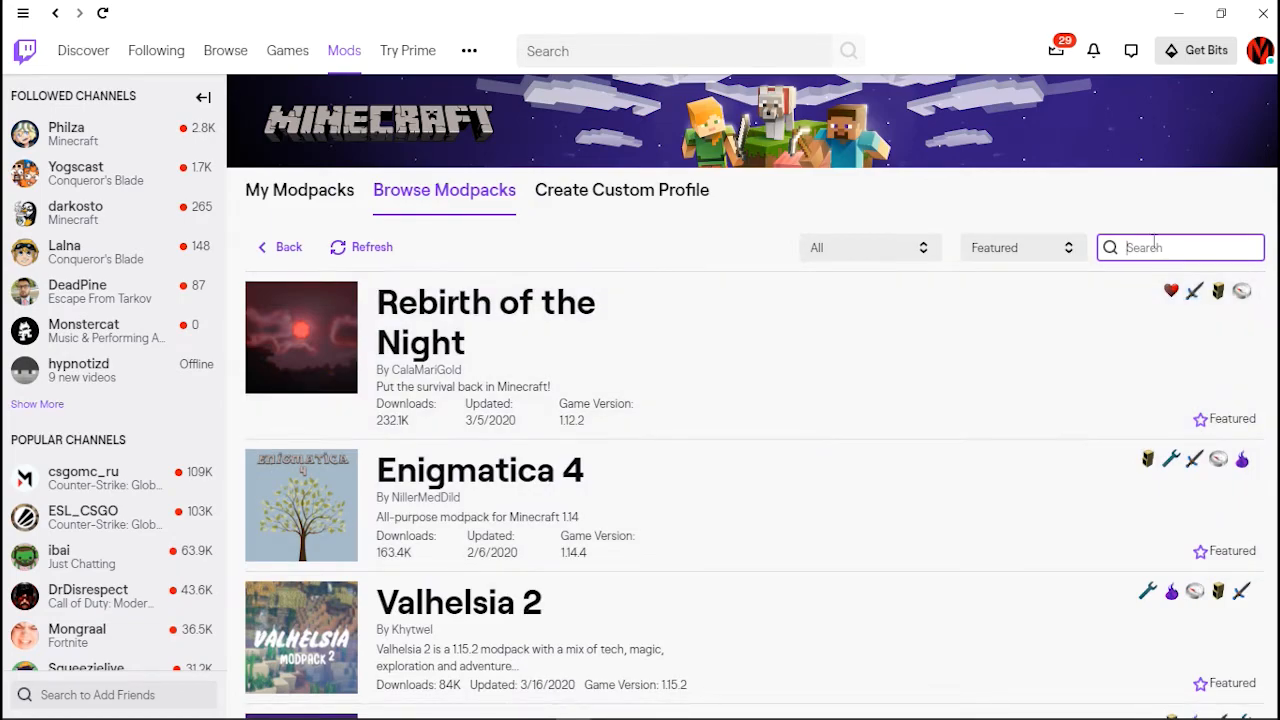
pyautogui.write('questing mayhem')
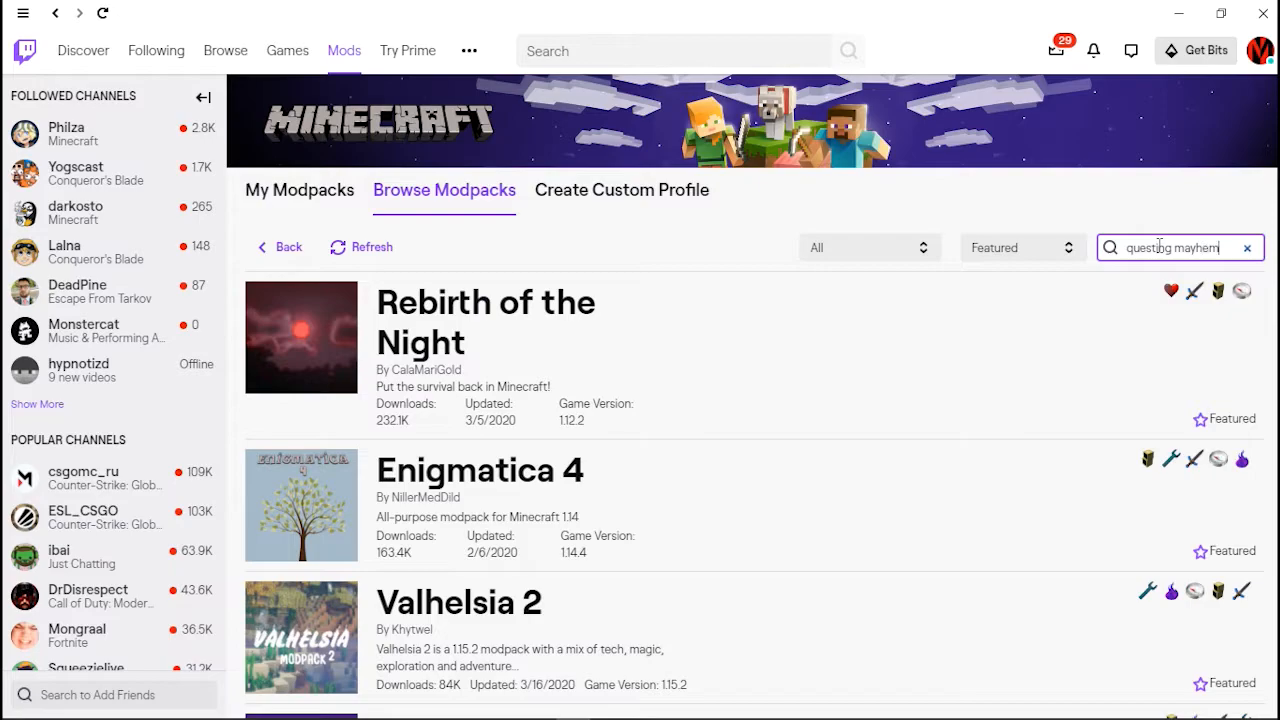
pyautogui.press('Return')
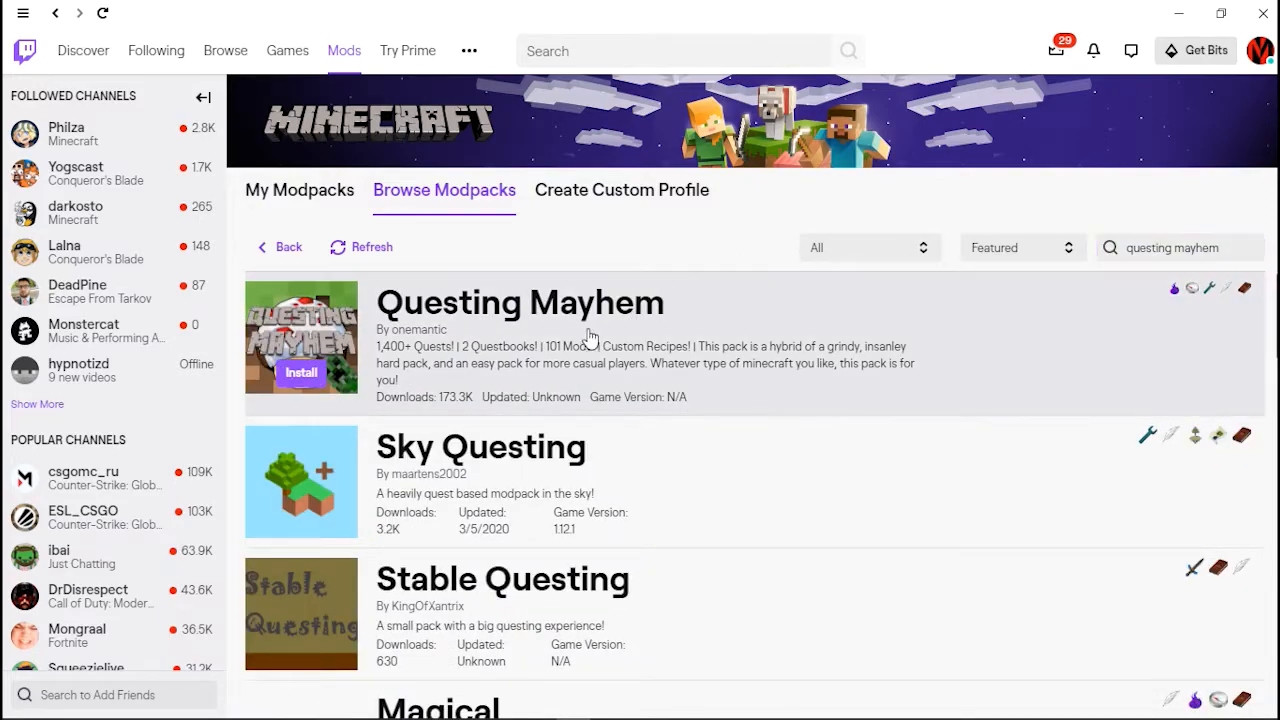
pyautogui.moveTo(305, 378)
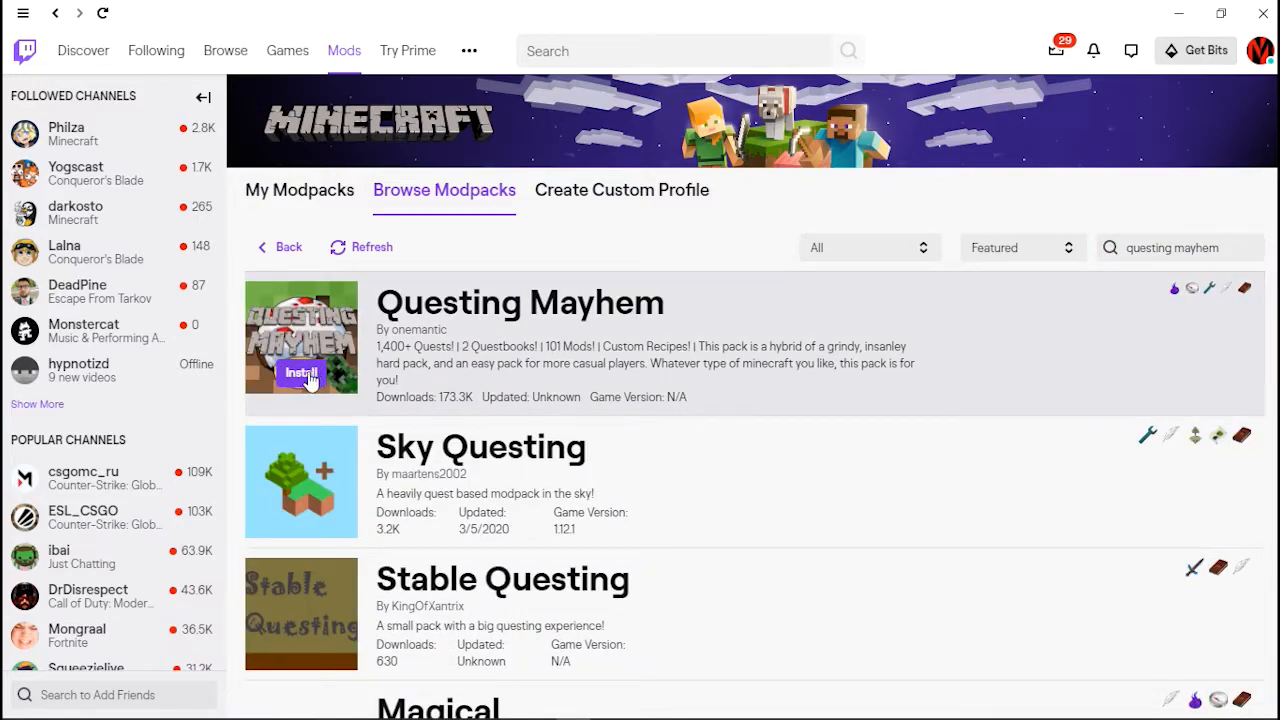
# Install the Questing Mayhem modpack from the search results
pyautogui.click(301, 373)
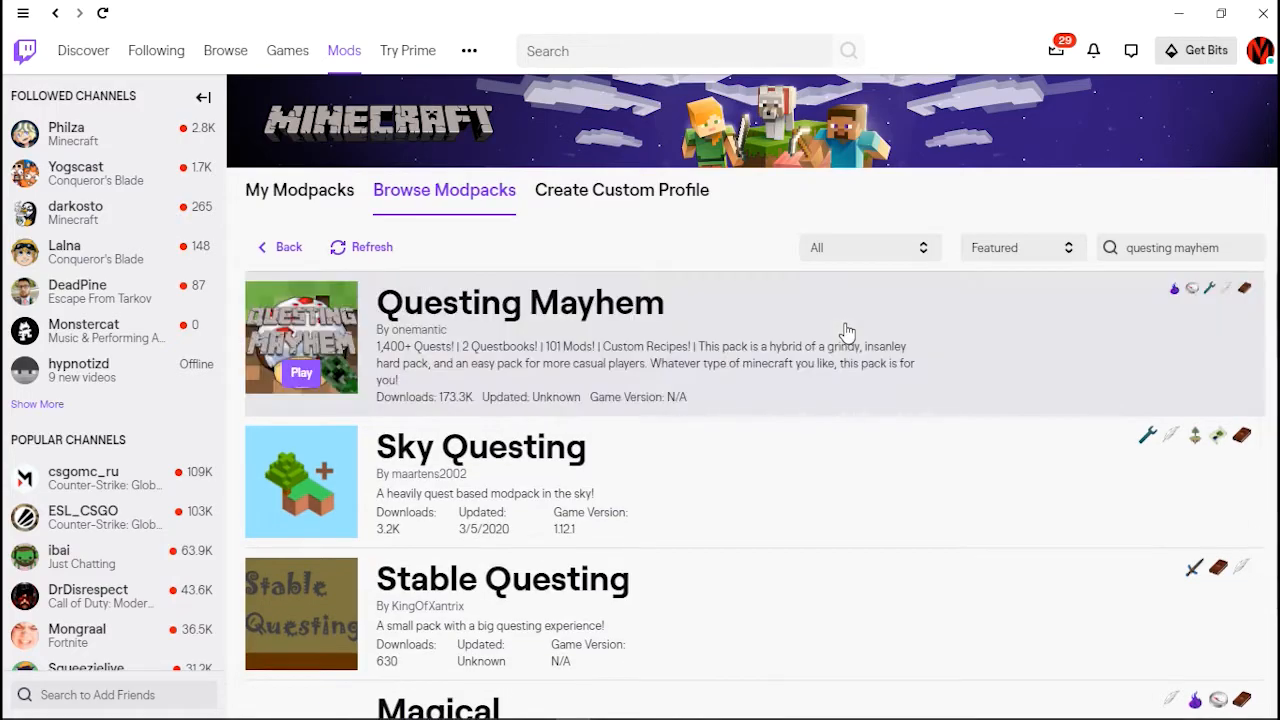
pyautogui.moveTo(427, 365)
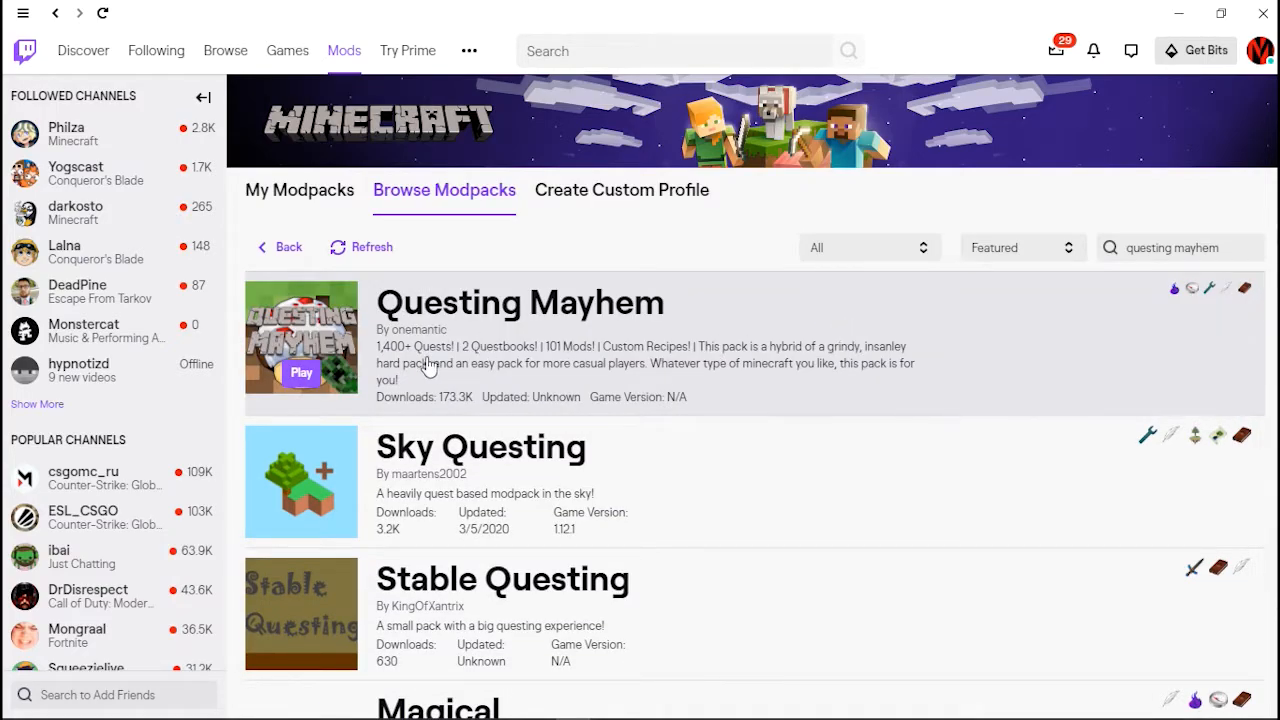
pyautogui.moveTo(299, 190)
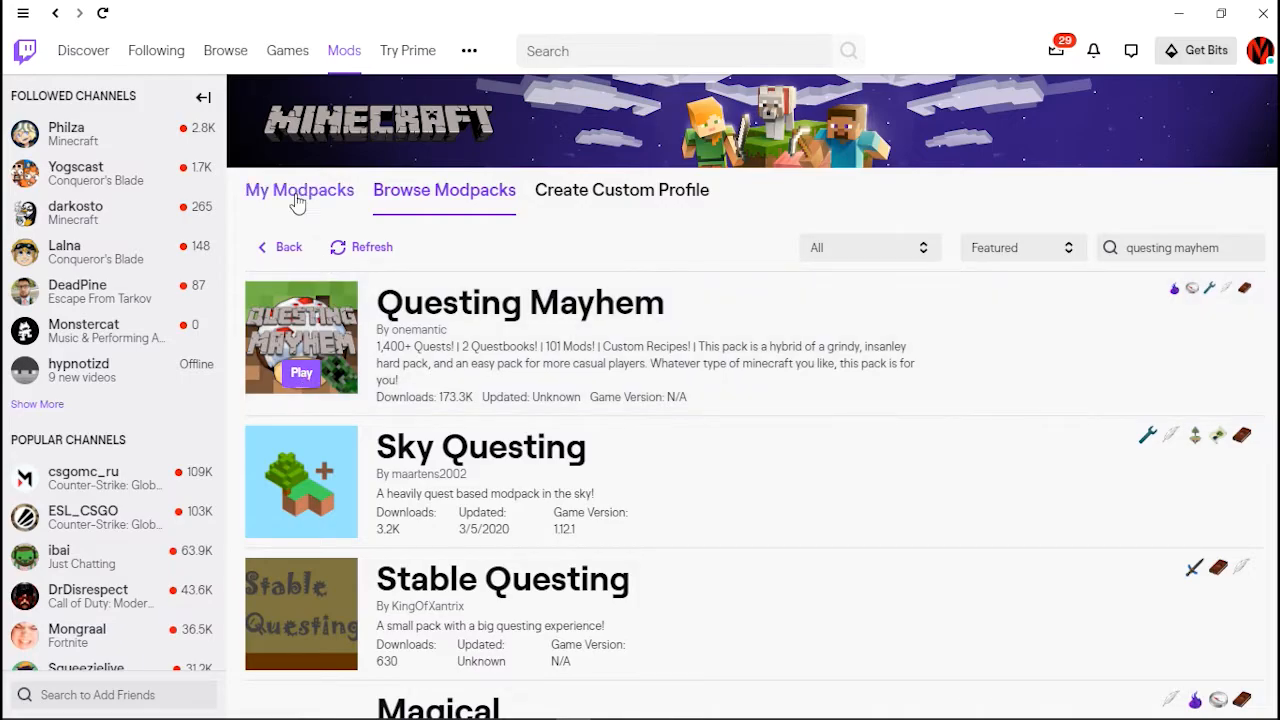
# Confirm Questing Mayhem 0.17.1 under My Modpacks, then bring up Chrome
pyautogui.click(299, 190)
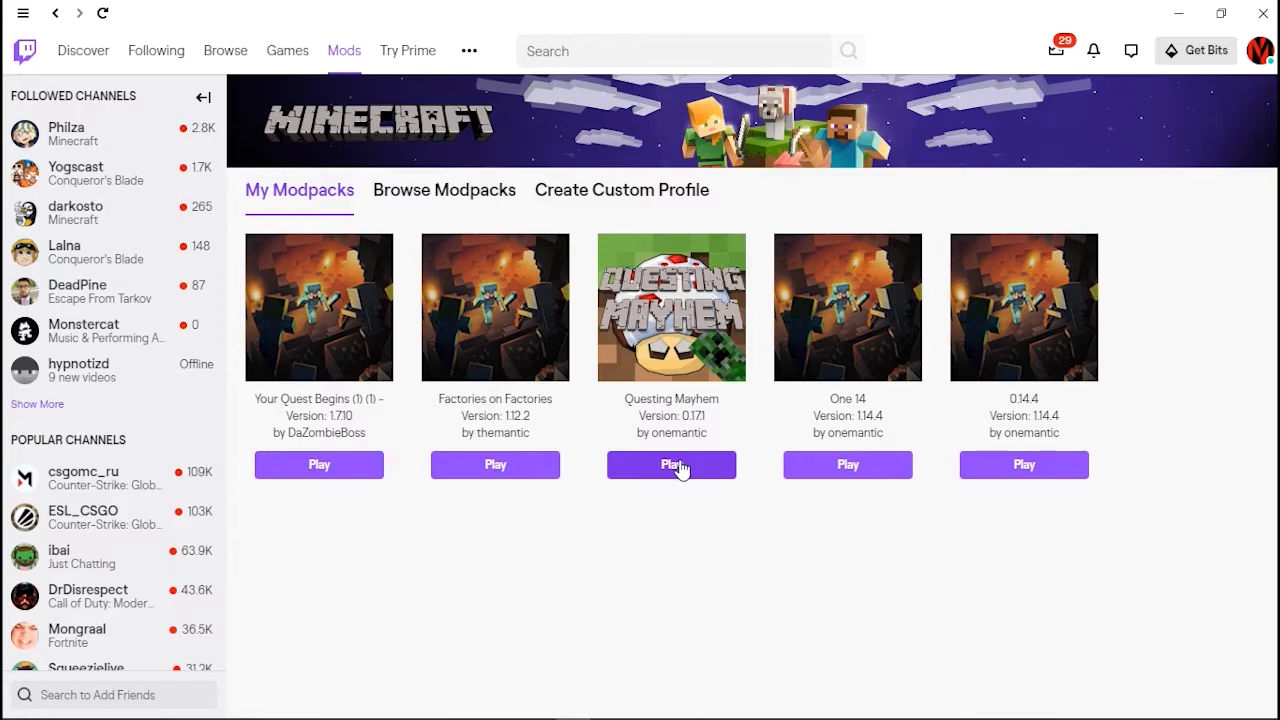
pyautogui.moveTo(471, 552)
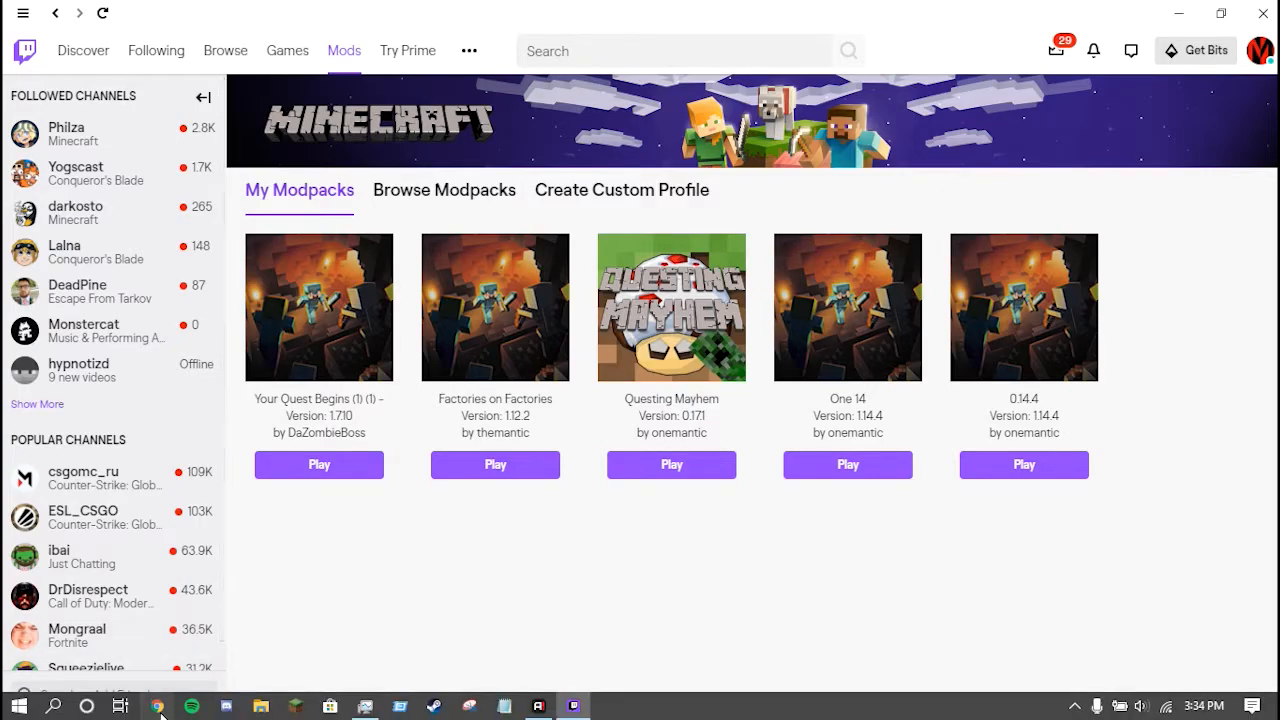
pyautogui.click(155, 706)
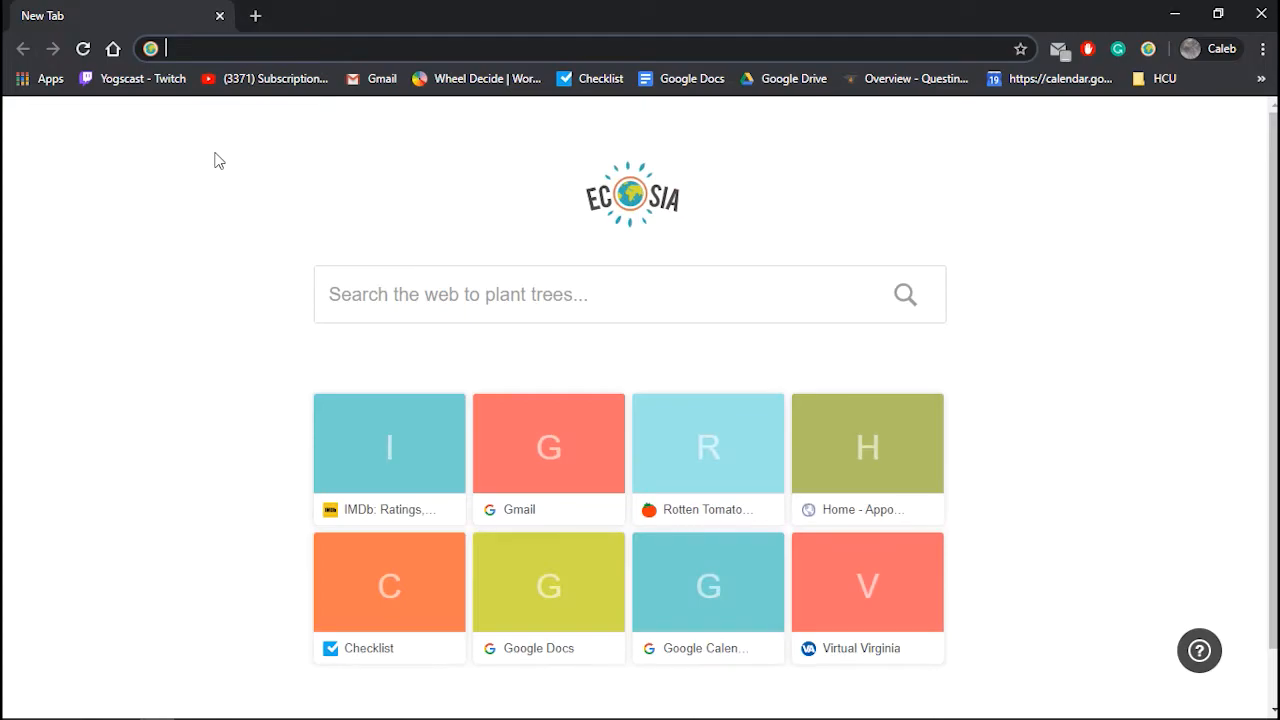
# Go to optifine.net and follow its Downloads link
pyautogui.write('optifine.net/home')
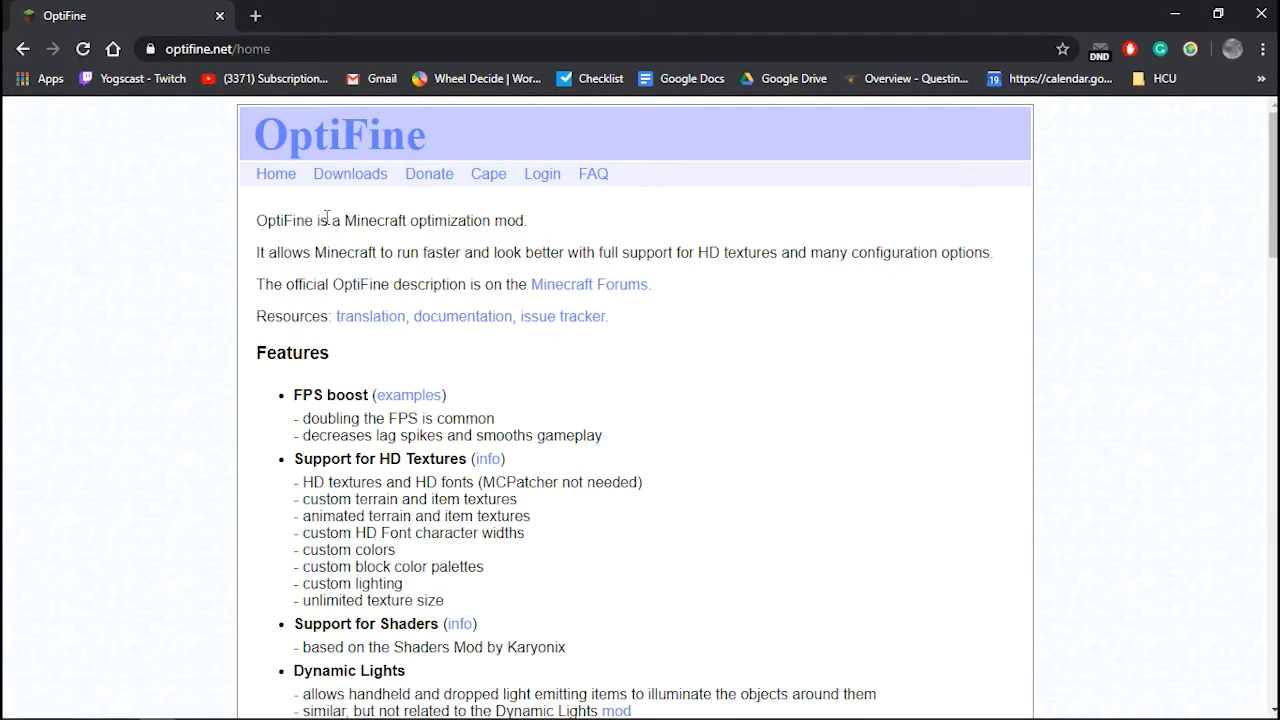
pyautogui.click(350, 173)
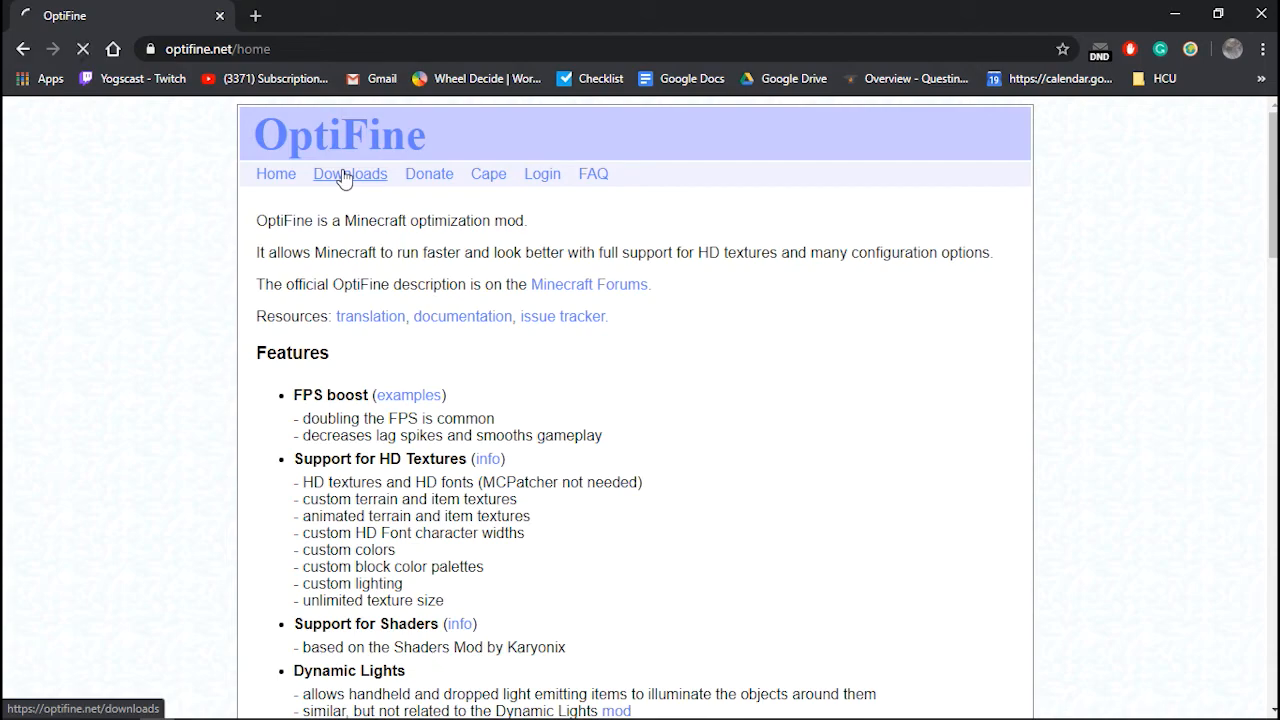
# Open the OptiFine downloads listing and scroll to the Minecraft 1.7.10 HD Ultra releases
pyautogui.click(349, 173)
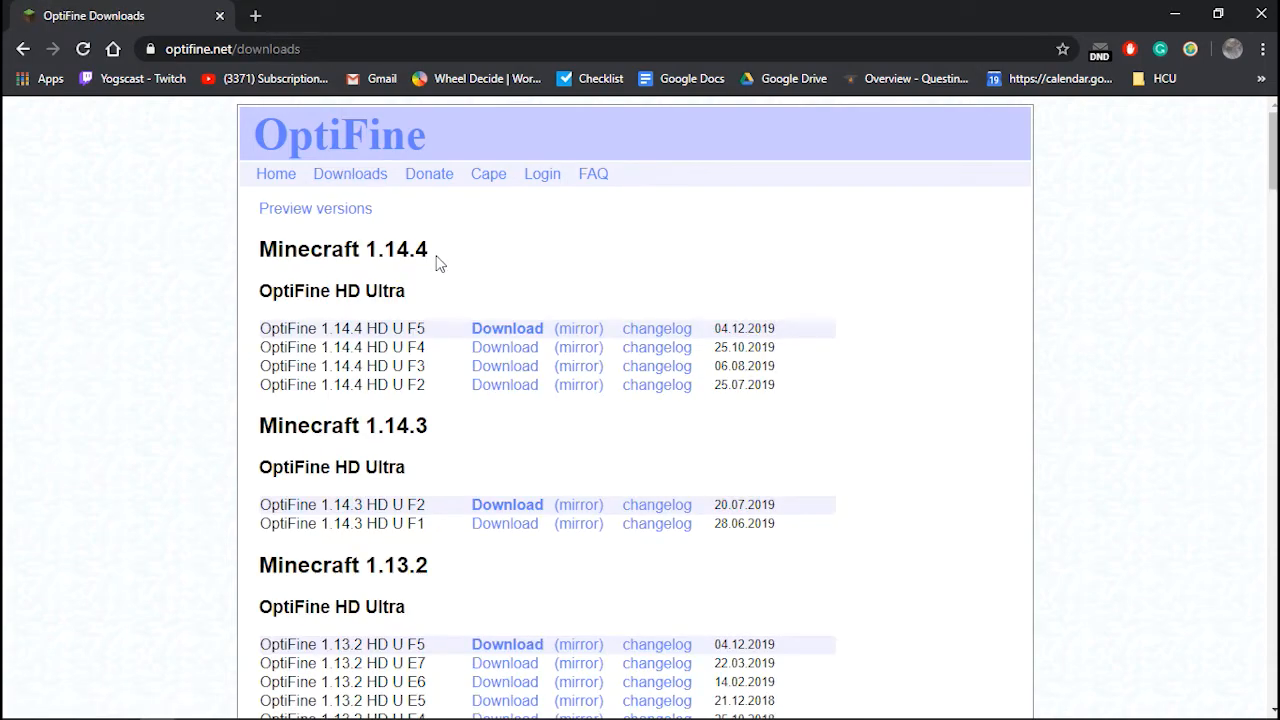
pyautogui.scroll(-3)
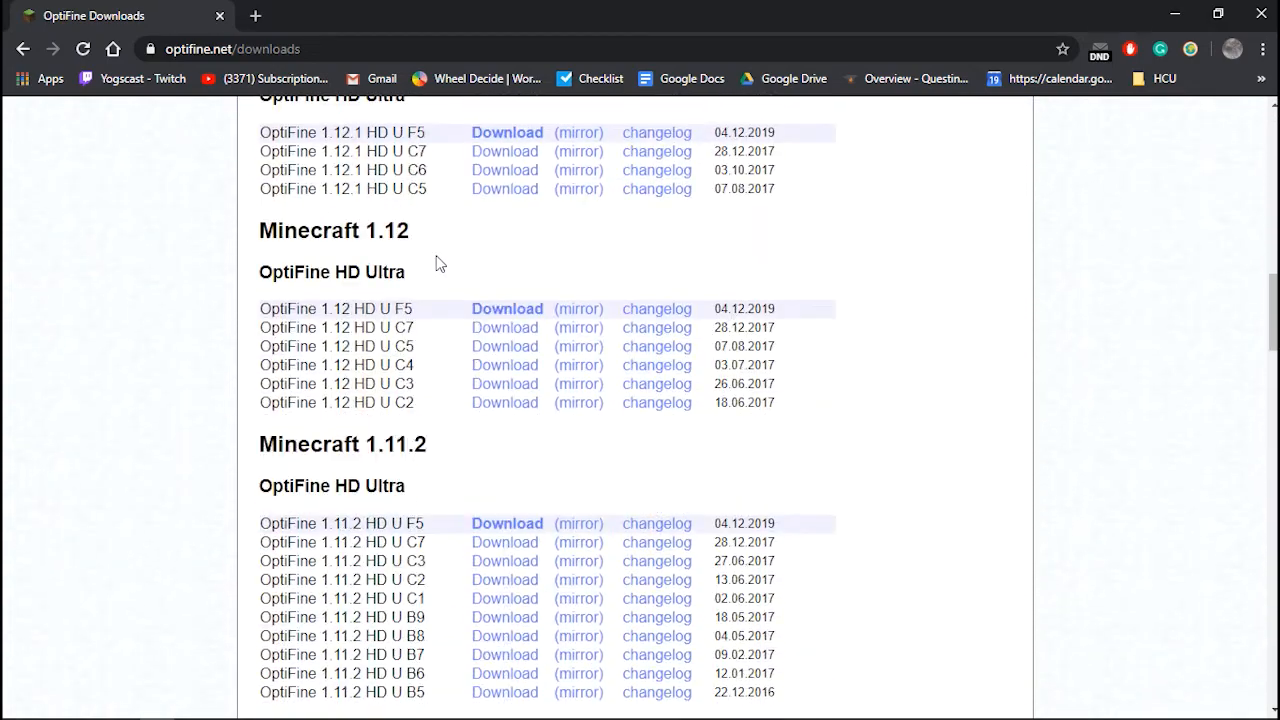
pyautogui.scroll(-3)
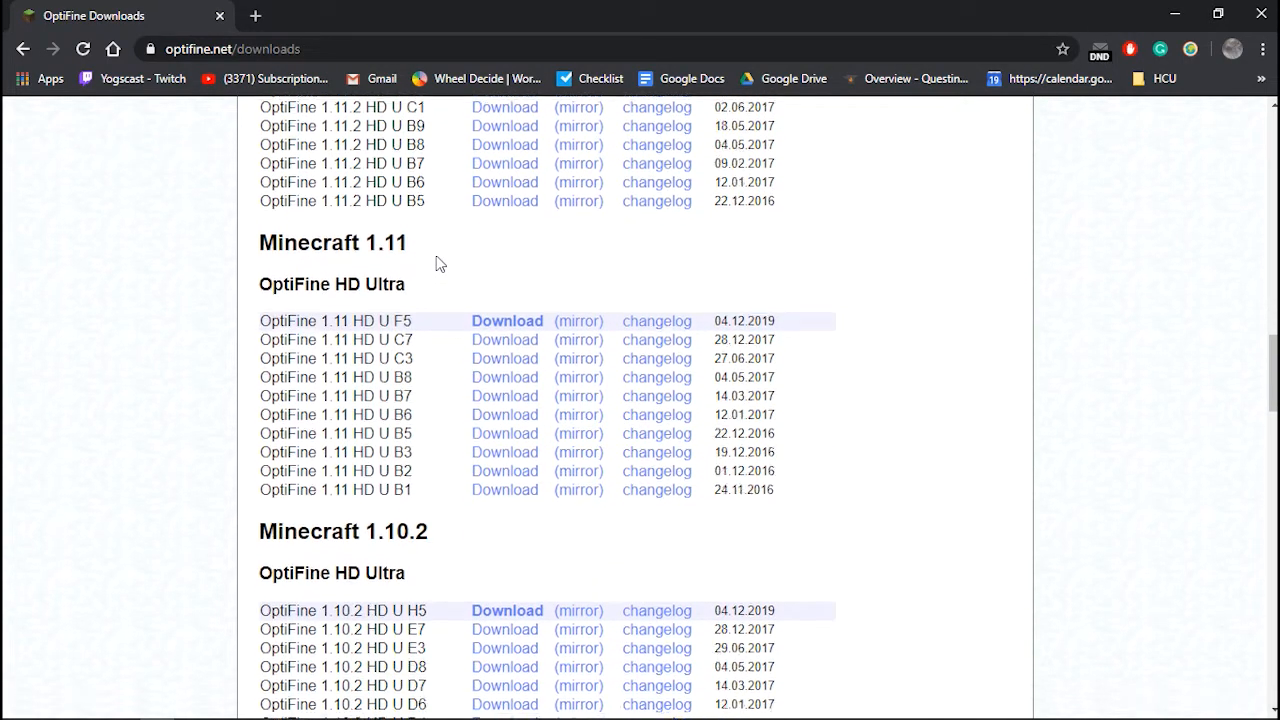
pyautogui.scroll(-3)
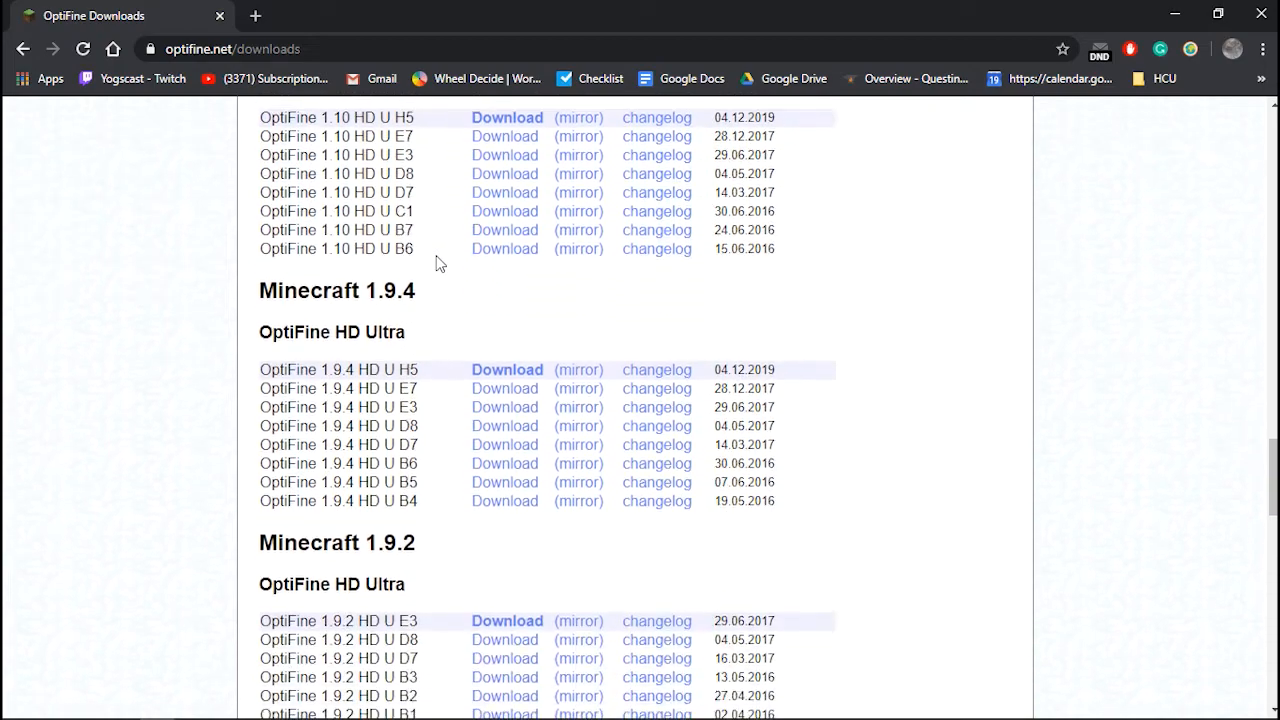
pyautogui.scroll(-3)
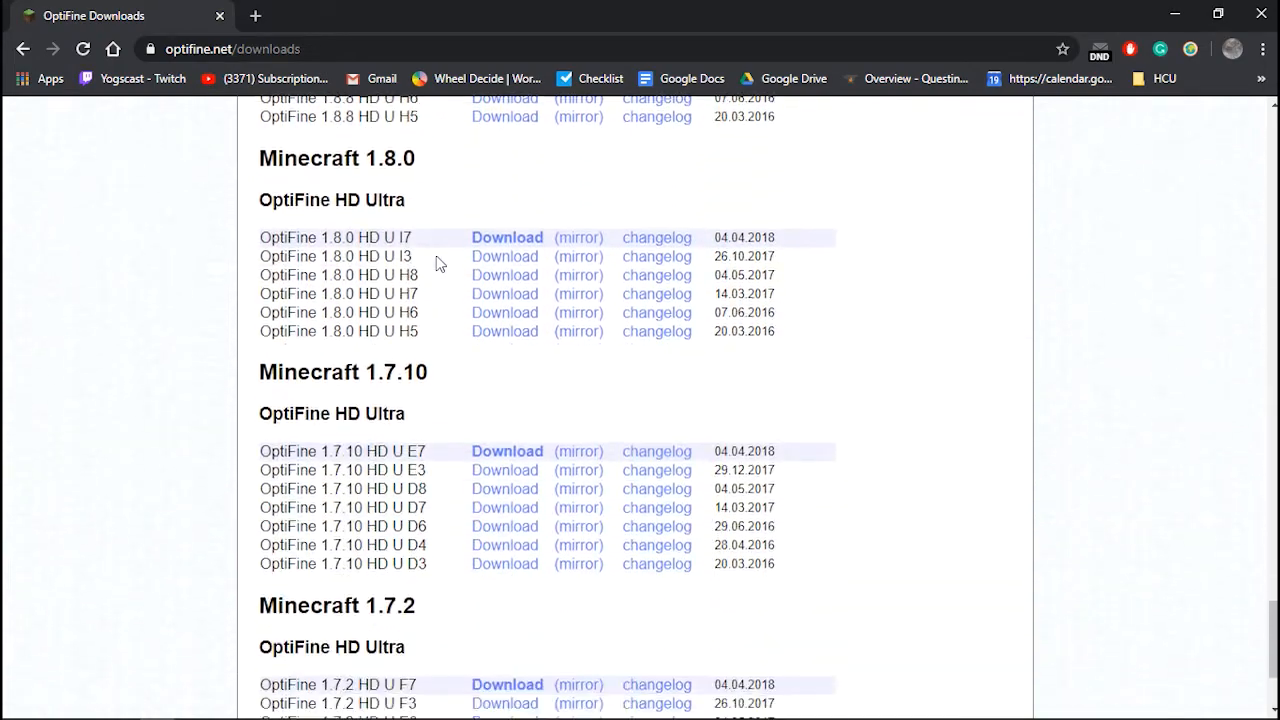
pyautogui.scroll(-3)
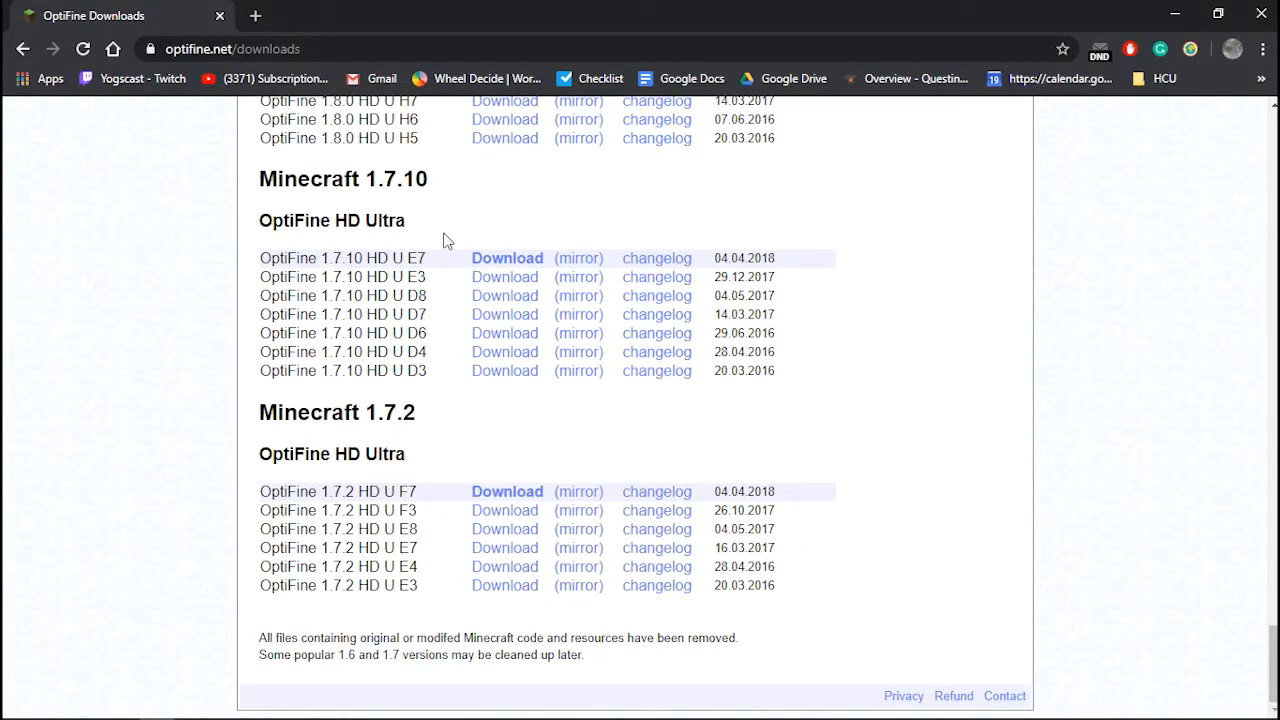
pyautogui.moveTo(472, 252)
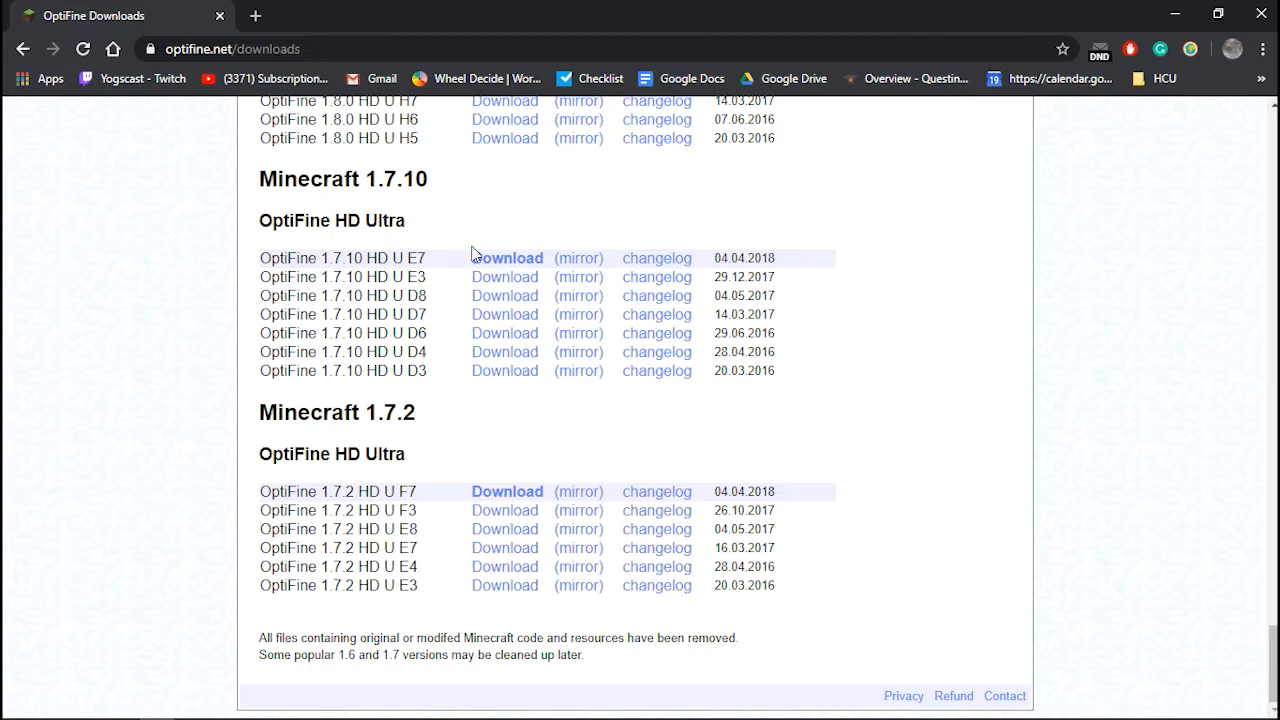
pyautogui.moveTo(455, 263)
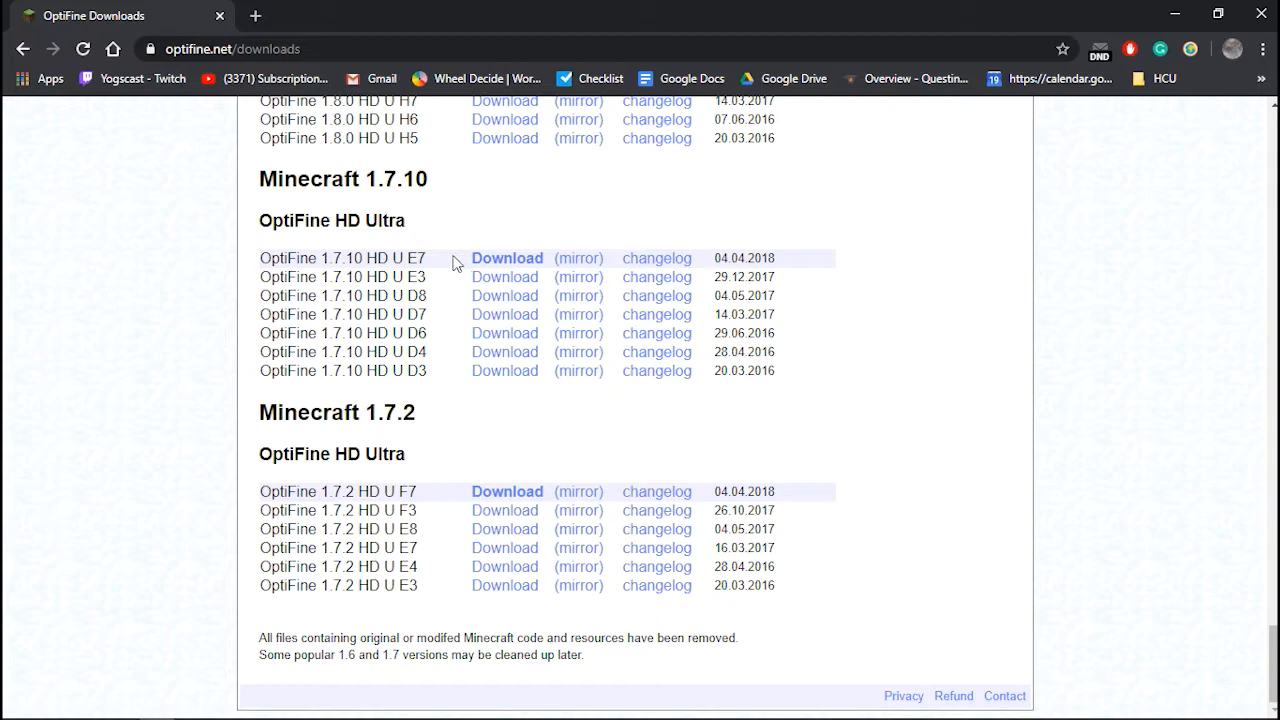
pyautogui.moveTo(312, 253)
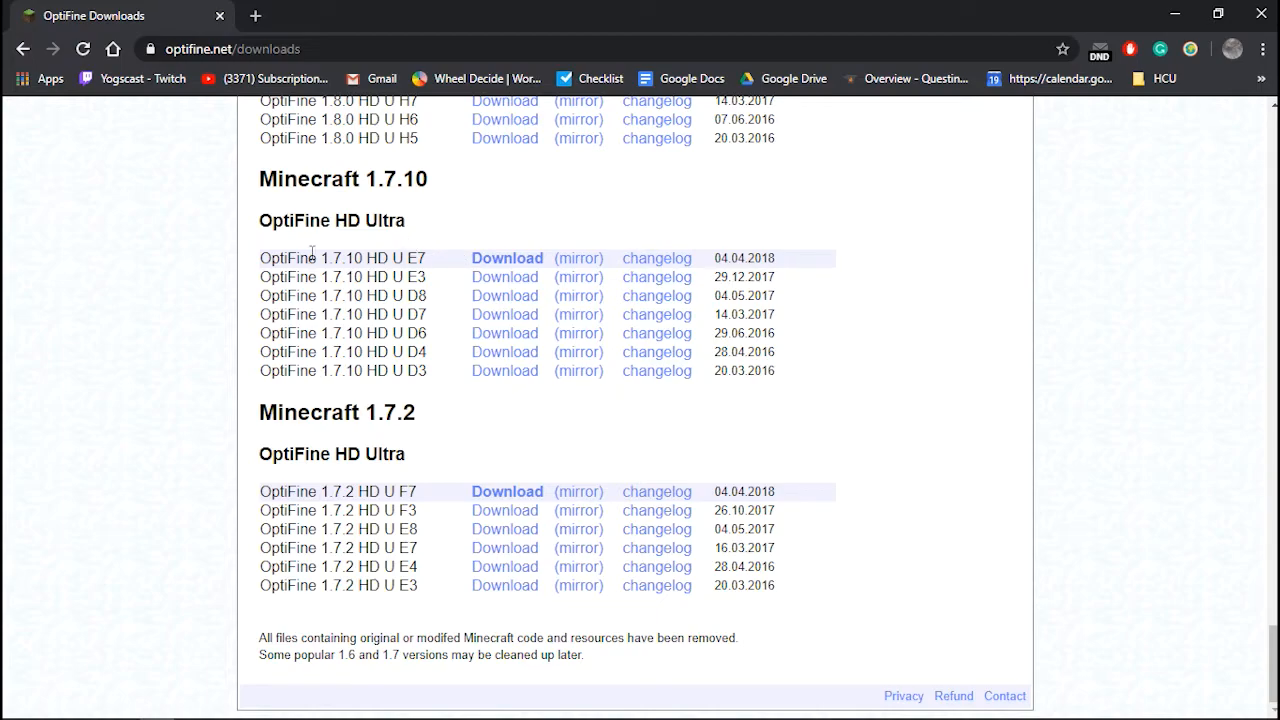
pyautogui.moveTo(378, 620)
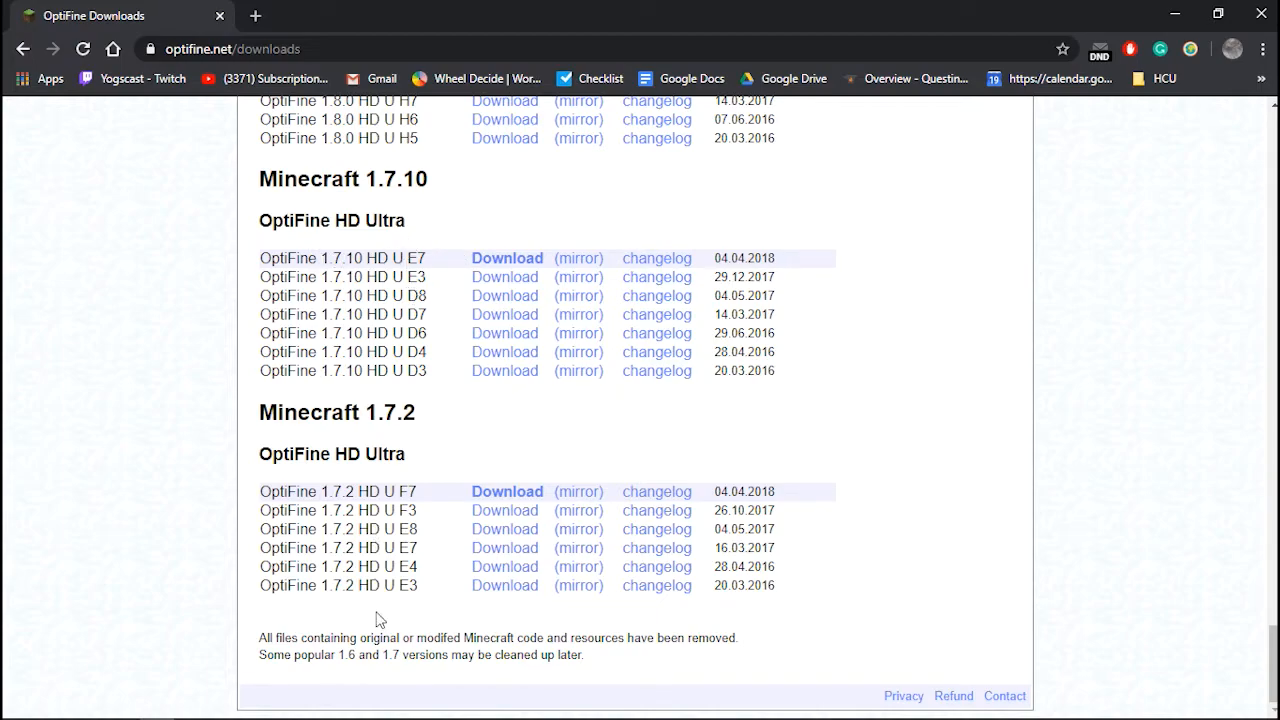
pyautogui.moveTo(443, 266)
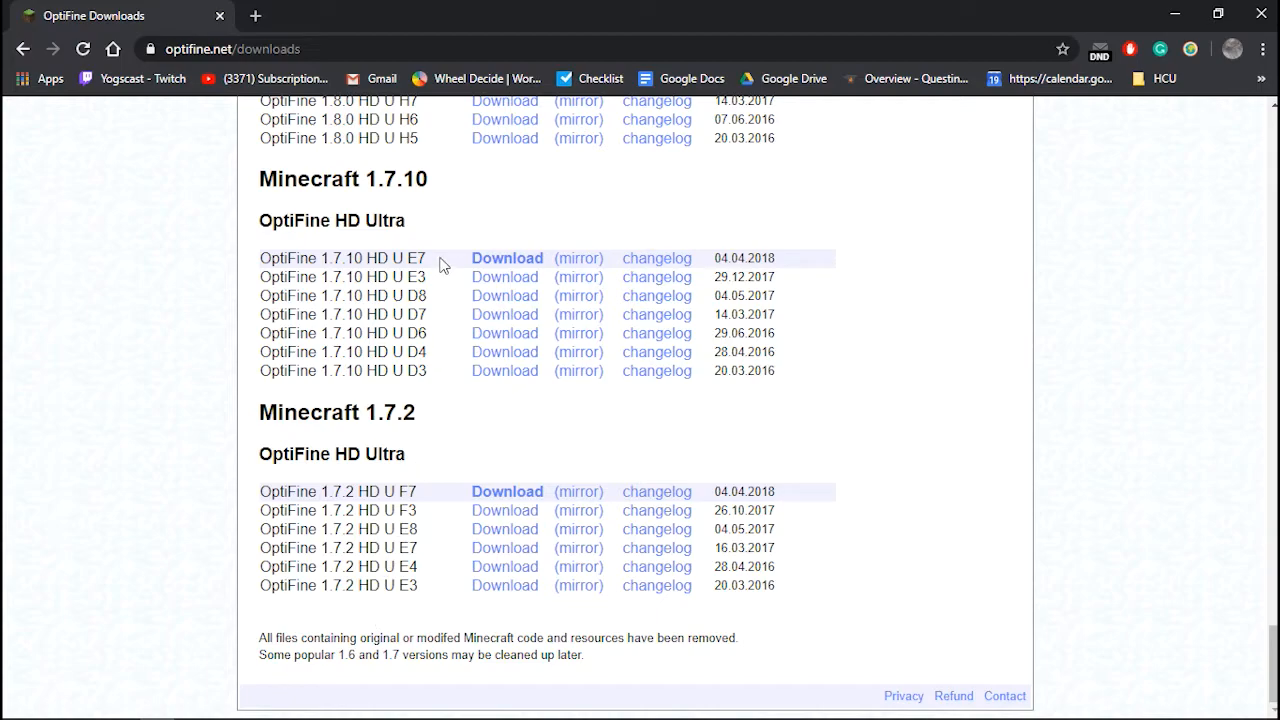
pyautogui.moveTo(467, 264)
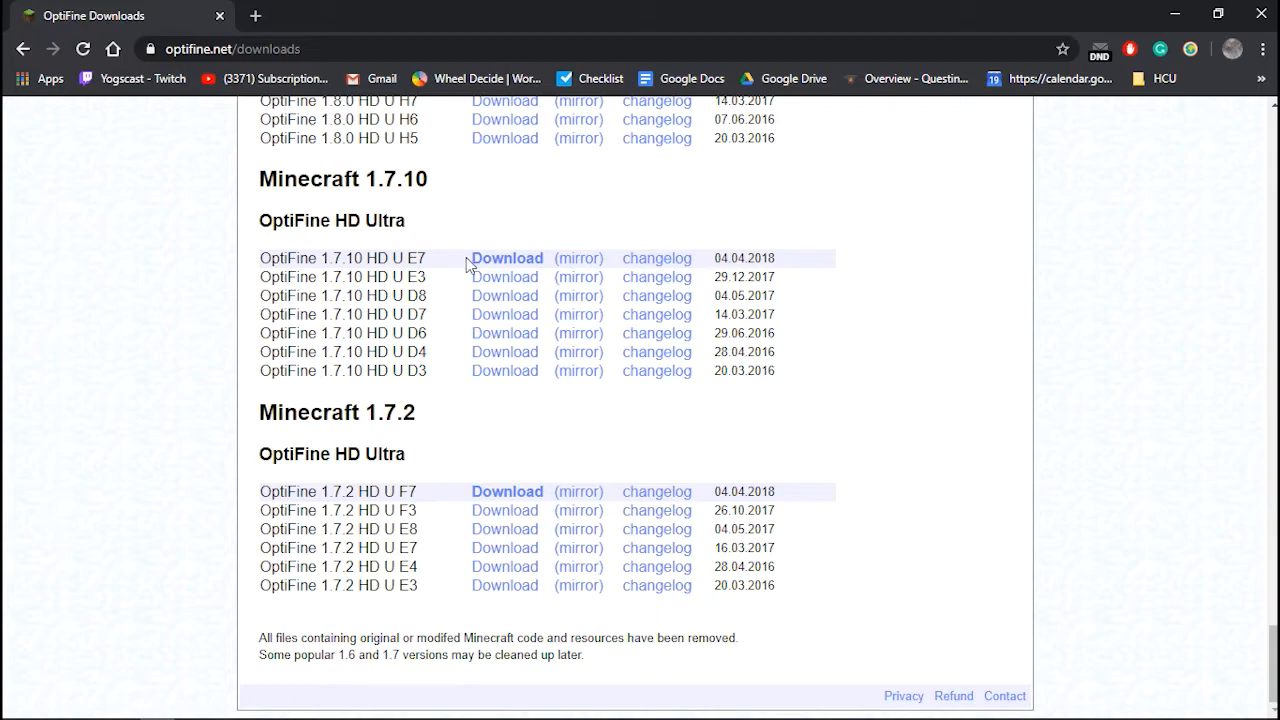
pyautogui.moveTo(505, 258)
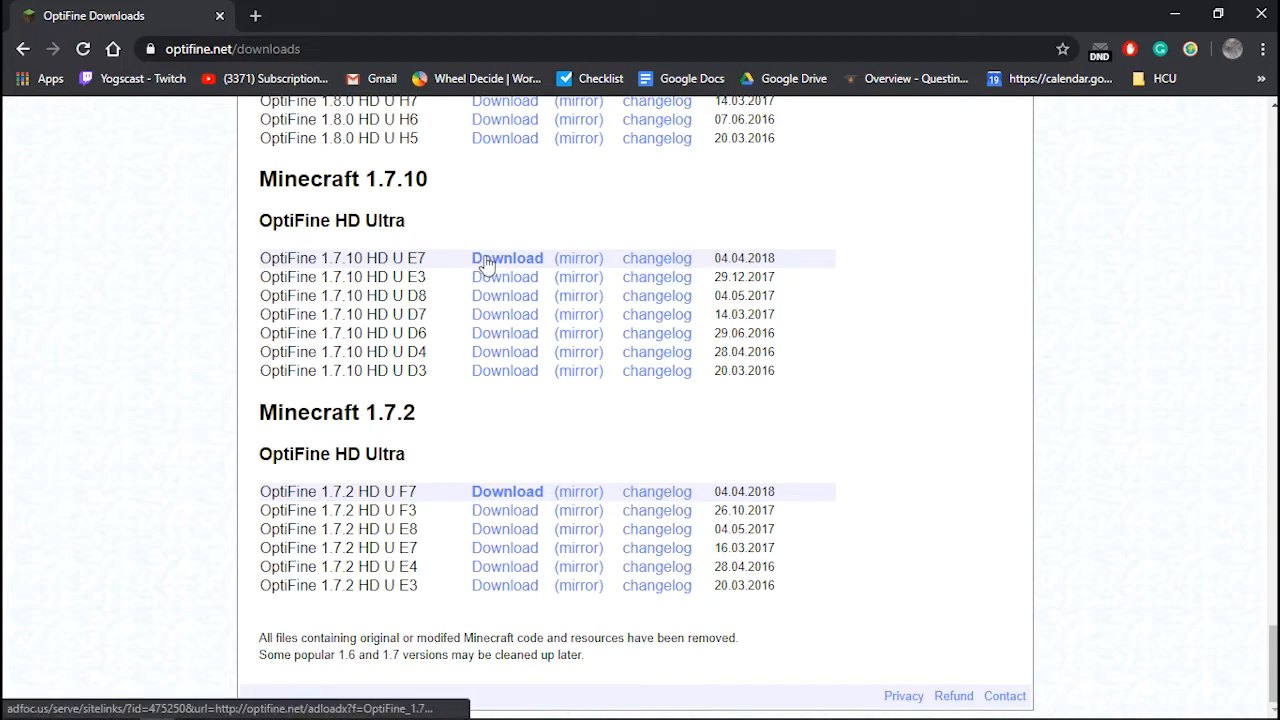
pyautogui.moveTo(505, 258)
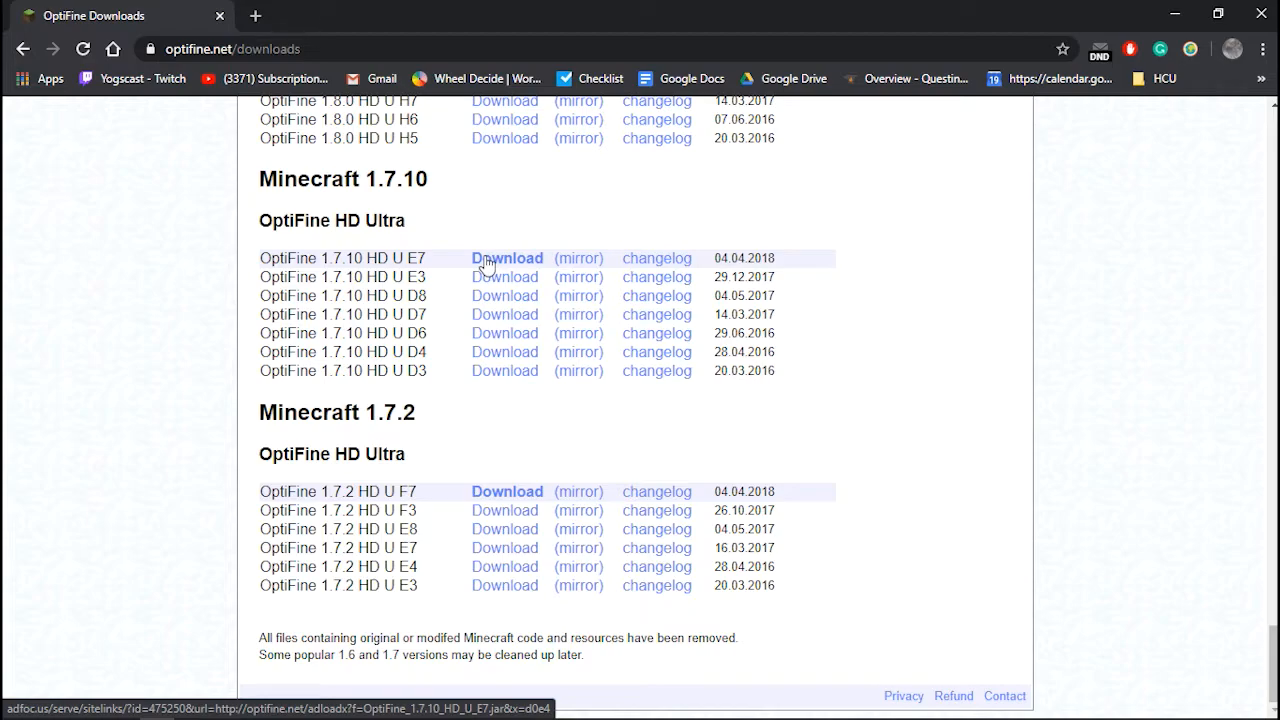
# Choose the OptiFine 1.7.10 HD U E7 download and skip past the ad page
pyautogui.click(507, 258)
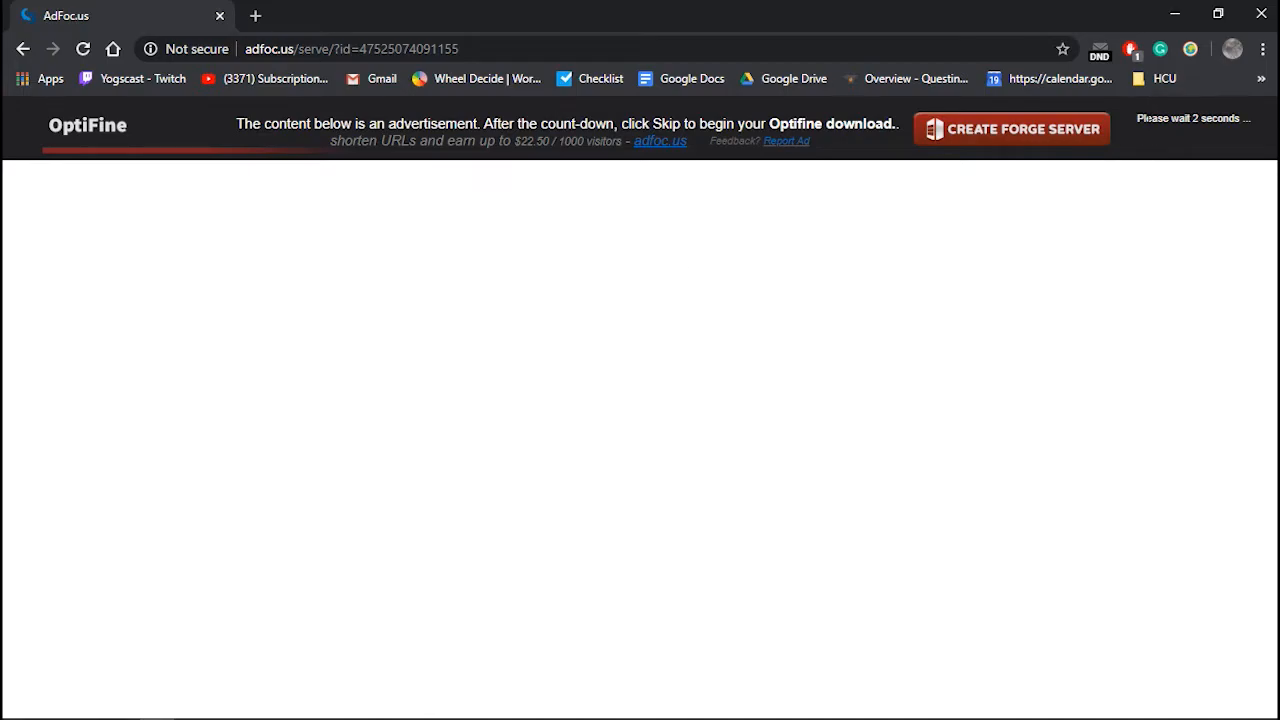
pyautogui.moveTo(1185, 129)
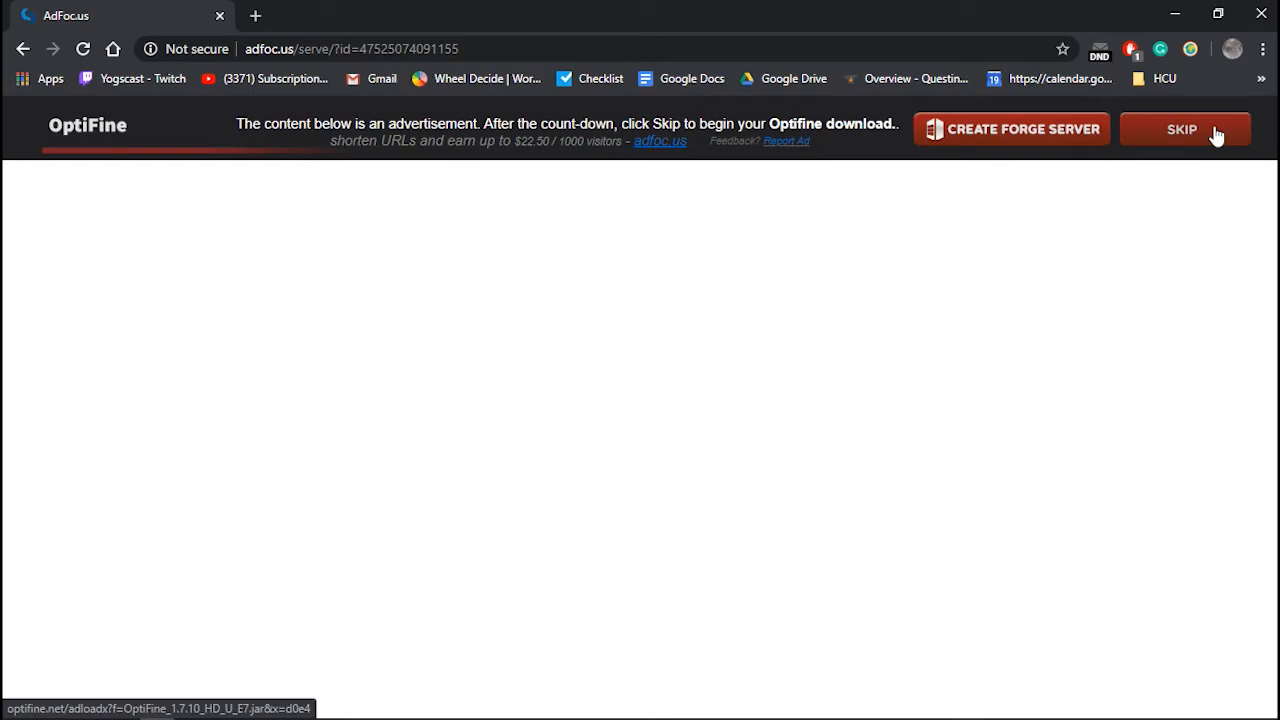
pyautogui.click(1182, 129)
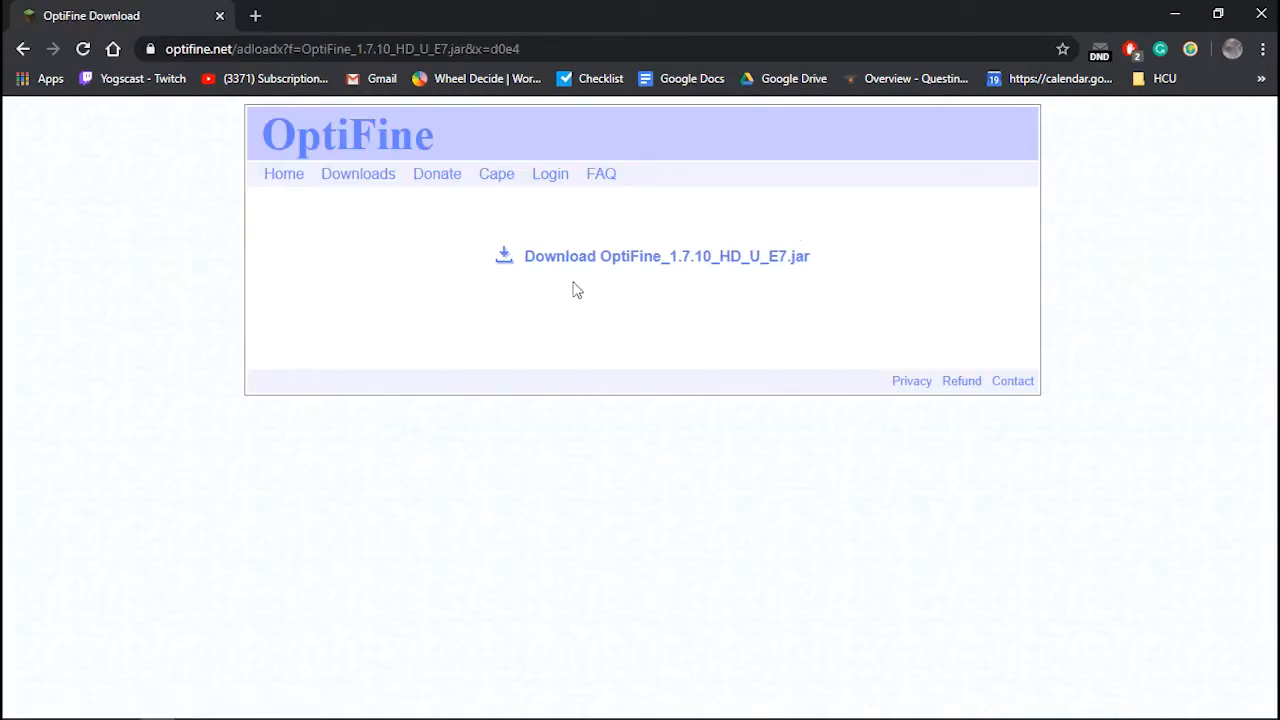
pyautogui.moveTo(687, 271)
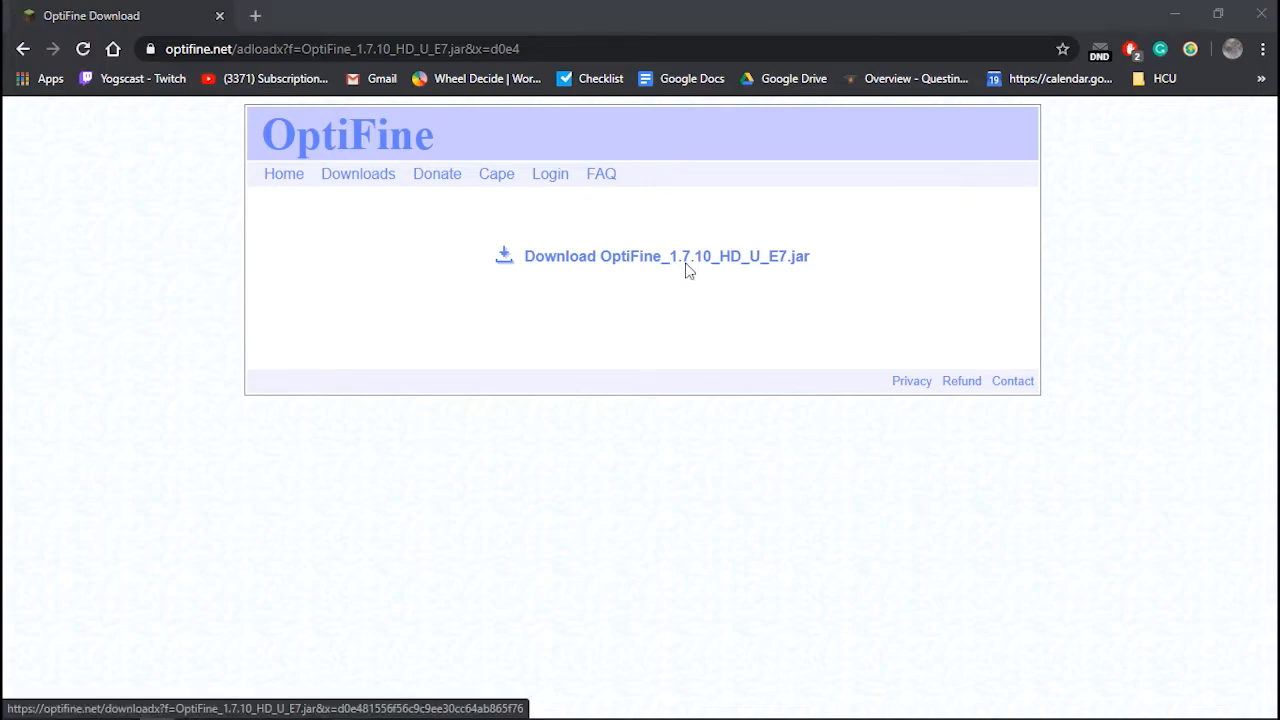
# Save OptiFine_1.7.10_HD_U_E7.jar to the Desktop, then close Chrome
pyautogui.click(666, 256)
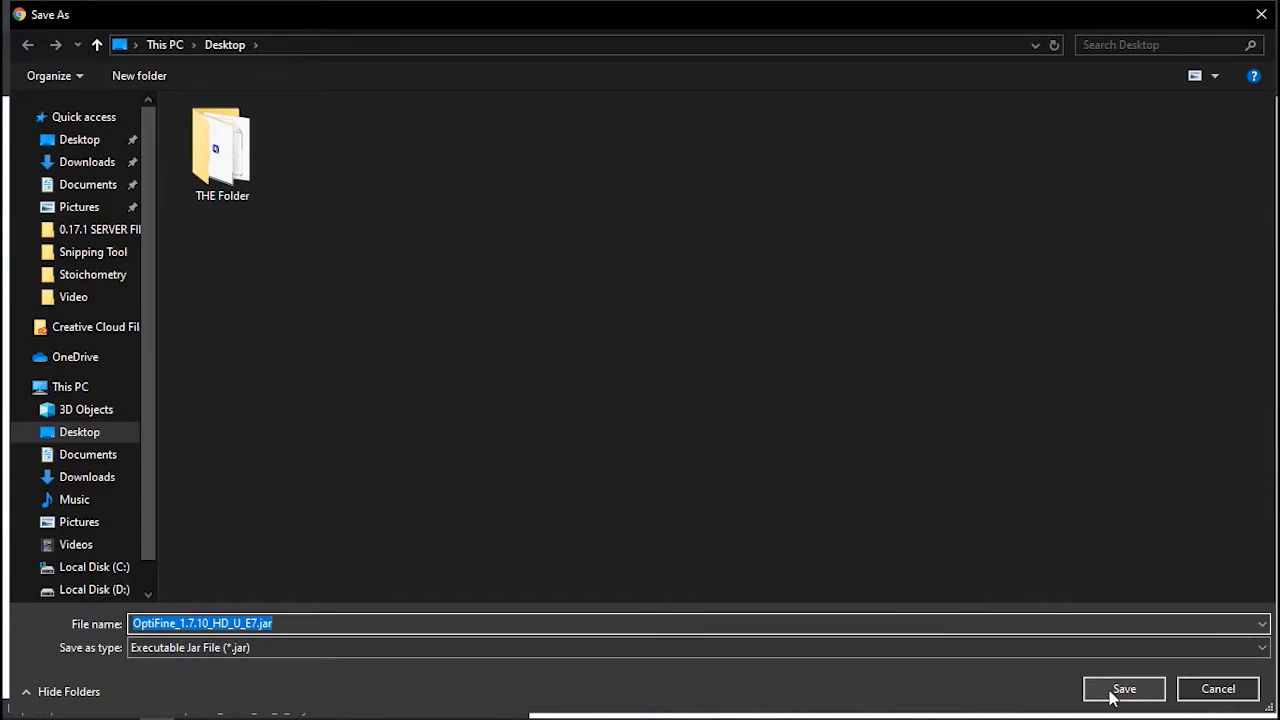
pyautogui.click(1124, 688)
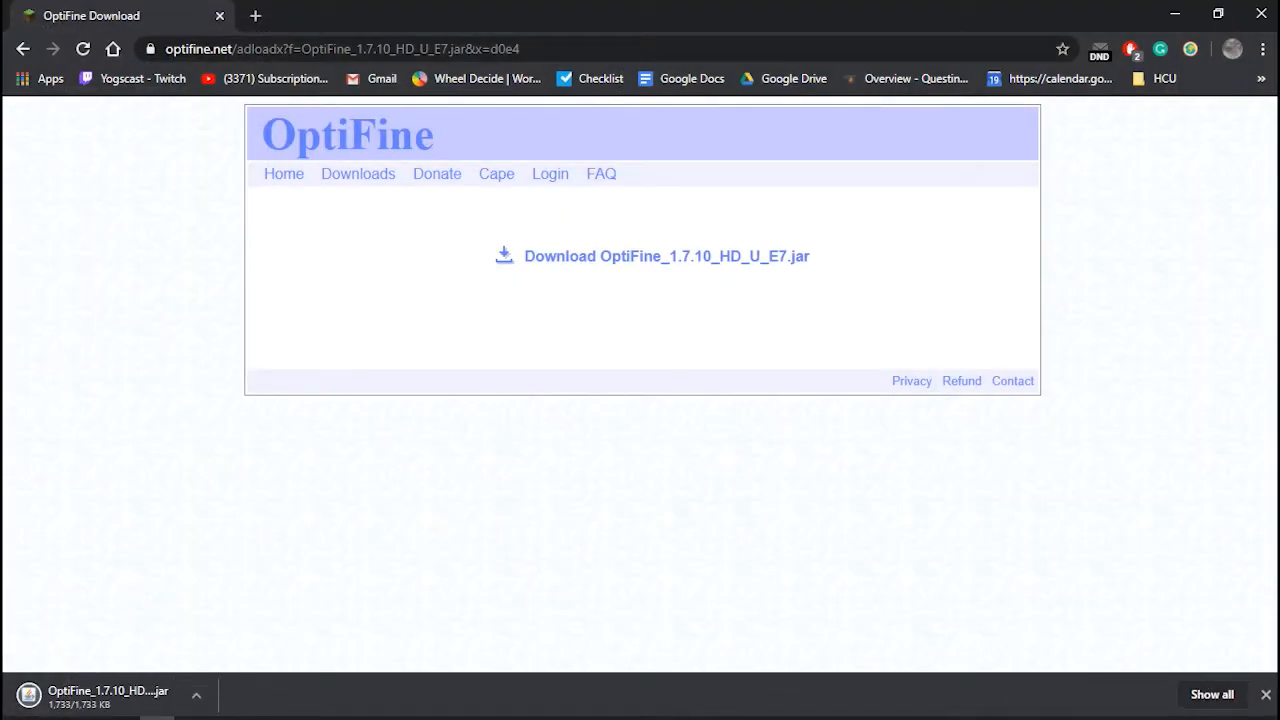
pyautogui.moveTo(1261, 13)
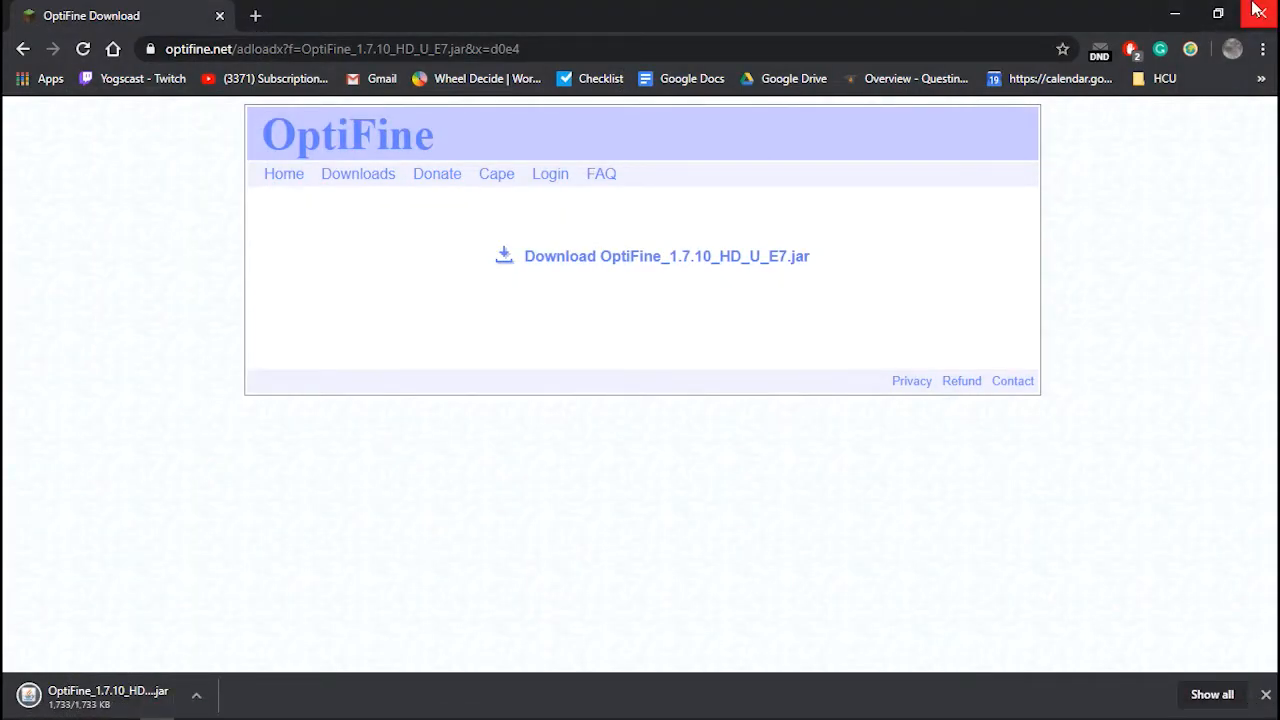
pyautogui.moveTo(1259, 13)
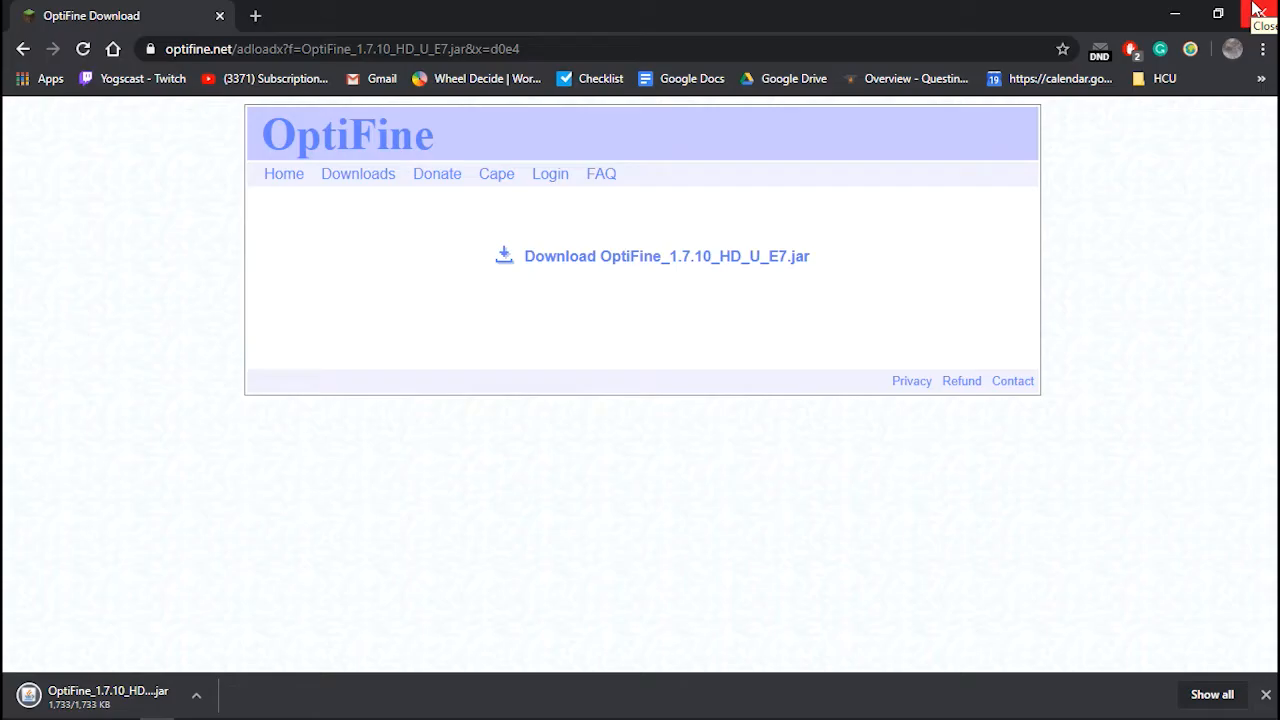
pyautogui.click(1262, 14)
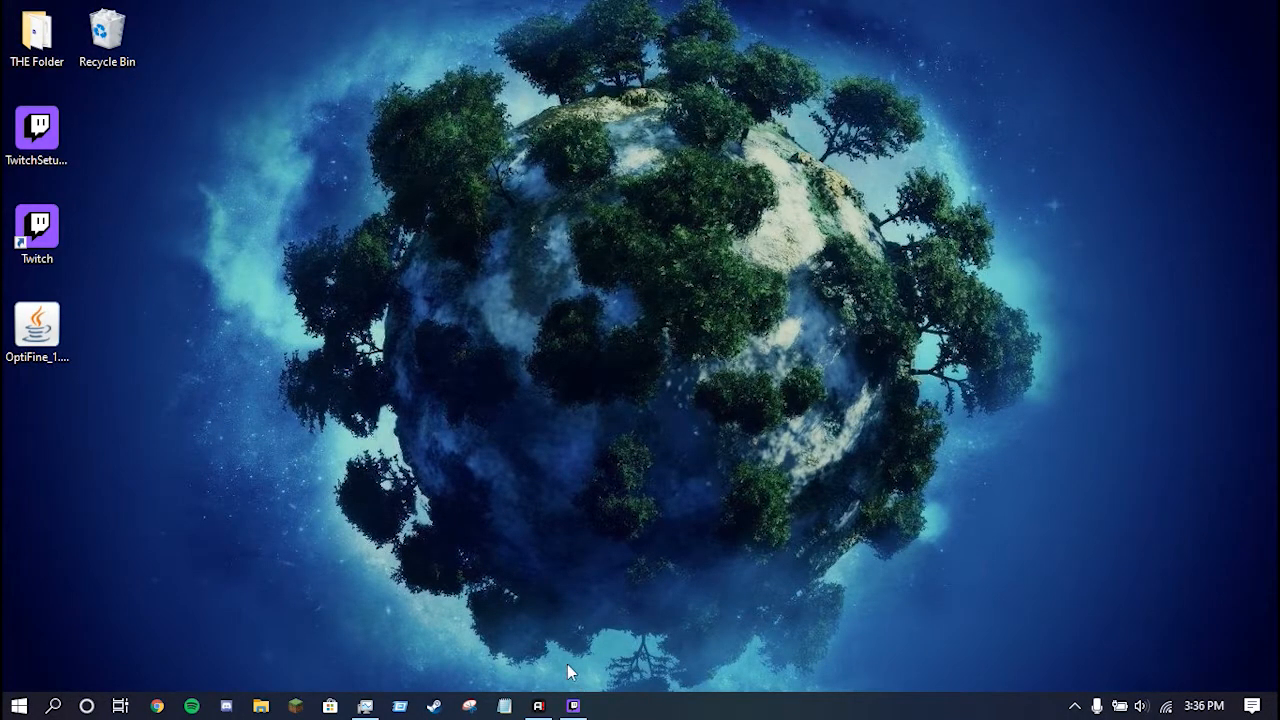
pyautogui.moveTo(434, 561)
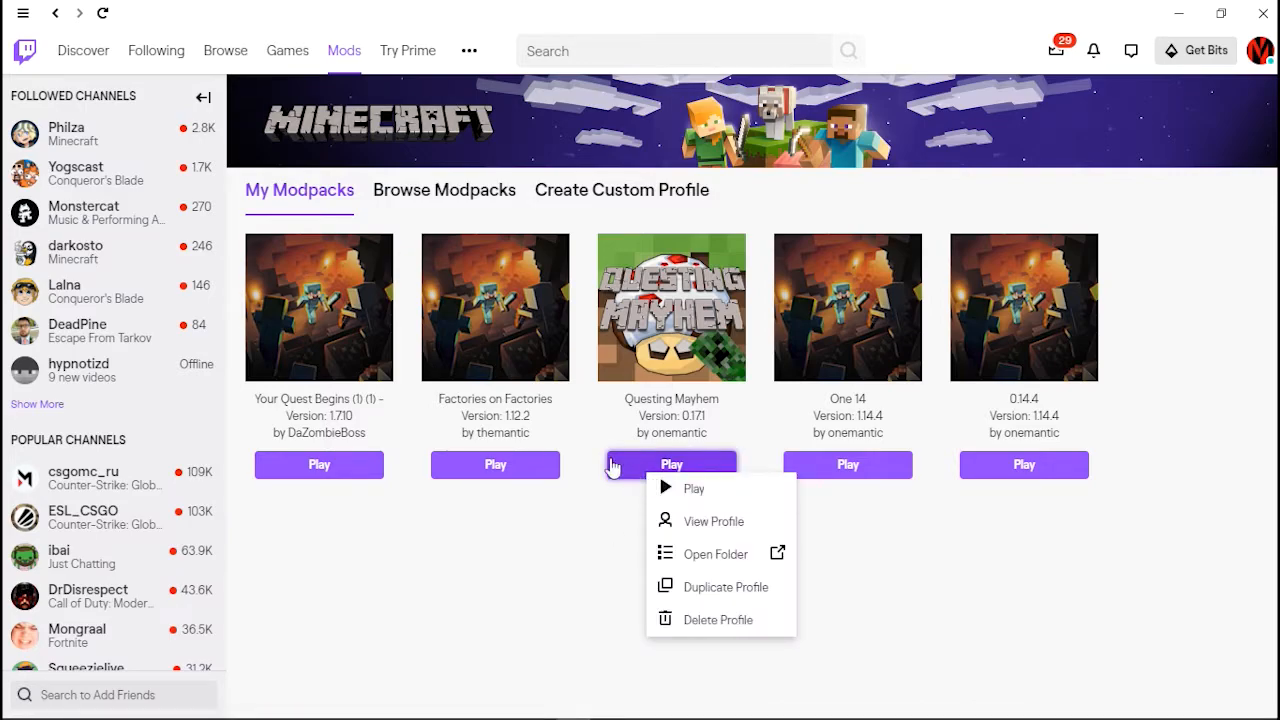
pyautogui.moveTo(685, 567)
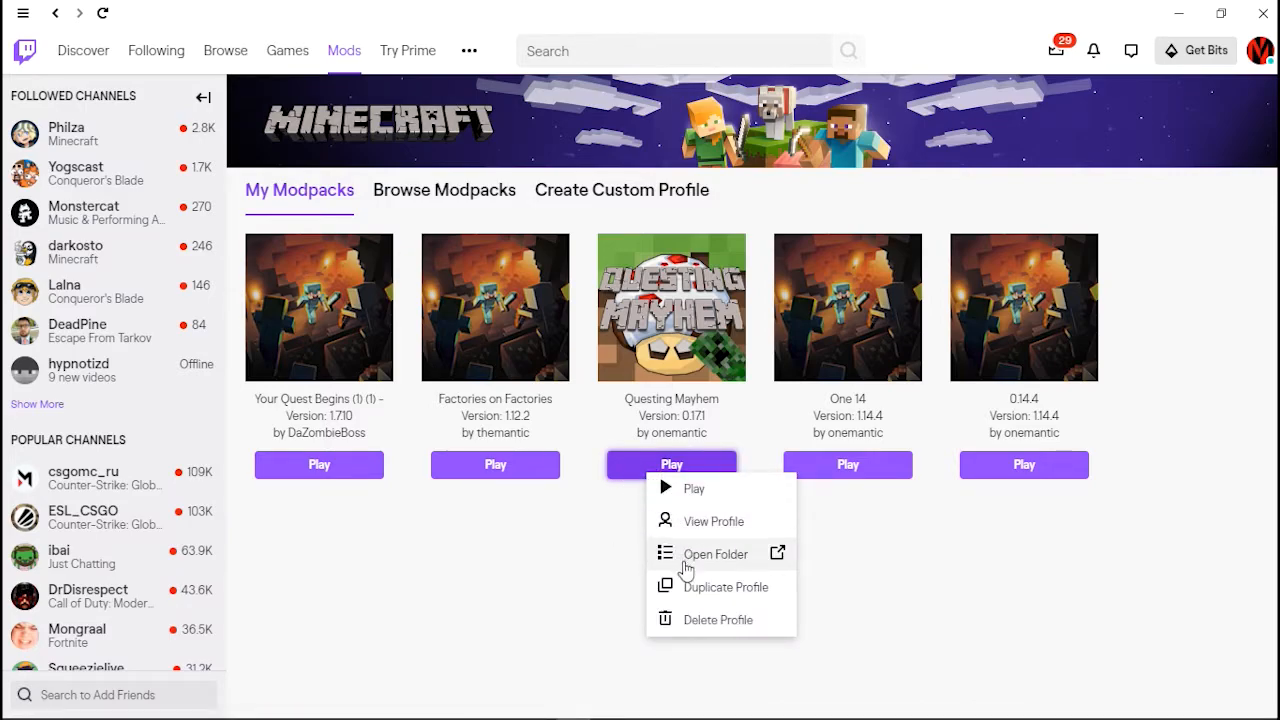
pyautogui.moveTo(707, 593)
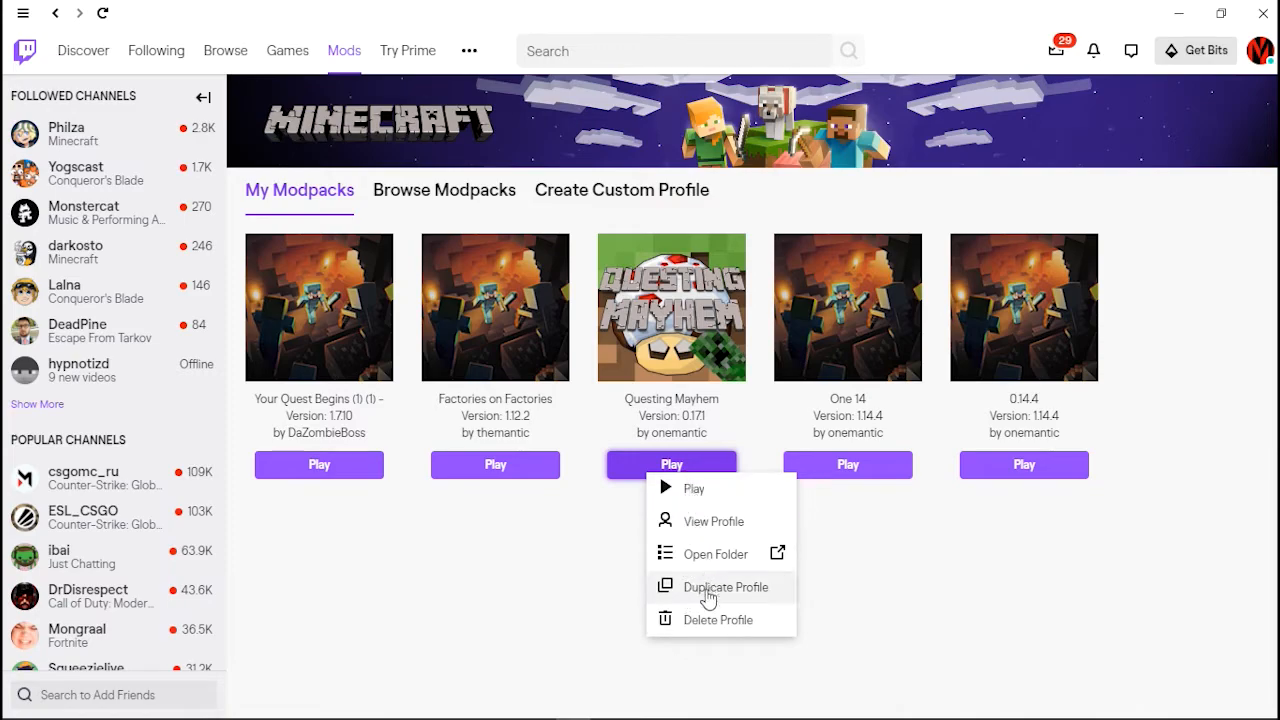
pyautogui.moveTo(705, 619)
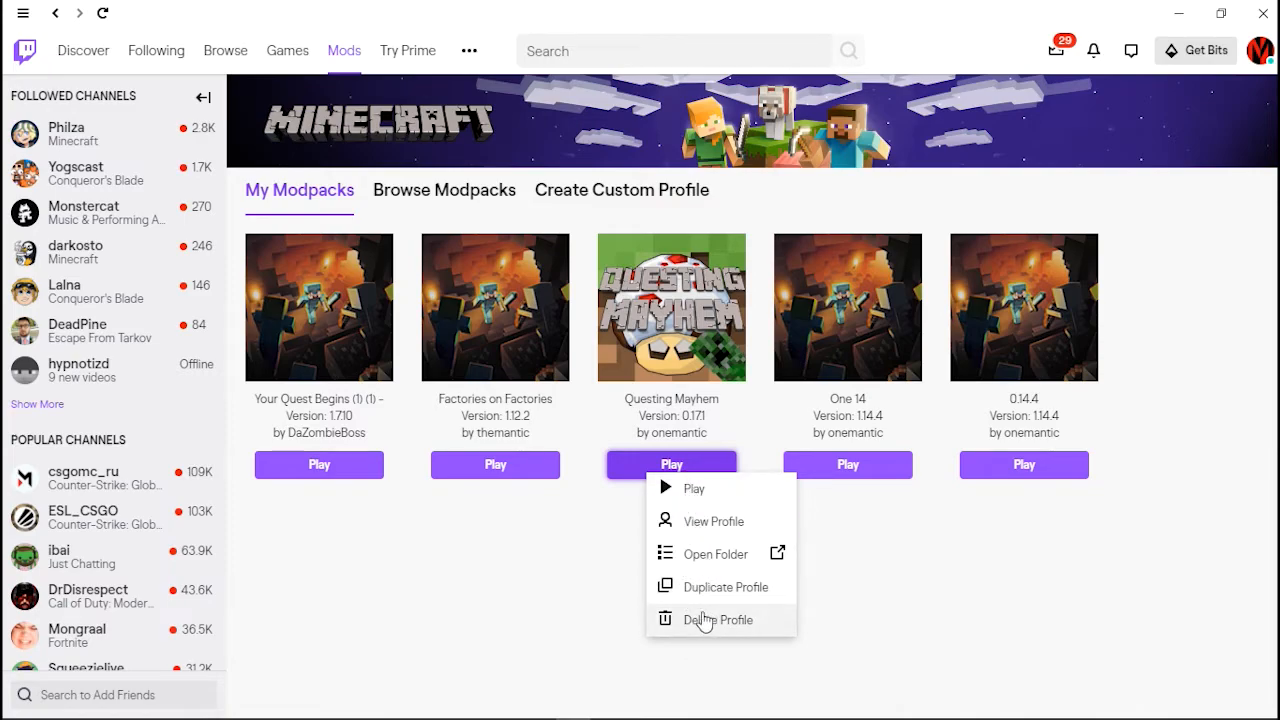
pyautogui.moveTo(694, 595)
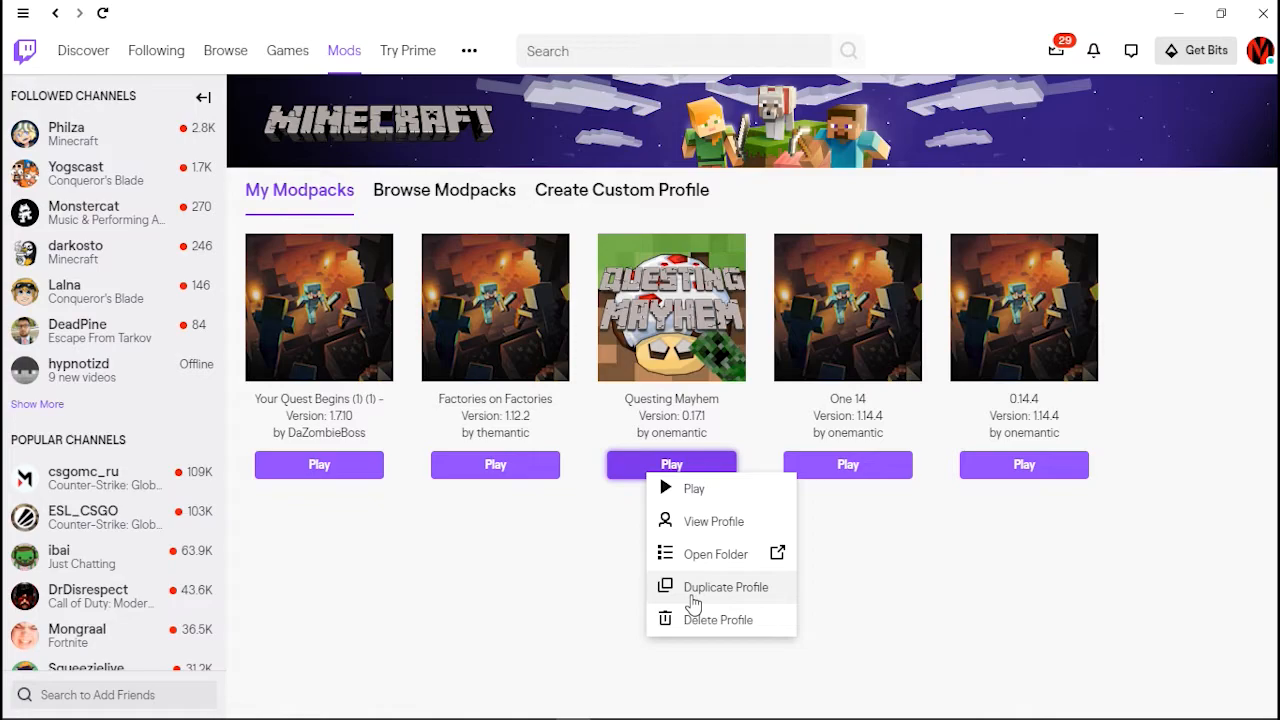
pyautogui.moveTo(703, 568)
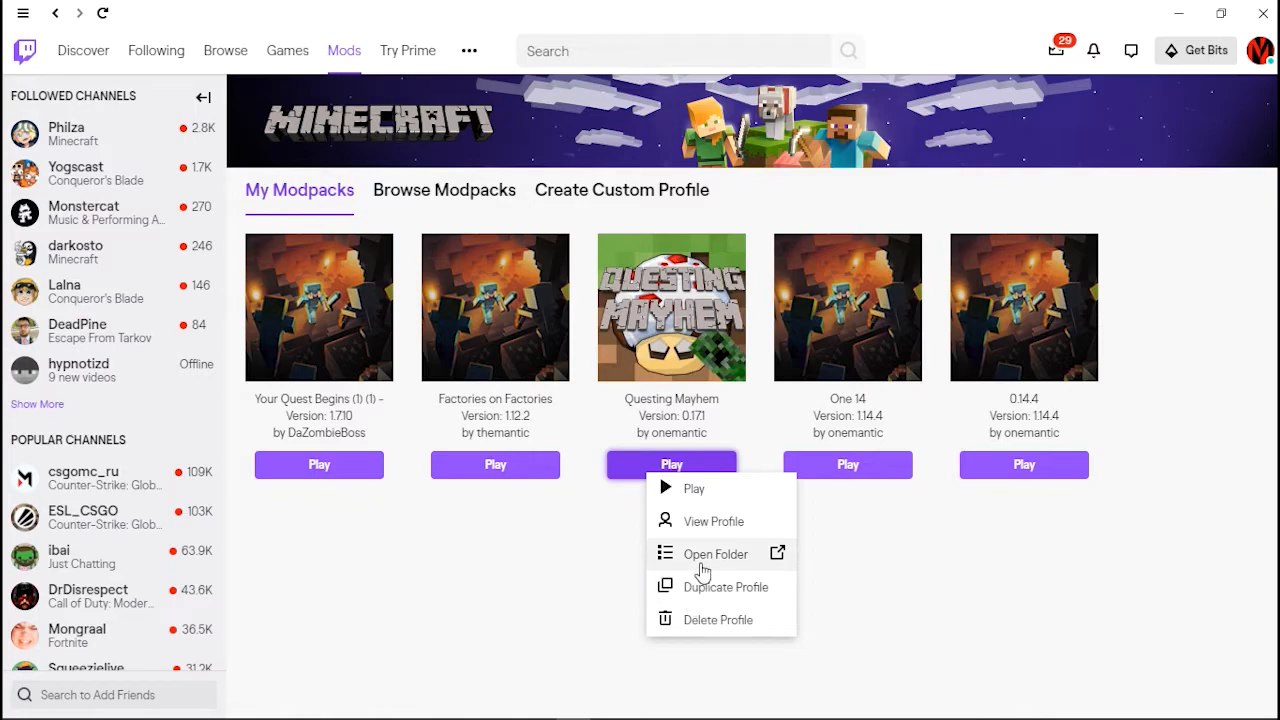
pyautogui.moveTo(715, 640)
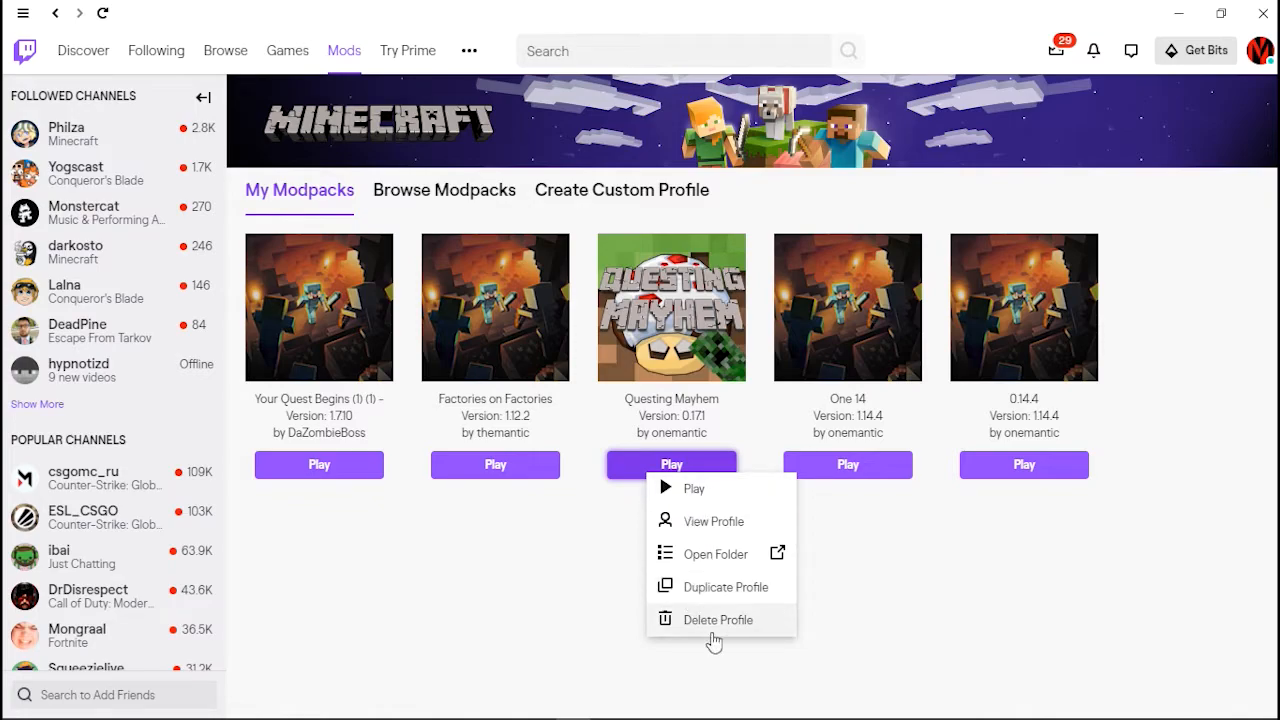
pyautogui.moveTo(715, 554)
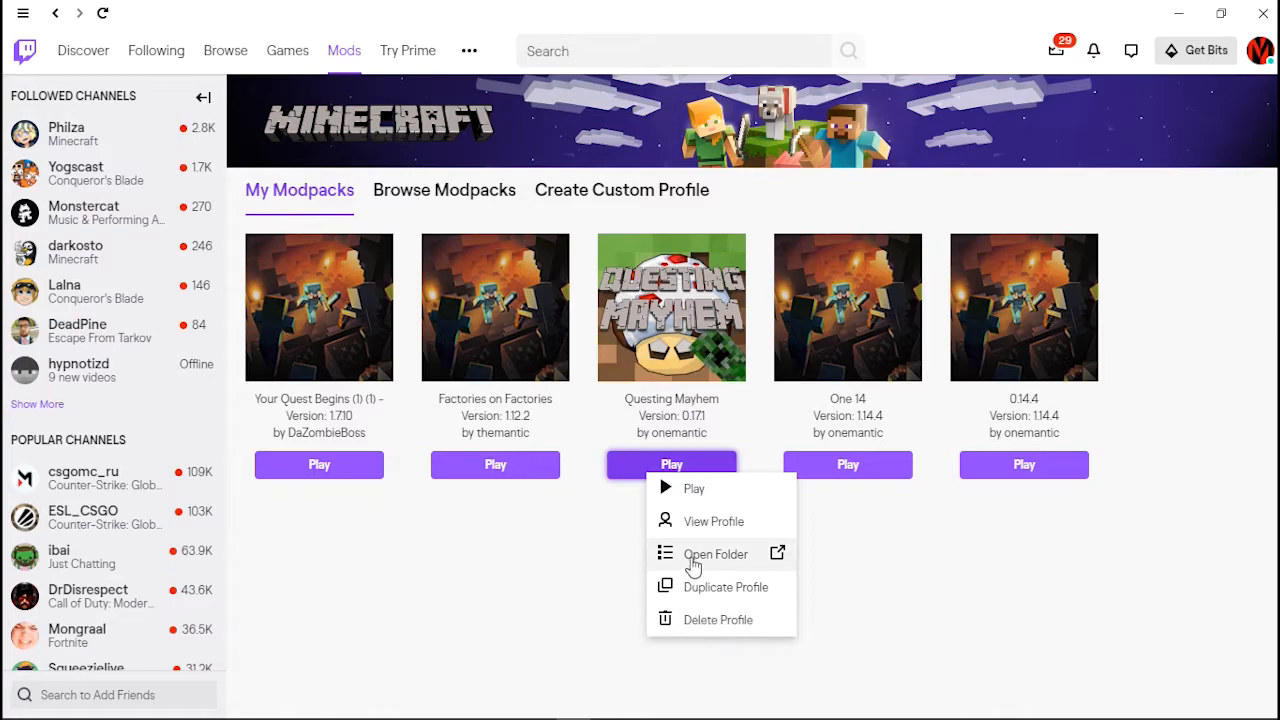
# Open the Questing Mayhem instance folder, glance into scripts, then enter the mods folder
pyautogui.click(715, 554)
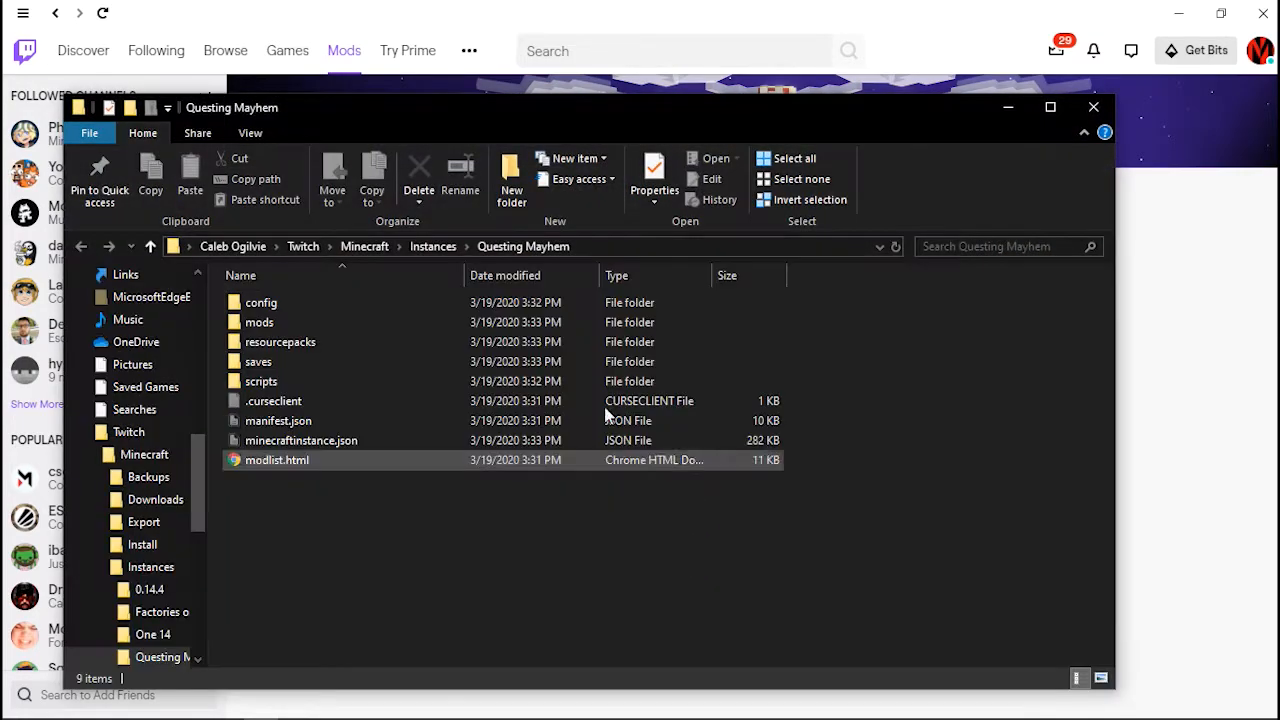
pyautogui.click(261, 302)
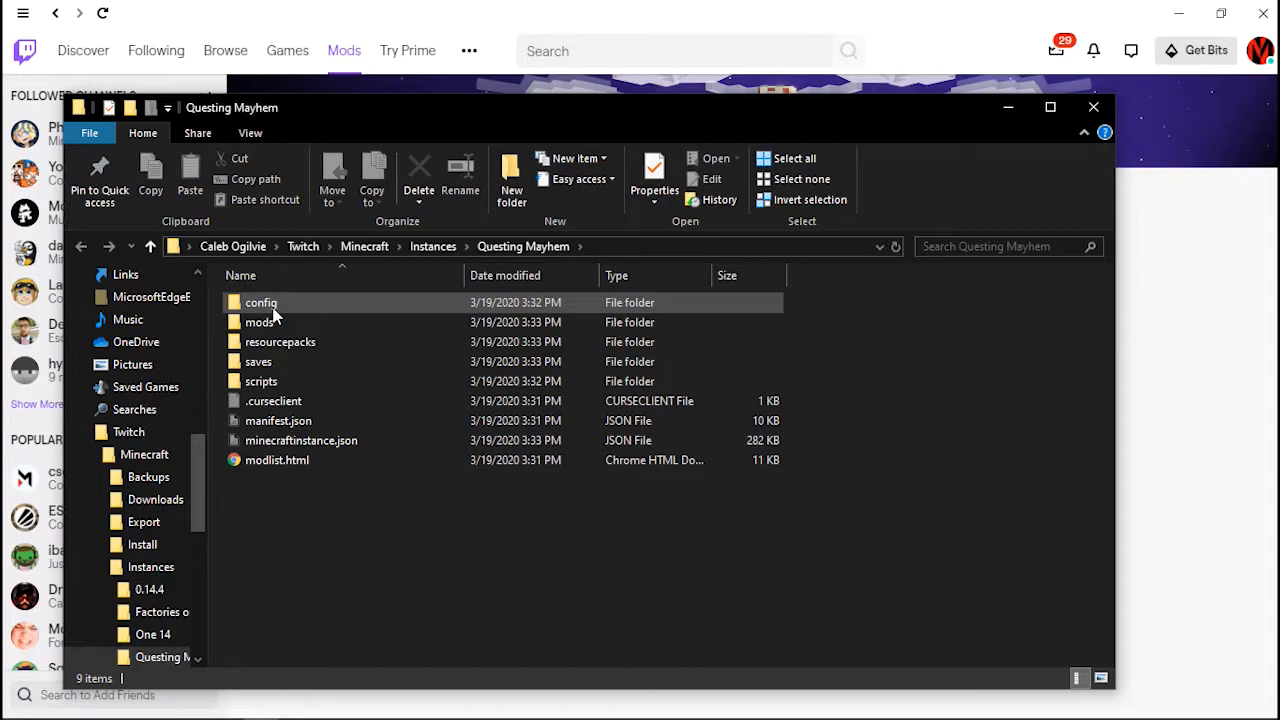
pyautogui.doubleClick(261, 381)
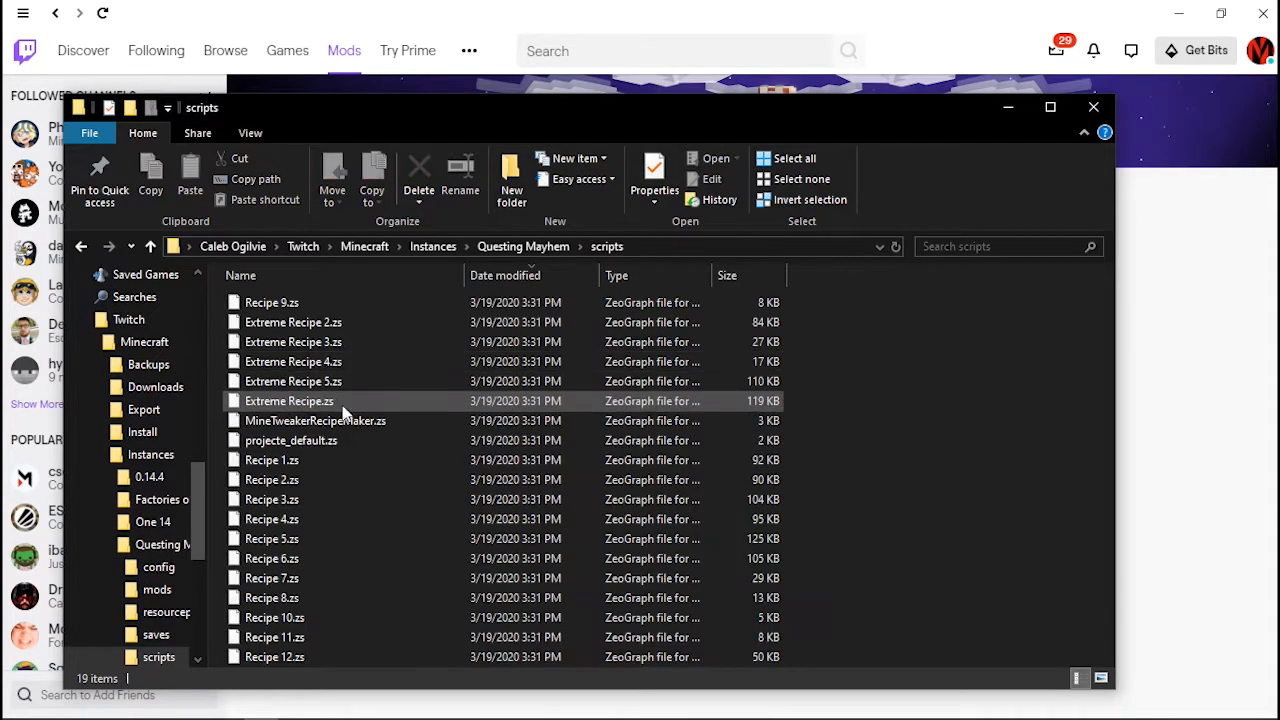
pyautogui.click(150, 246)
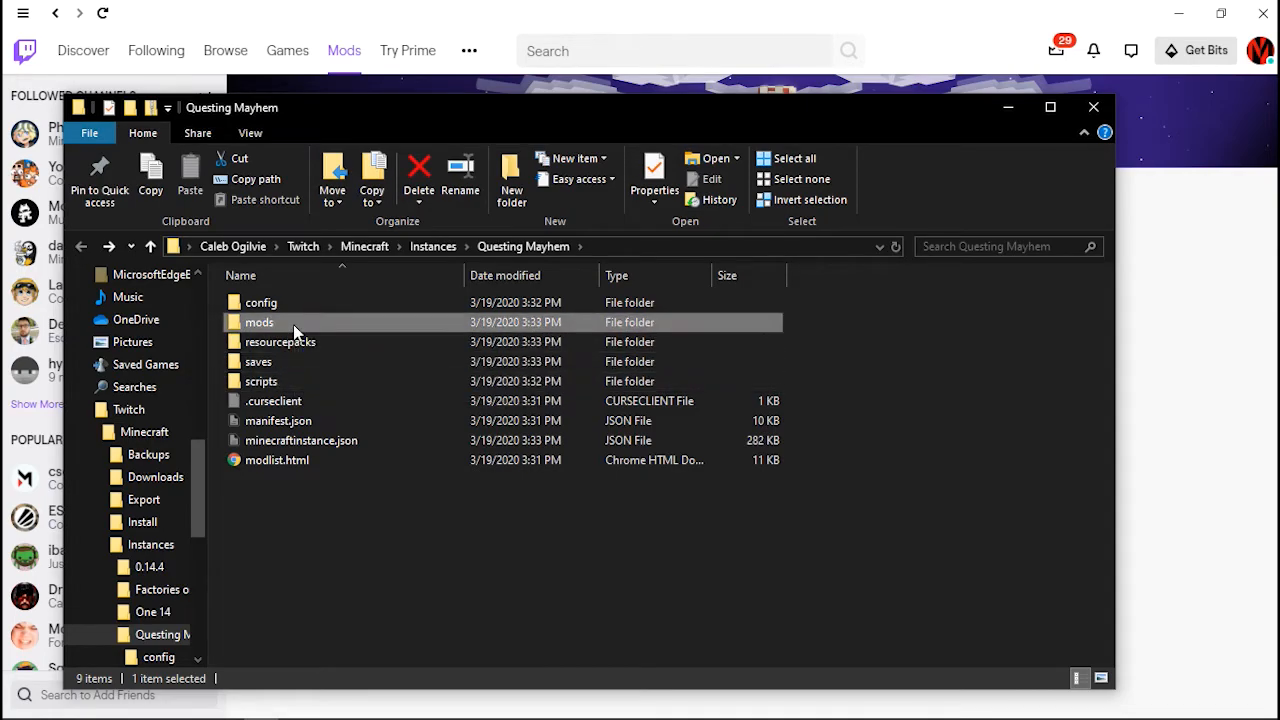
pyautogui.doubleClick(259, 322)
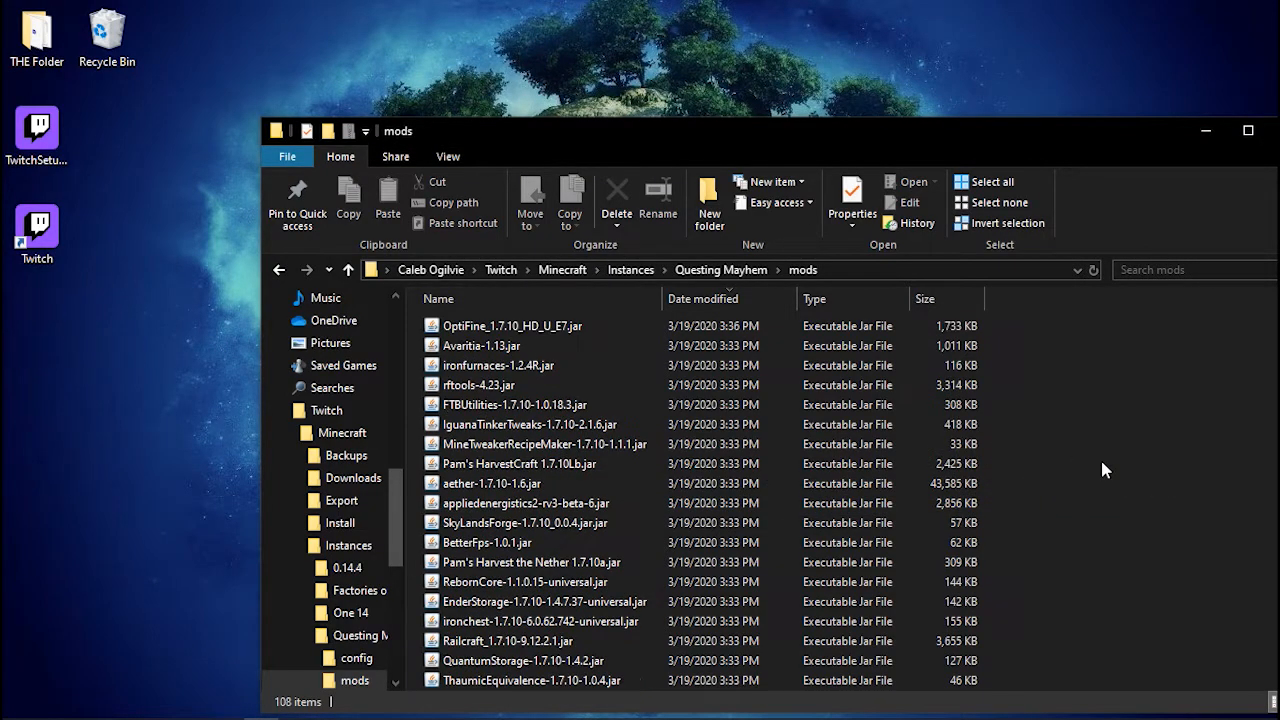
pyautogui.moveTo(1023, 460)
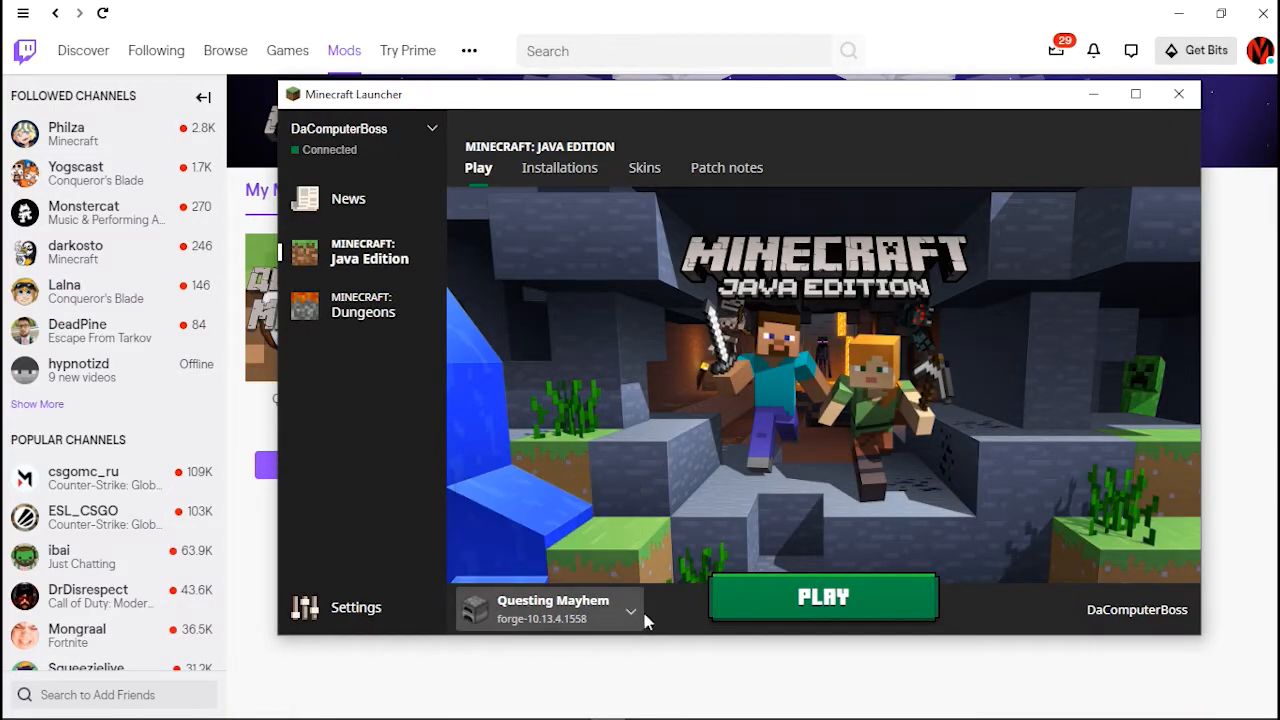
# Launch the Questing Mayhem forge-10.13.4.1558 profile from the Minecraft Launcher
pyautogui.click(822, 597)
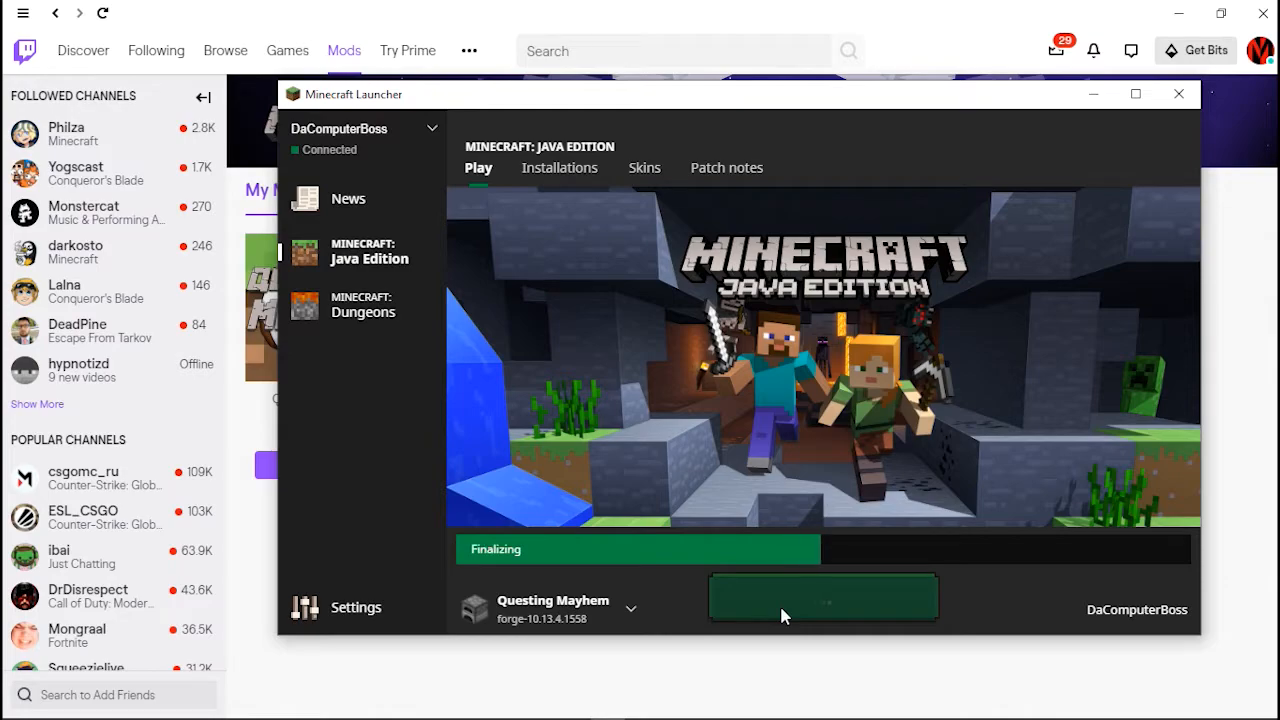
pyautogui.click(1178, 94)
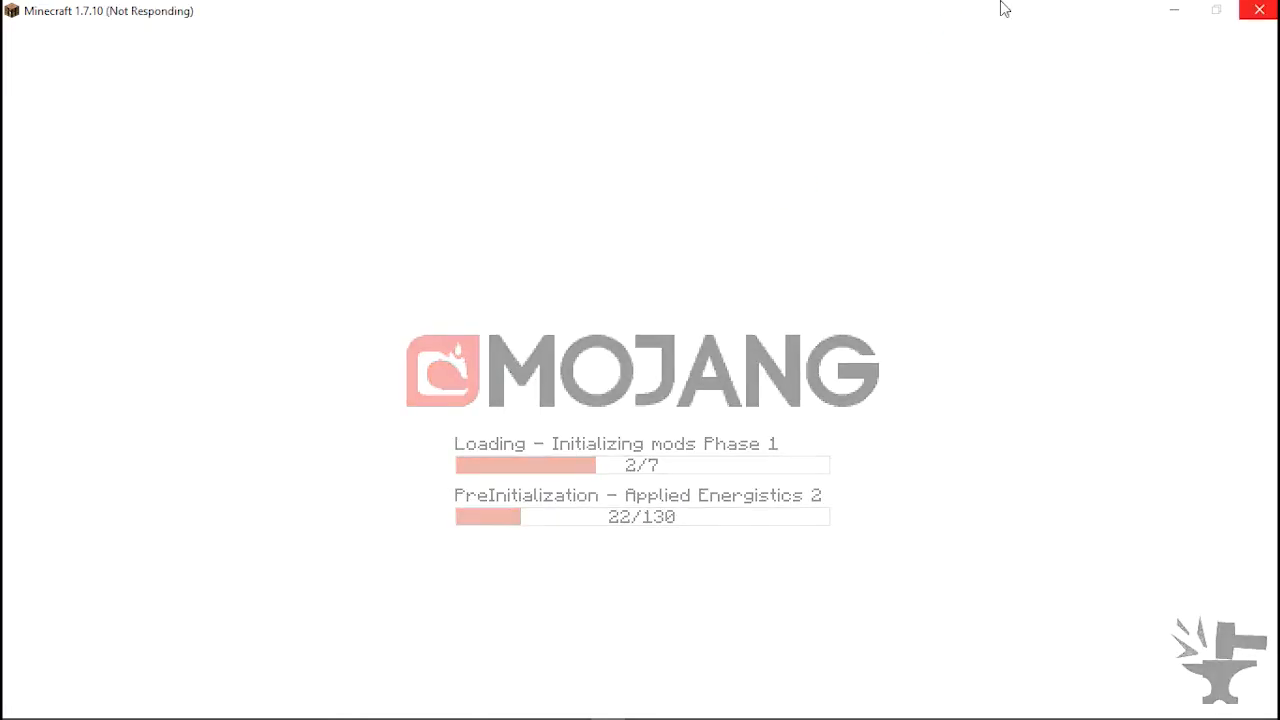
pyautogui.moveTo(991, 15)
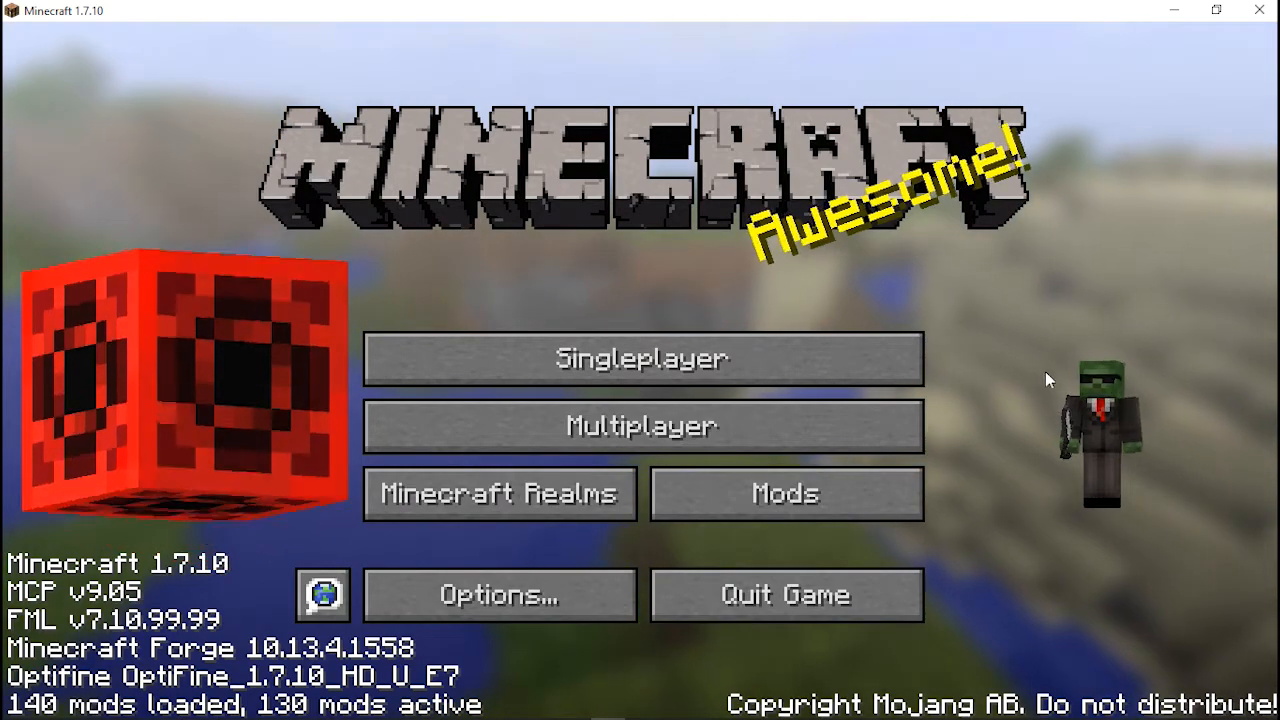
# Open the Multiplayer server list and cancel back to the main menu
pyautogui.click(641, 358)
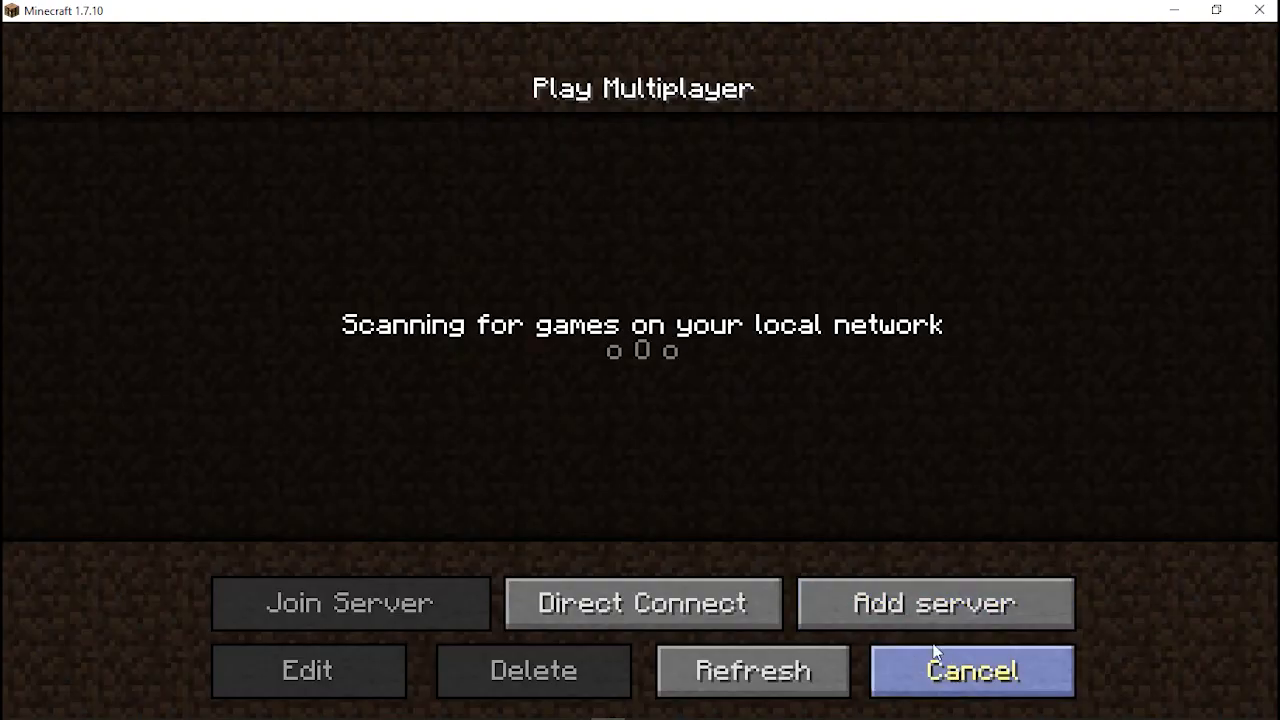
pyautogui.click(971, 670)
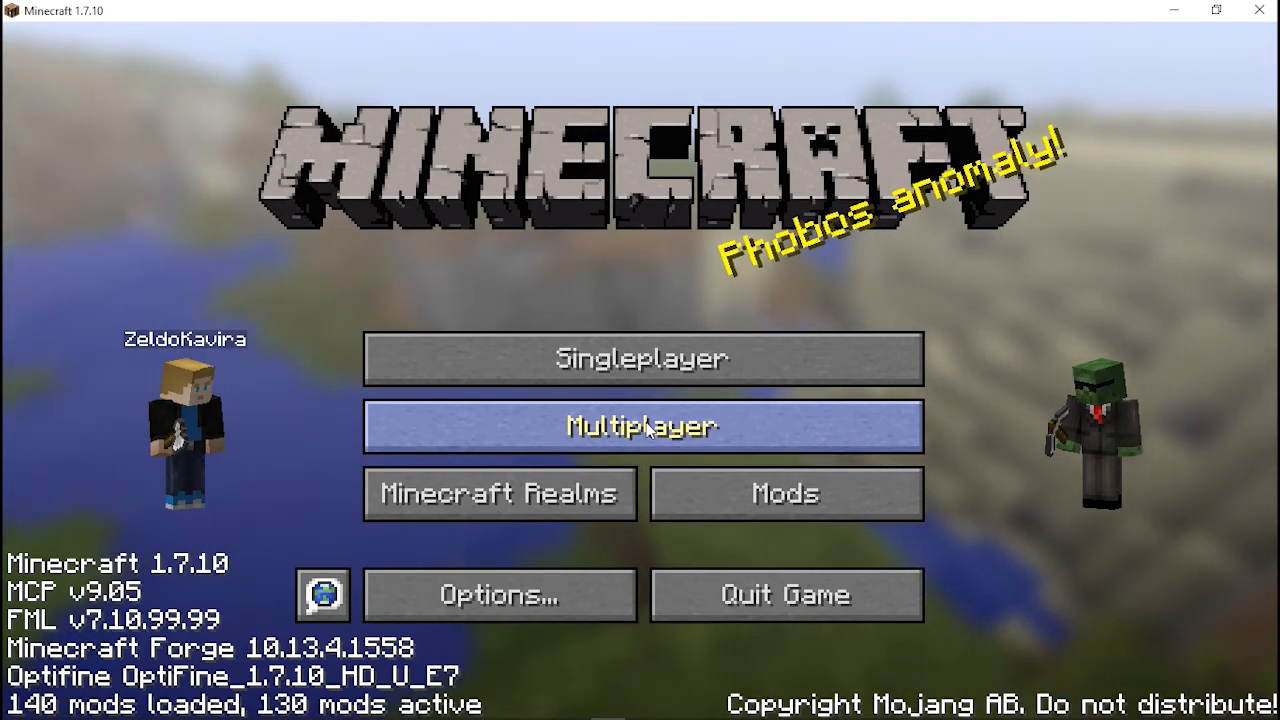
pyautogui.moveTo(643, 395)
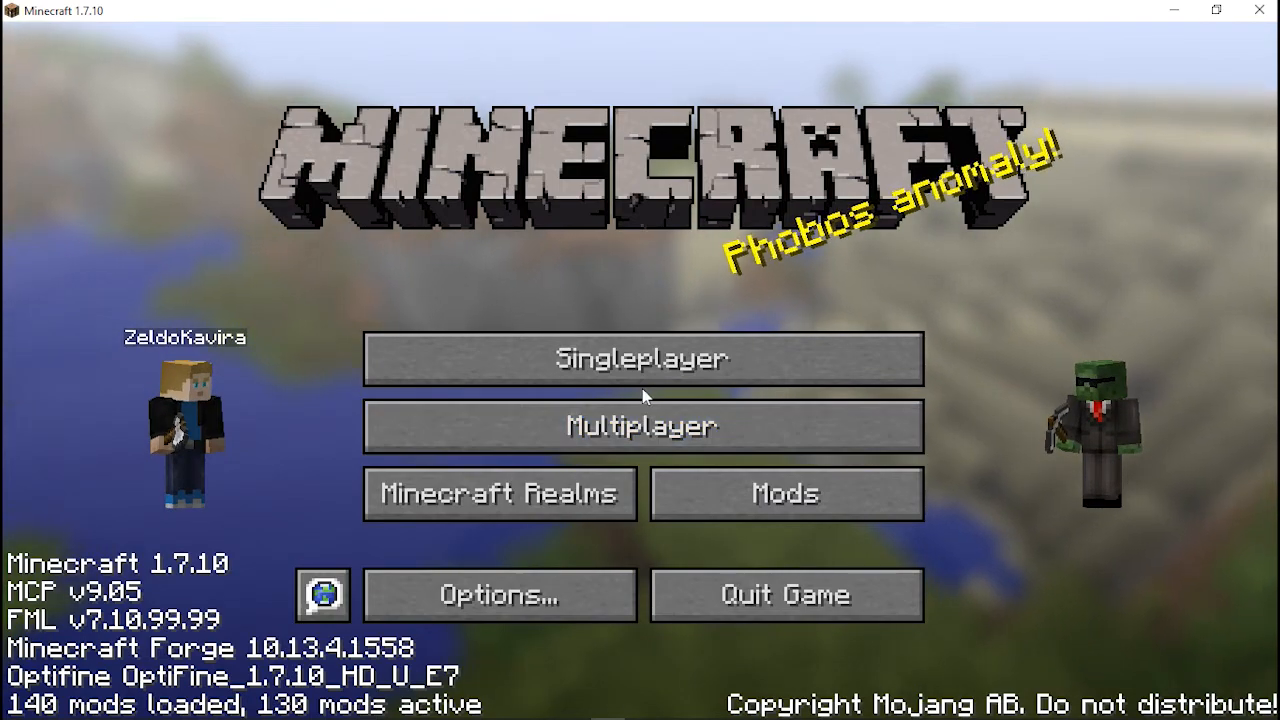